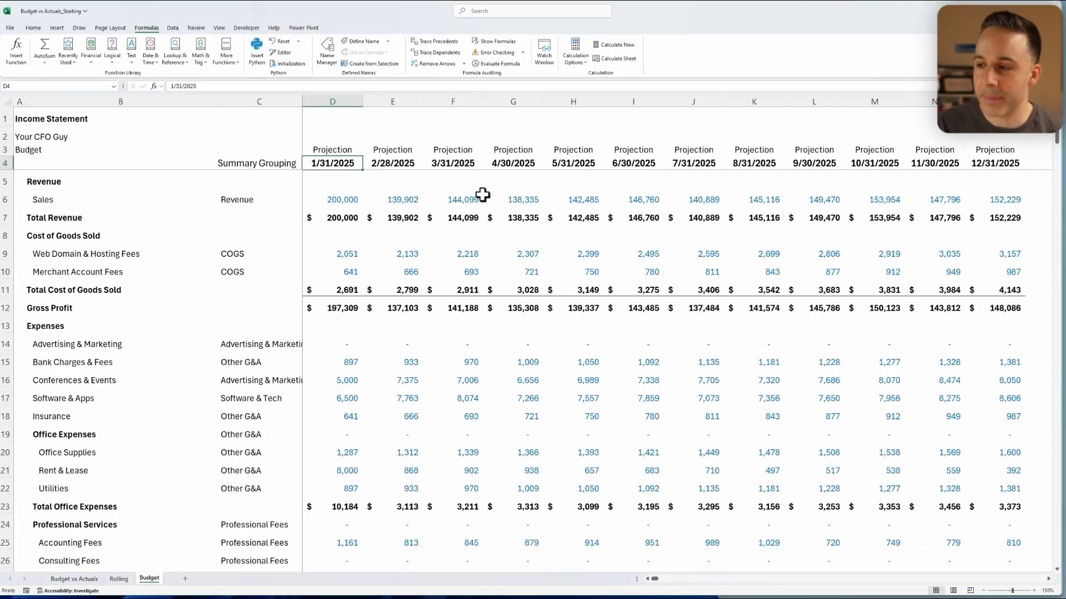
{"action": "mouse_move", "coordinate": [588, 290]}
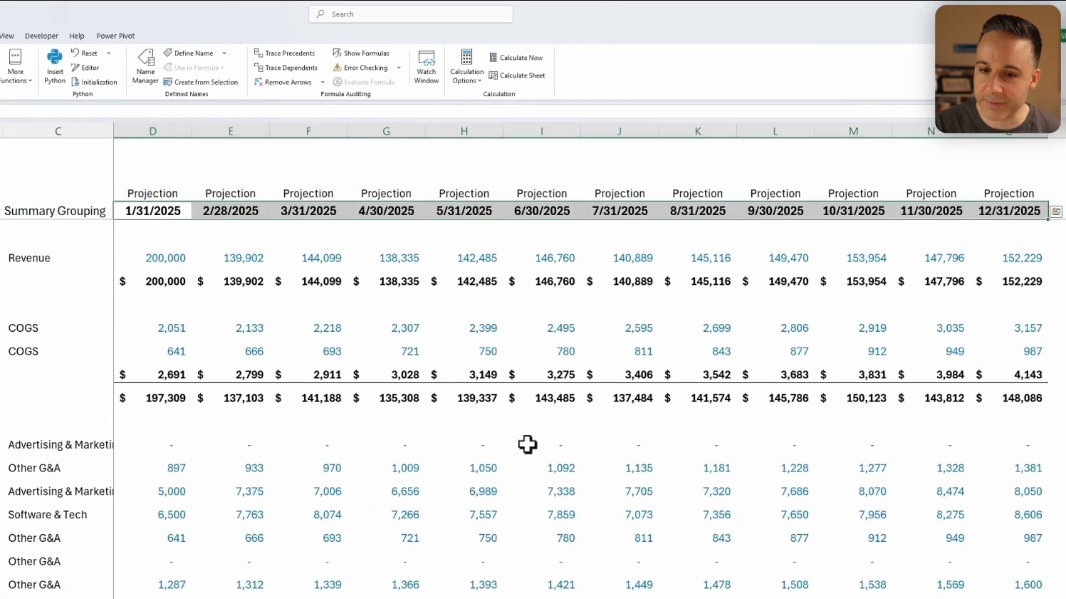
- Review the Budget sheet's projections, then the Rolling sheet's monthly actuals and projections
{"action": "scroll", "scroll_direction": "down", "scroll_amount": 3}
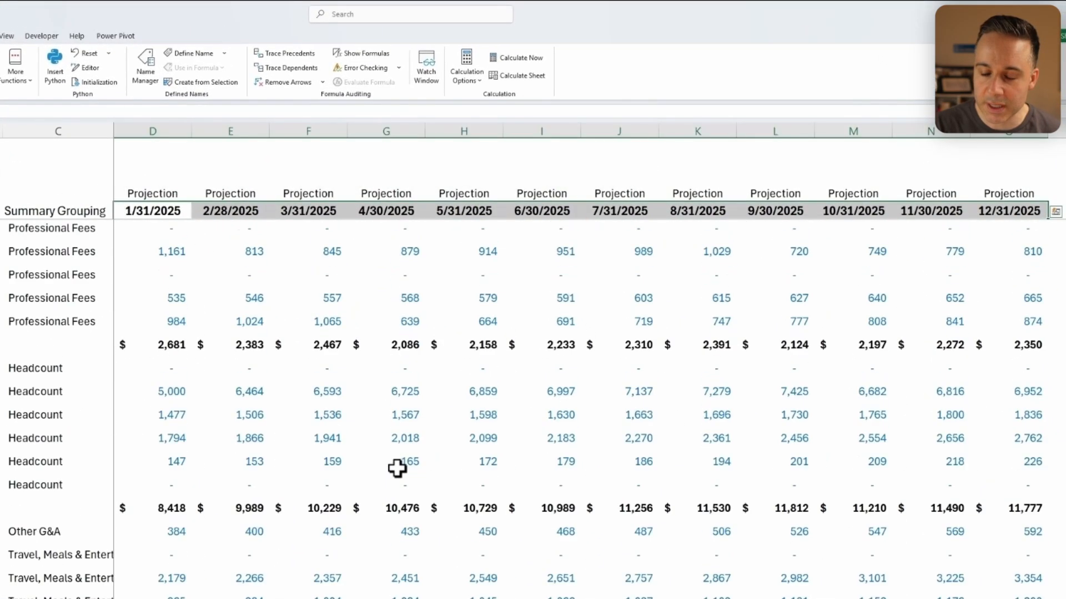
{"action": "left_click", "coordinate": [346, 572]}
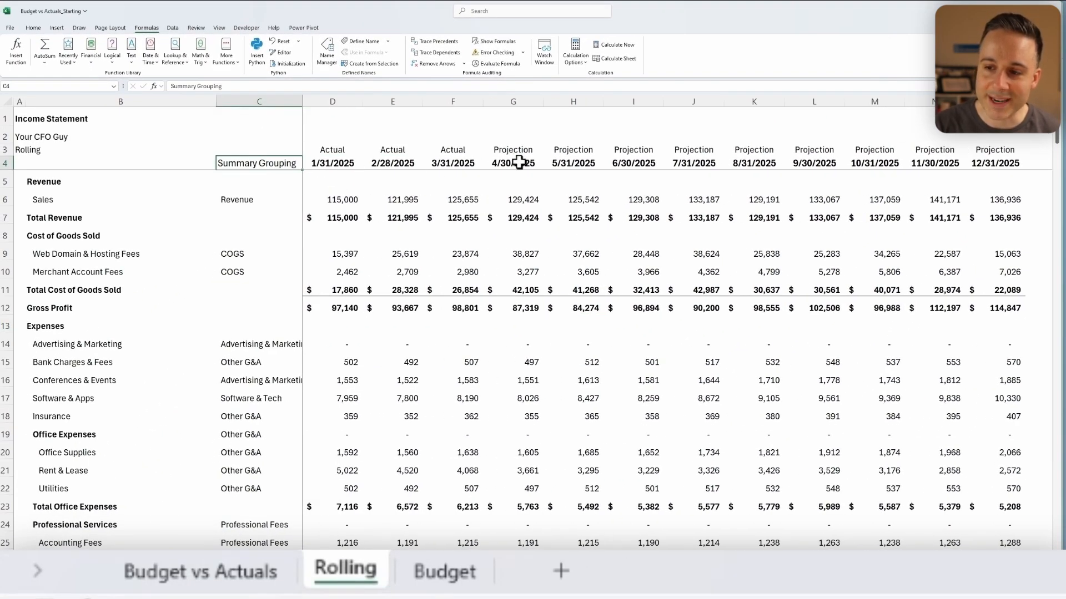
{"action": "left_click", "coordinate": [513, 163]}
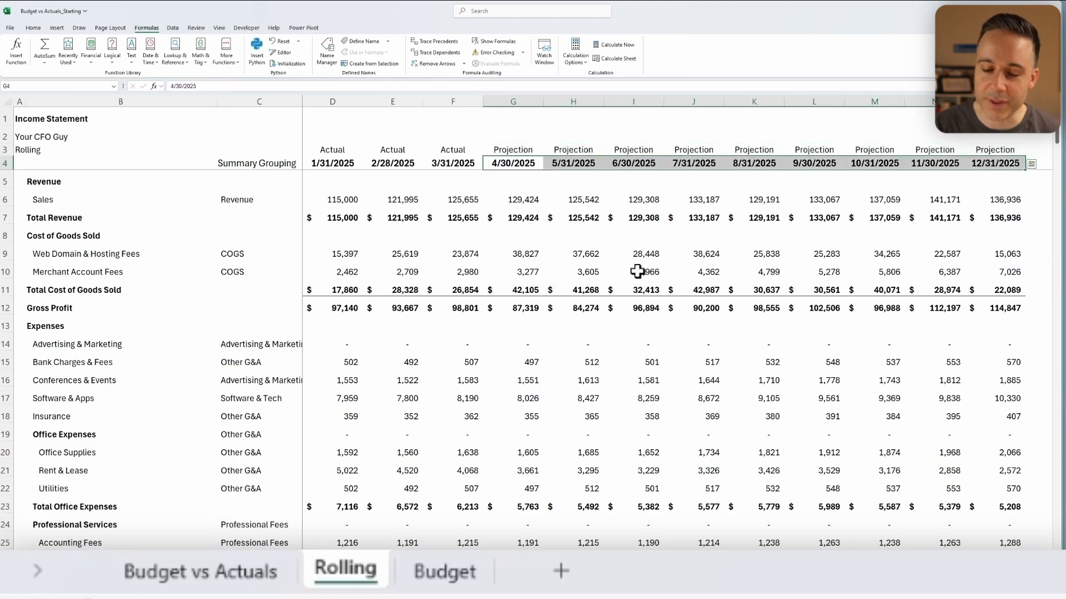
{"action": "scroll", "scroll_direction": "down", "scroll_amount": 3}
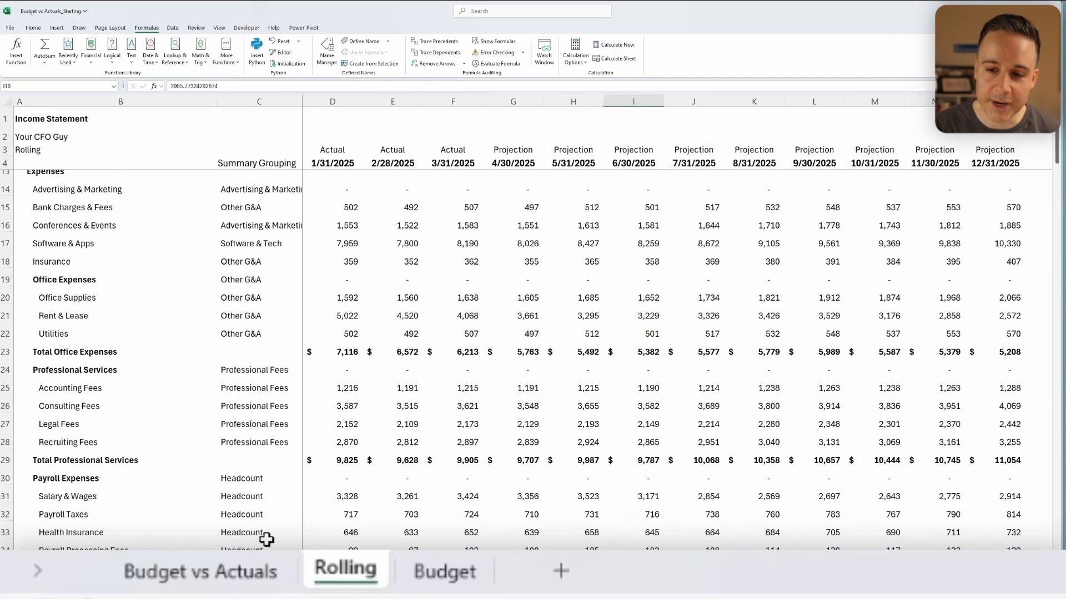
- Preview the Model Wiz Budget vs Actuals template and return to its sheet
{"action": "left_click", "coordinate": [199, 570]}
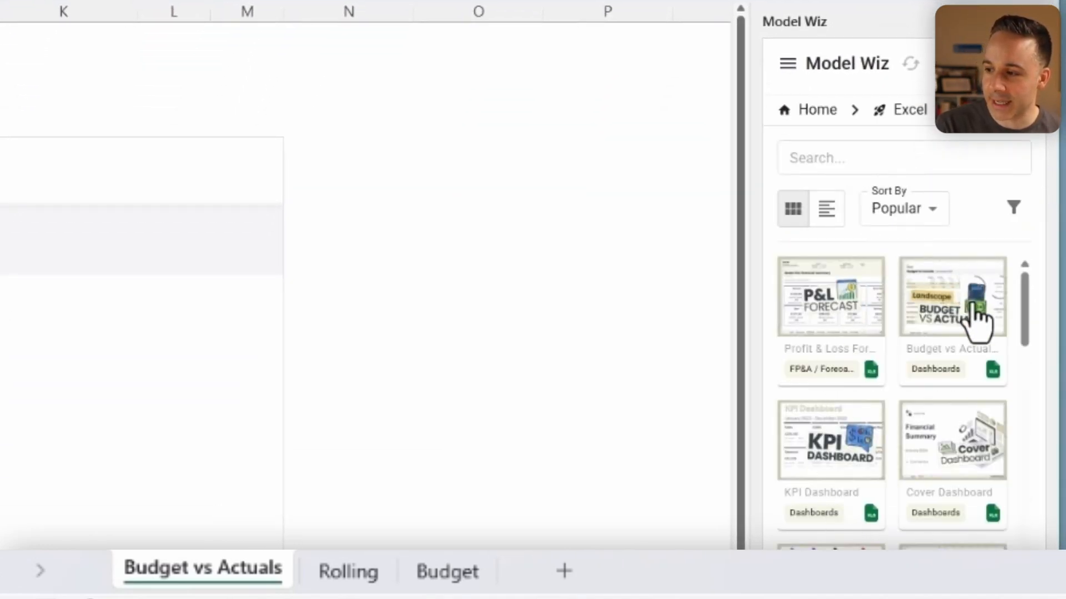
{"action": "left_click", "coordinate": [951, 297]}
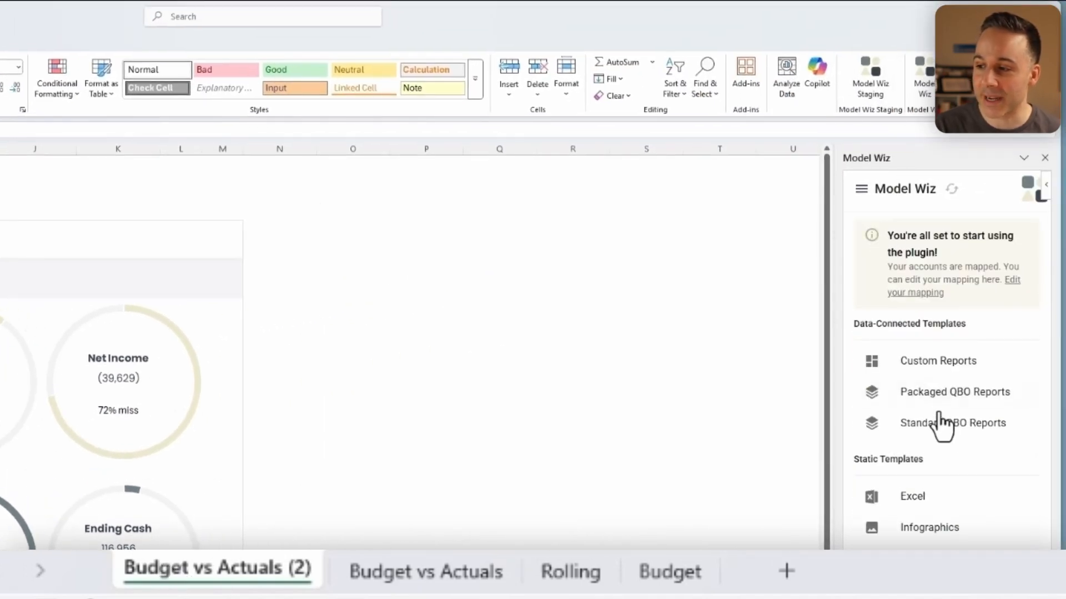
{"action": "left_click", "coordinate": [953, 423]}
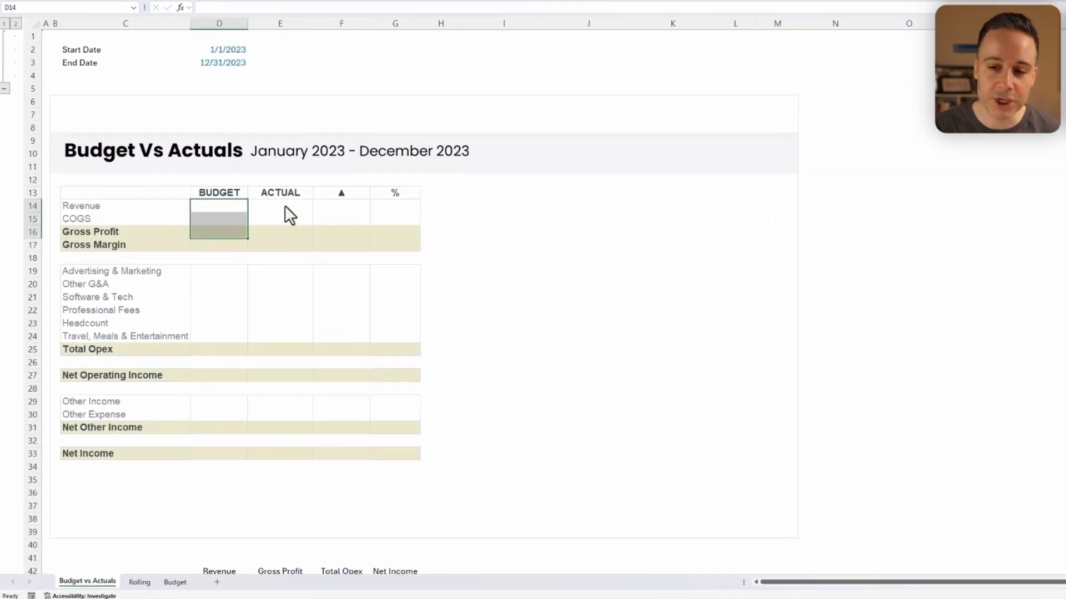
- Start From Table/Range on the Budget sheet, cancelling the Create Table dialog
{"action": "left_click", "coordinate": [174, 583]}
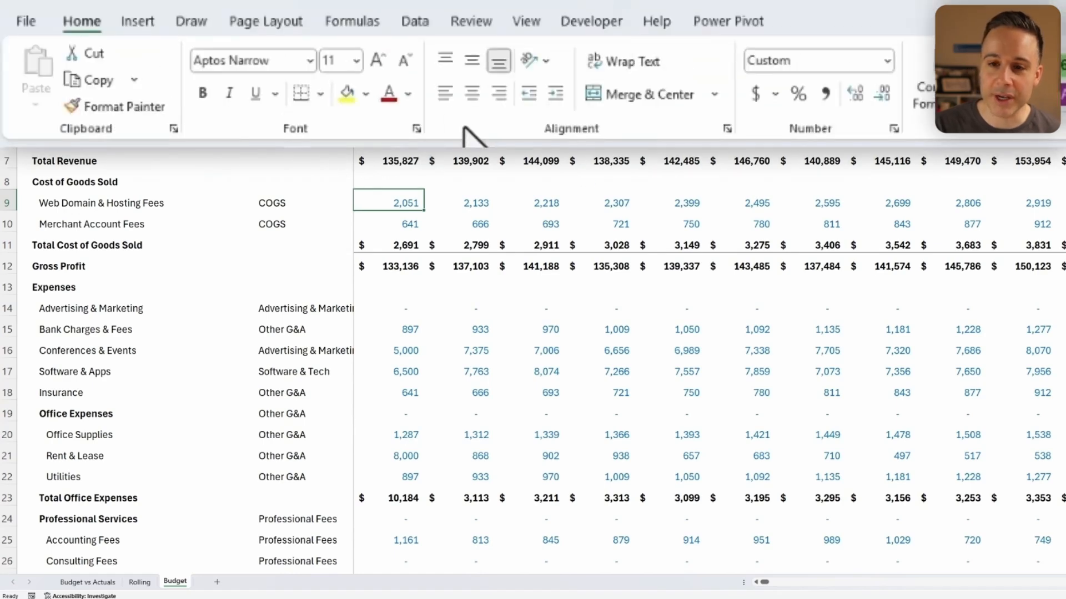
{"action": "left_click", "coordinate": [414, 21]}
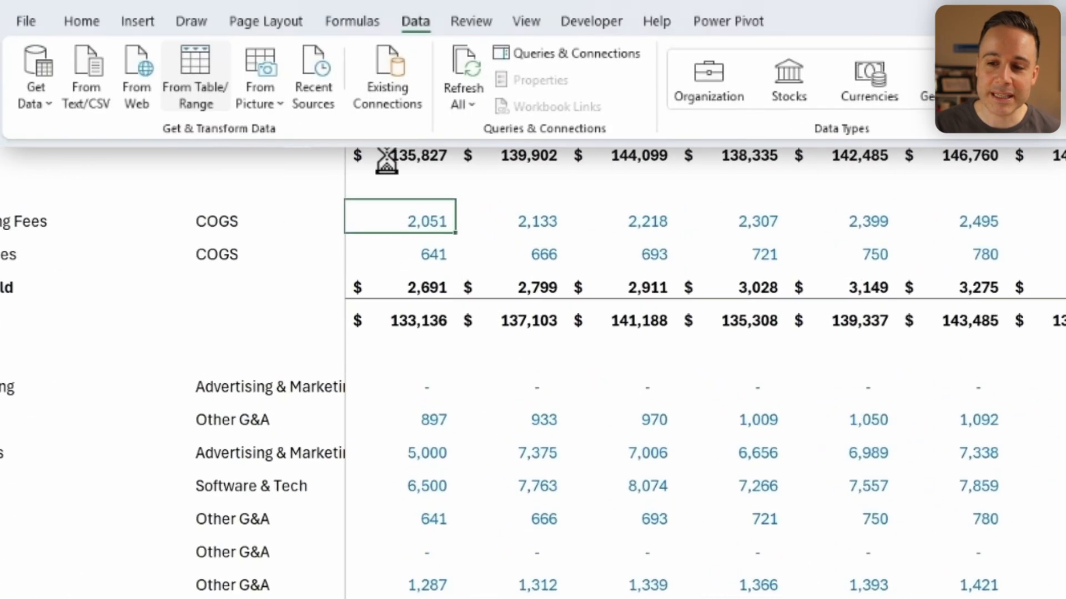
{"action": "left_click", "coordinate": [194, 72]}
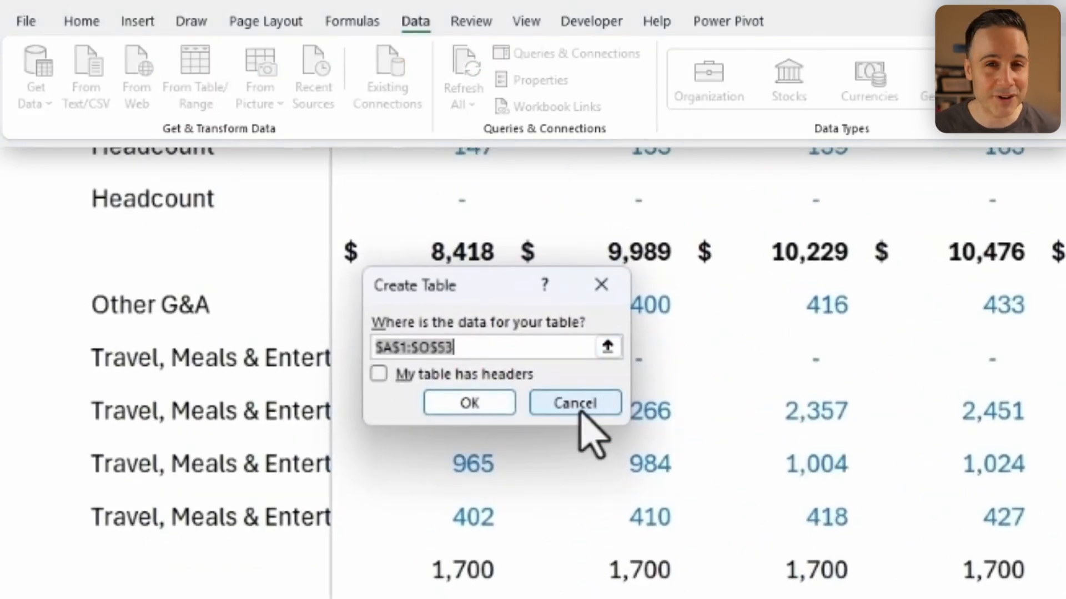
{"action": "left_click", "coordinate": [575, 403]}
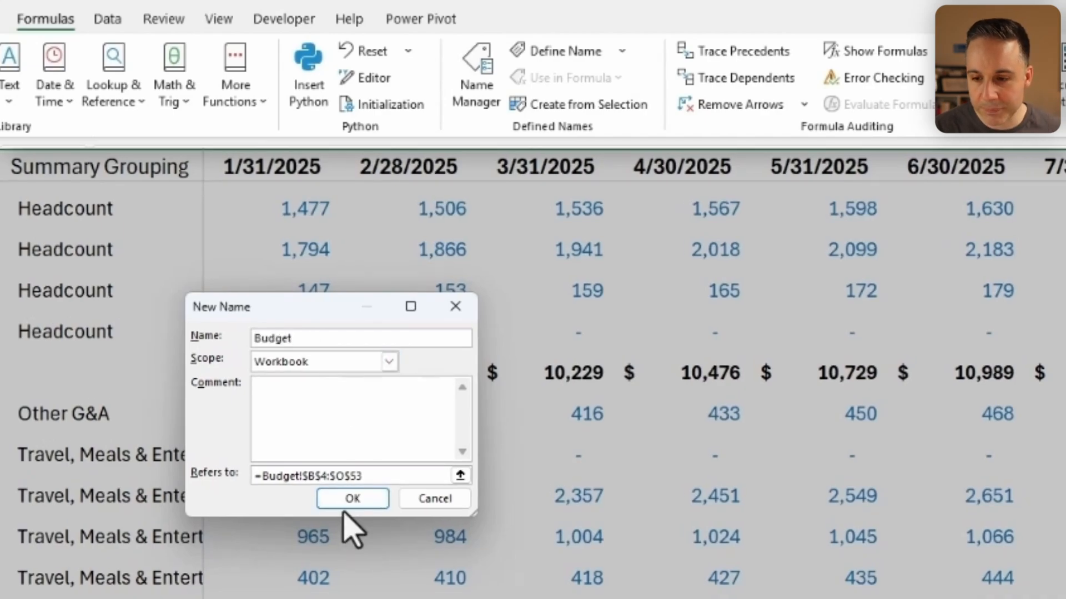
- Define the Budget and Actual named ranges over B4:O53 and close Name Manager
{"action": "left_click", "coordinate": [352, 499]}
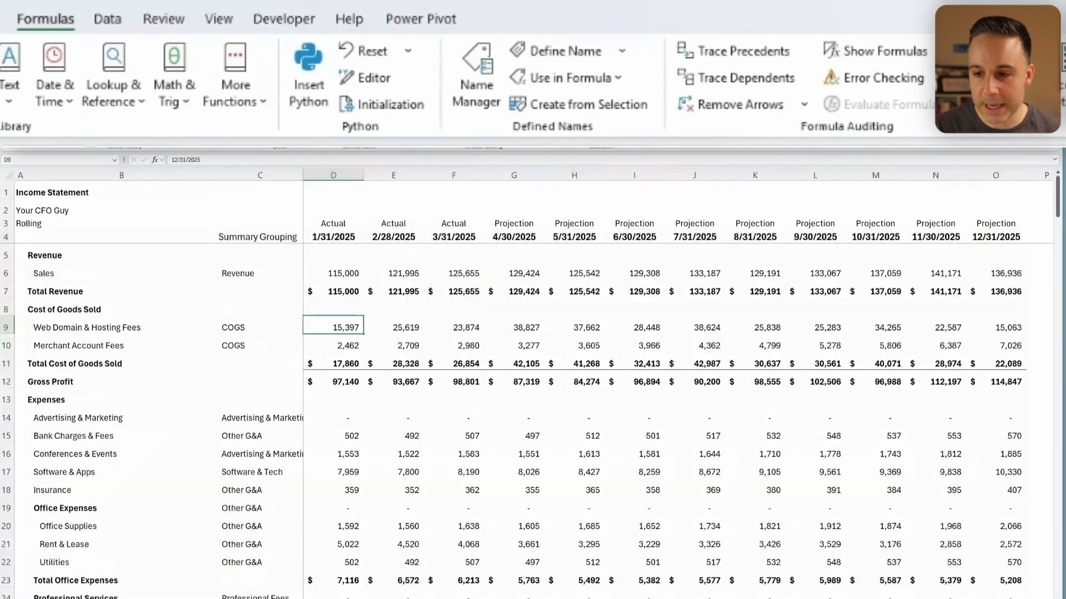
{"action": "left_click", "coordinate": [996, 236]}
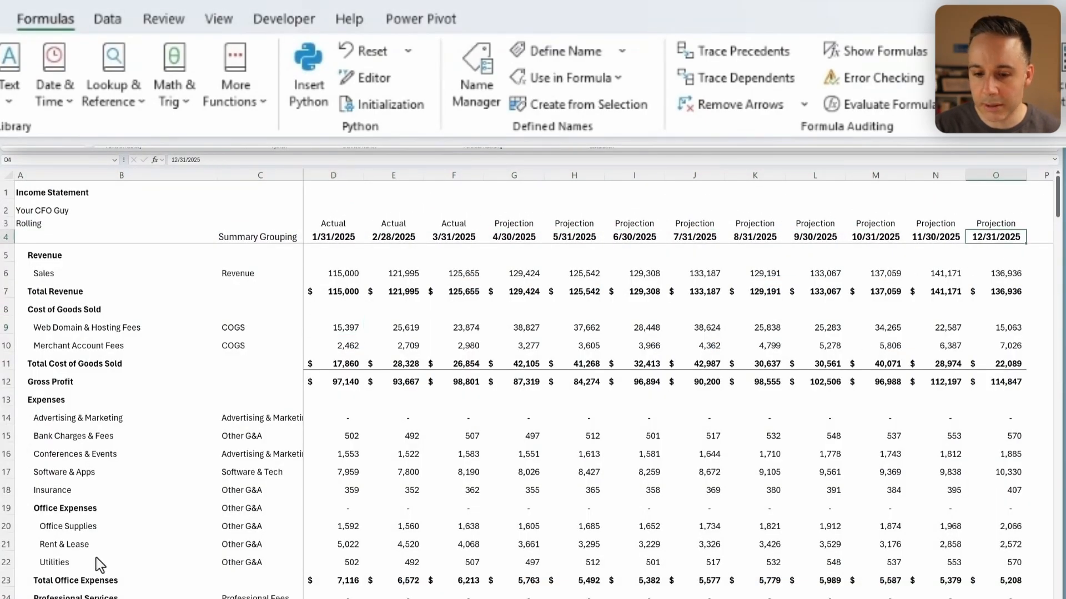
{"action": "scroll", "scroll_direction": "down", "scroll_amount": 3}
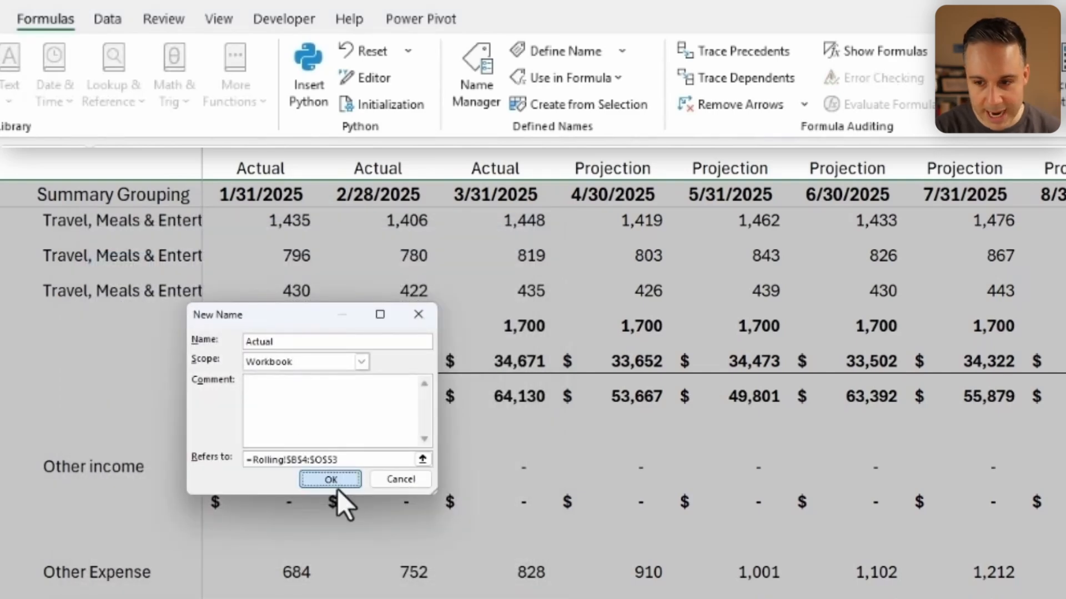
{"action": "left_click", "coordinate": [329, 480]}
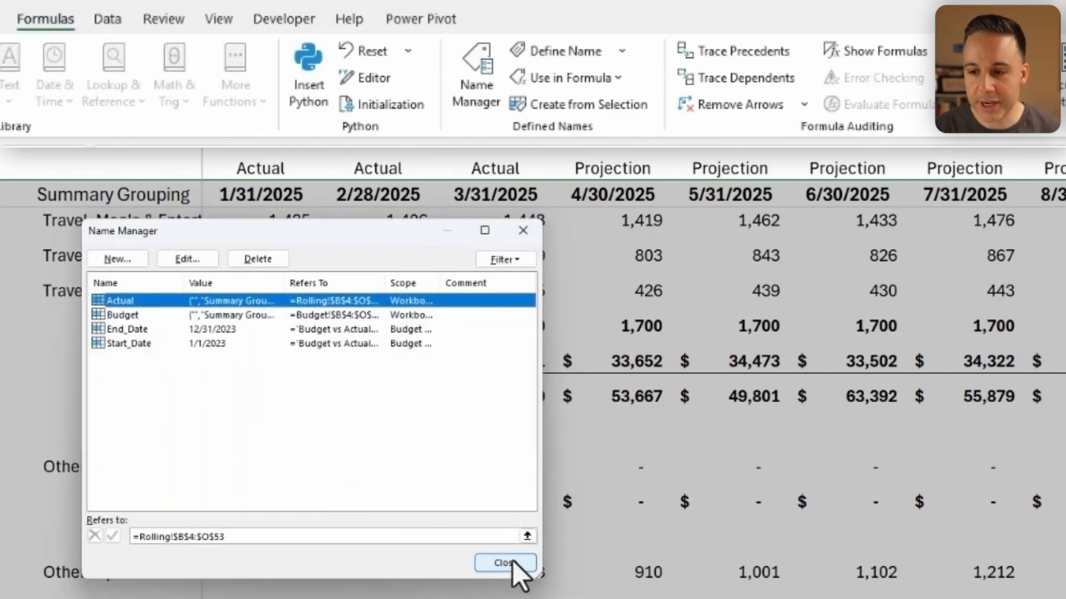
{"action": "left_click", "coordinate": [505, 563]}
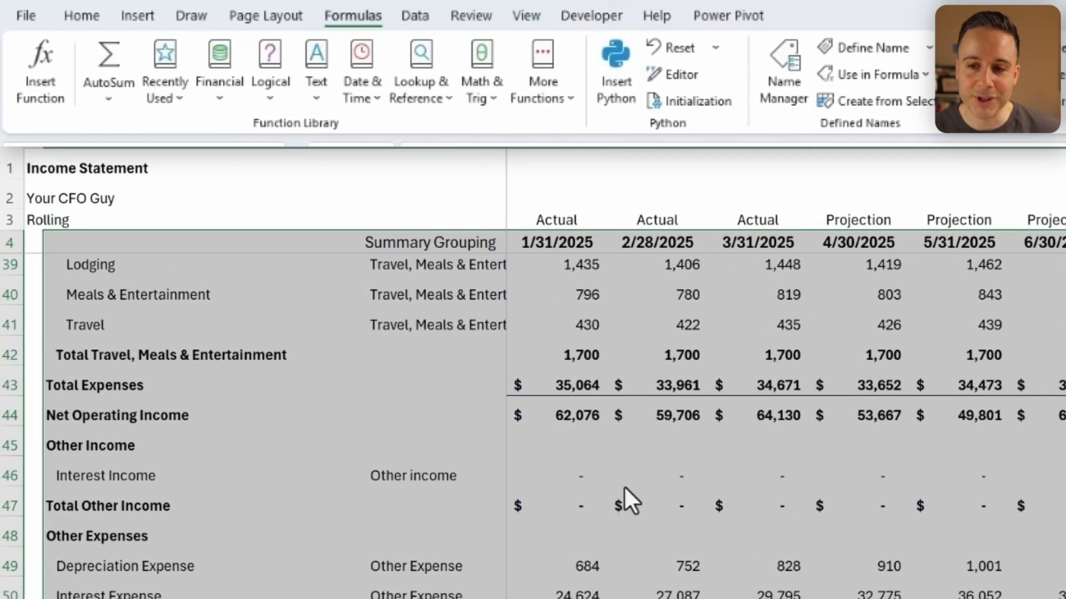
- Load the Actual range into Power Query and promote its first row to headers
{"action": "left_click", "coordinate": [415, 16]}
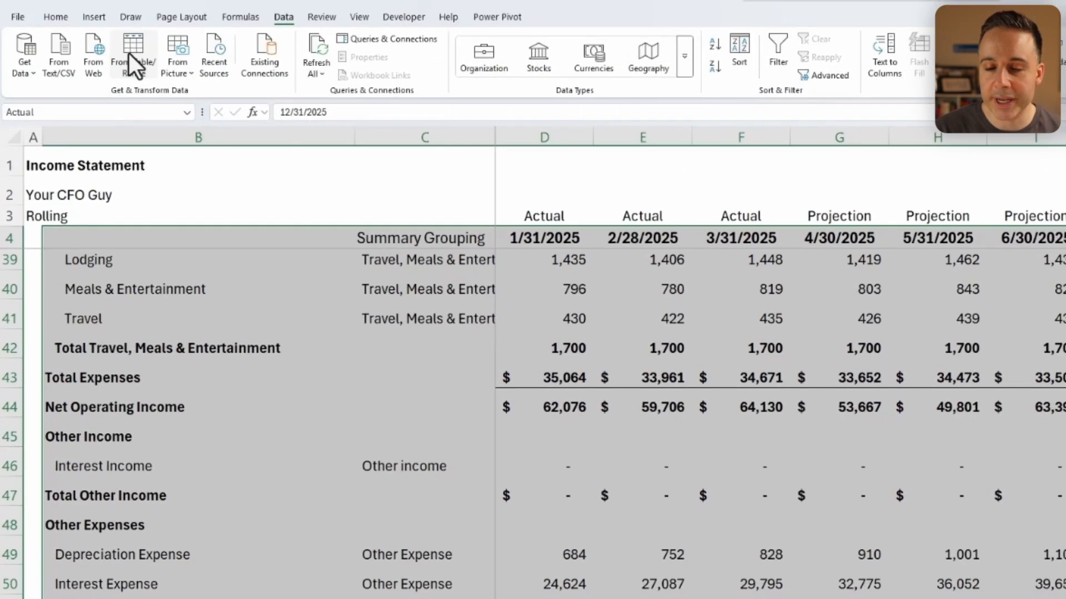
{"action": "left_click", "coordinate": [132, 47]}
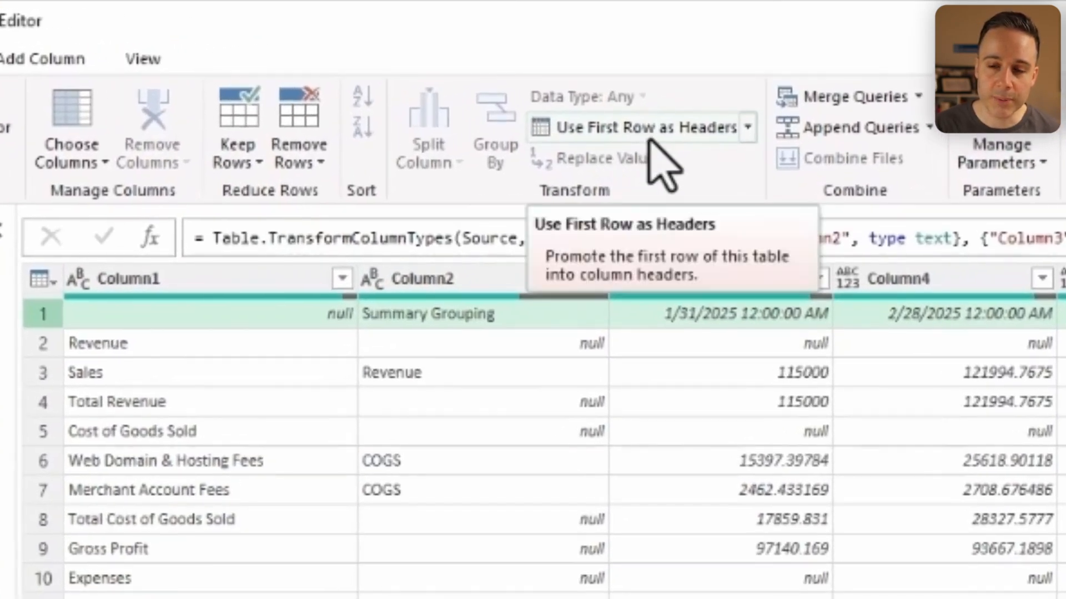
{"action": "left_click", "coordinate": [634, 127]}
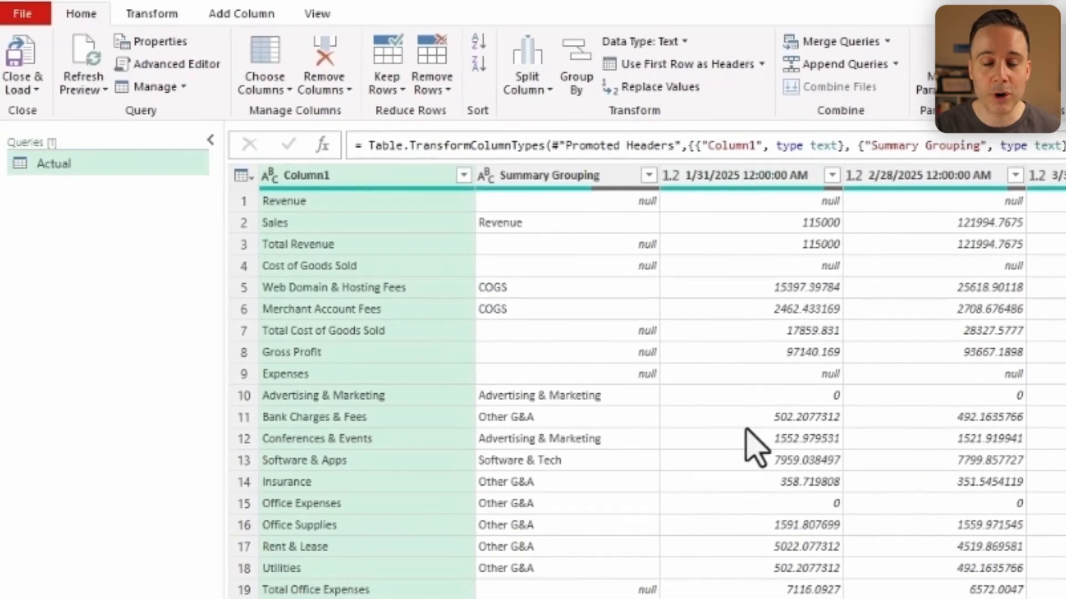
{"action": "mouse_move", "coordinate": [729, 216]}
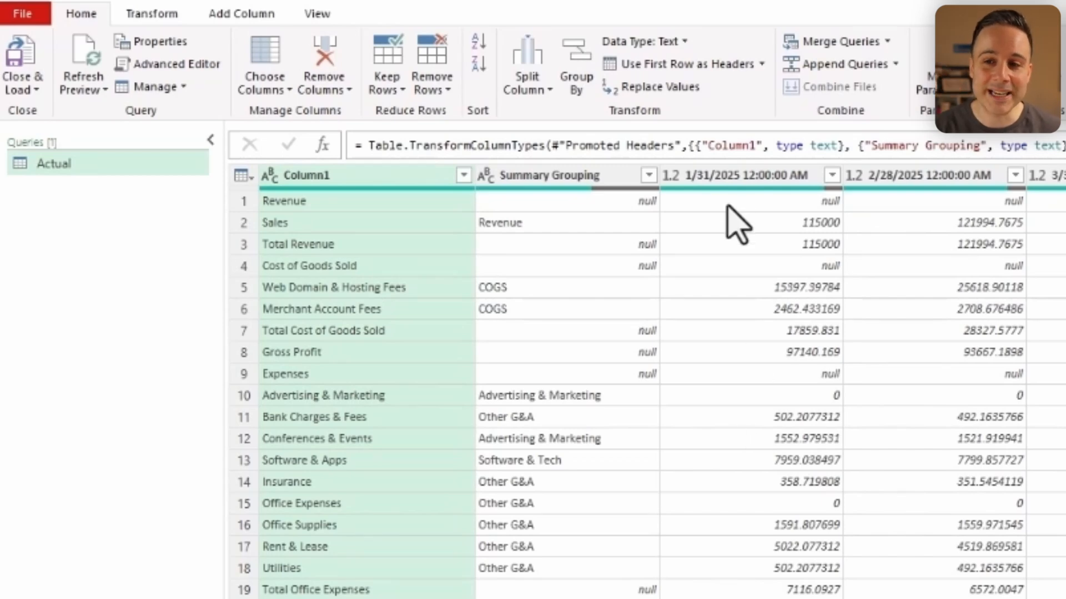
{"action": "mouse_move", "coordinate": [946, 358]}
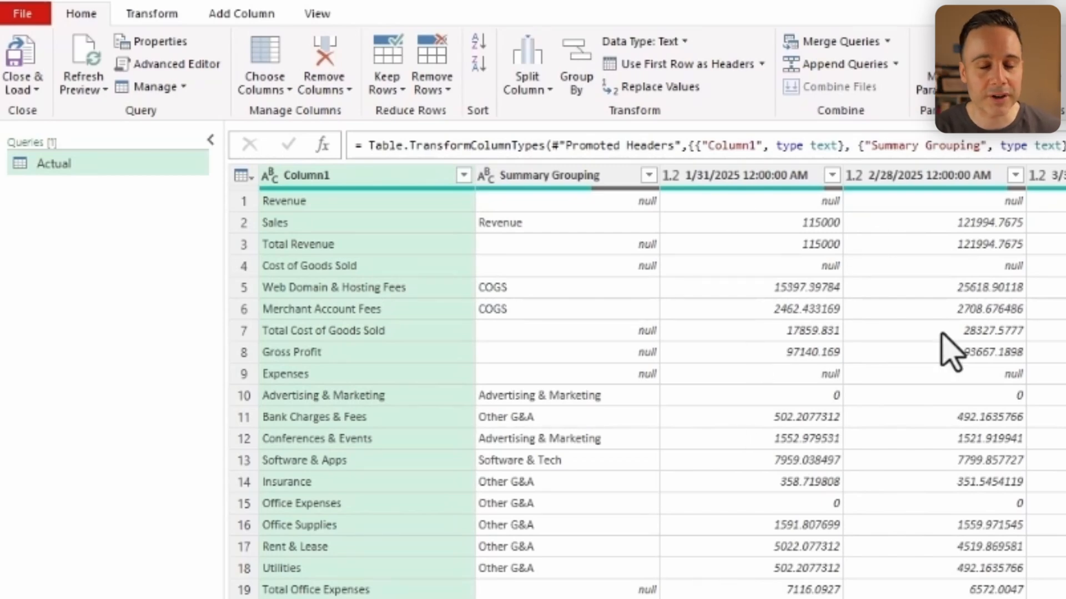
{"action": "mouse_move", "coordinate": [535, 189]}
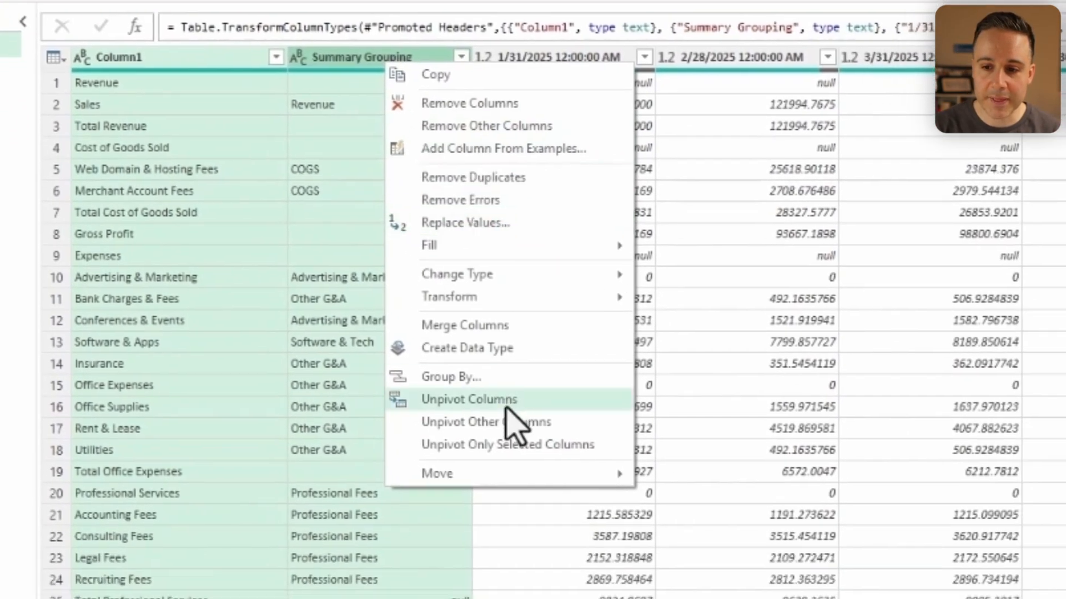
- Unpivot the month columns, make Date date-only, and filter out null Summary Grouping rows
{"action": "left_click", "coordinate": [487, 422]}
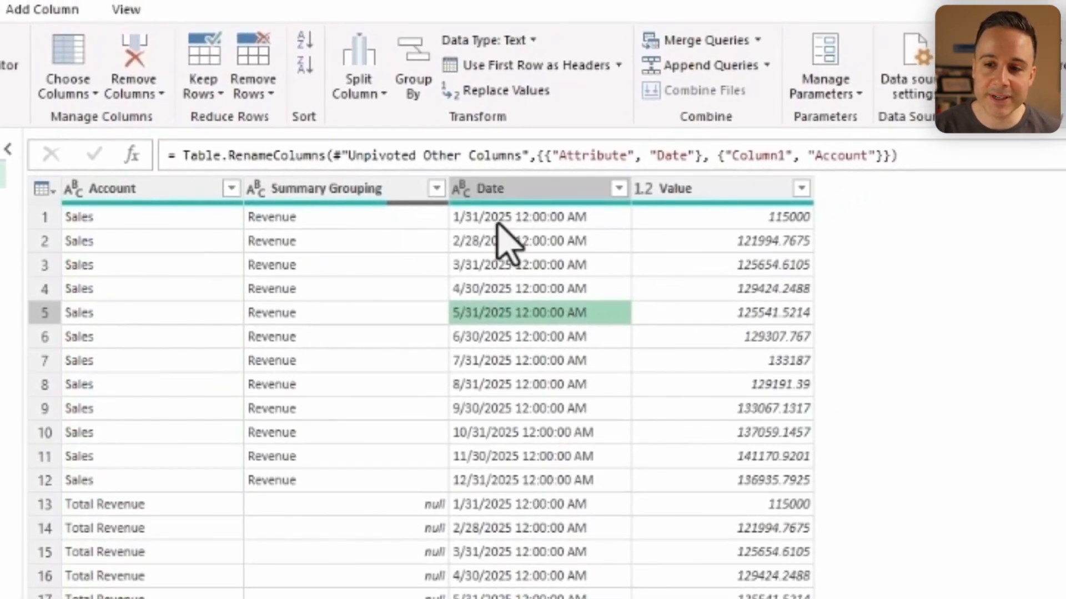
{"action": "mouse_move", "coordinate": [97, 340]}
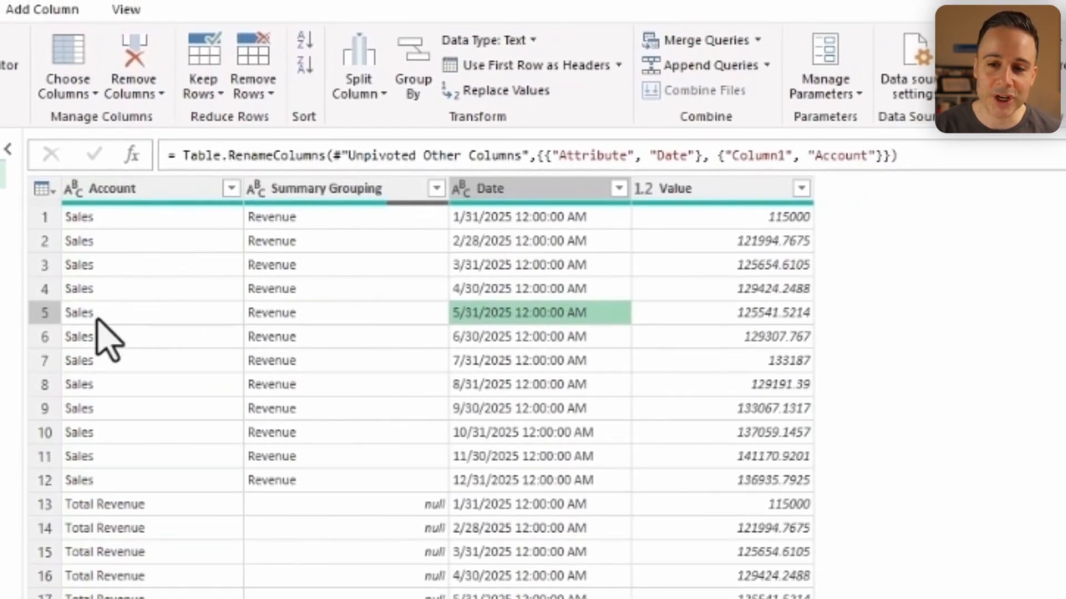
{"action": "mouse_move", "coordinate": [763, 448]}
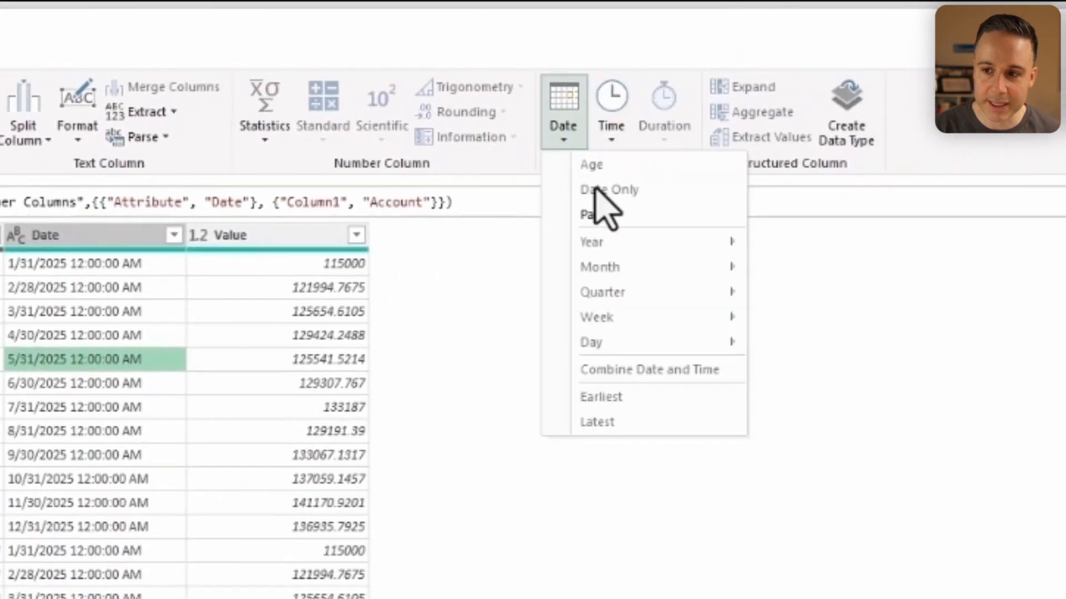
{"action": "left_click", "coordinate": [609, 189]}
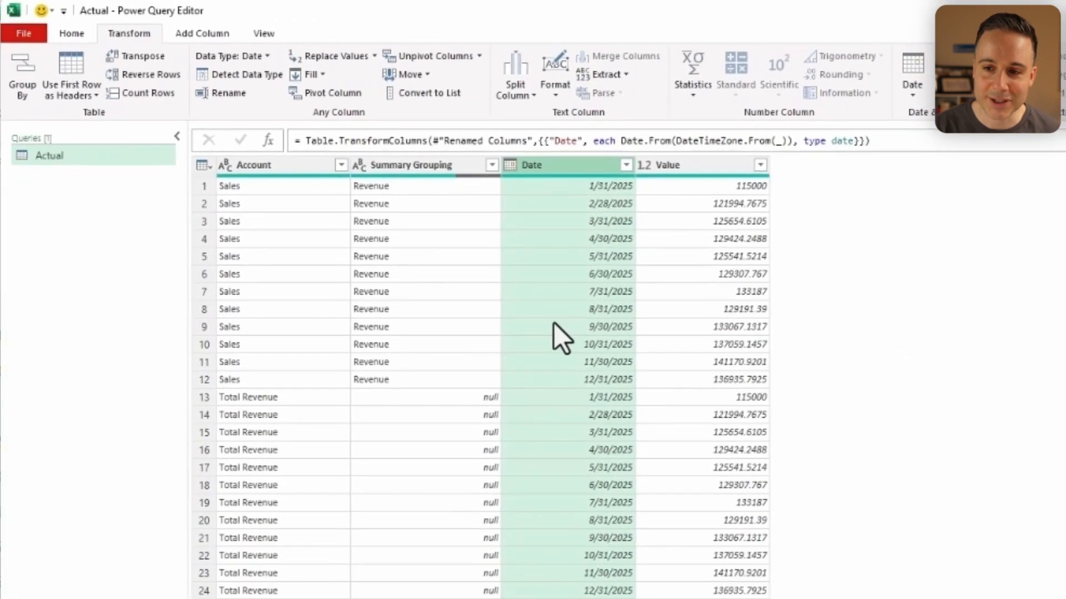
{"action": "mouse_move", "coordinate": [453, 435]}
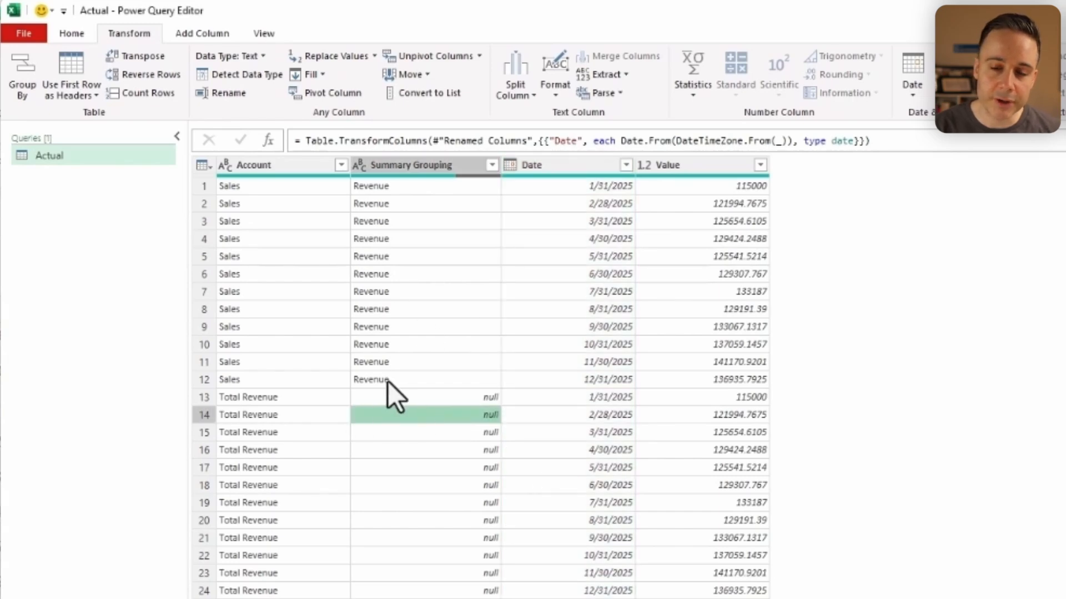
{"action": "scroll", "scroll_direction": "down", "scroll_amount": 3}
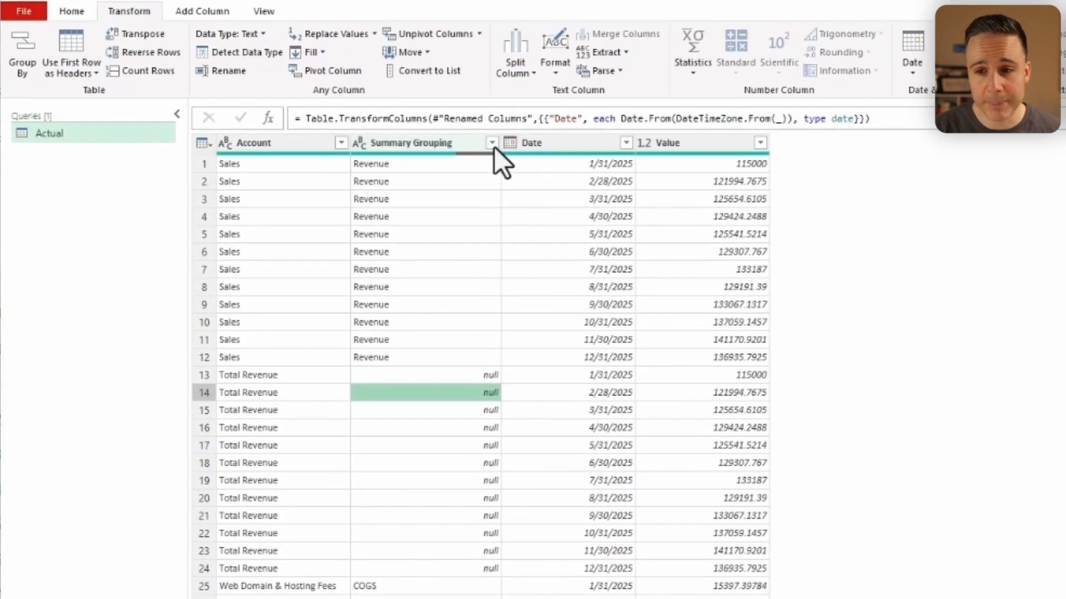
{"action": "left_click", "coordinate": [491, 142]}
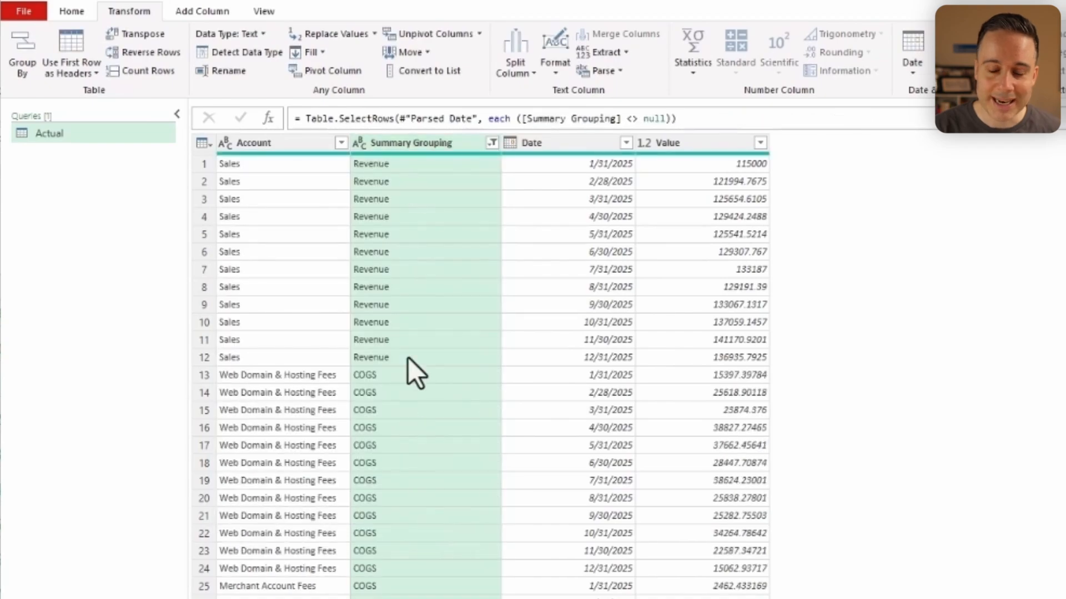
{"action": "scroll", "scroll_direction": "down", "scroll_amount": 3}
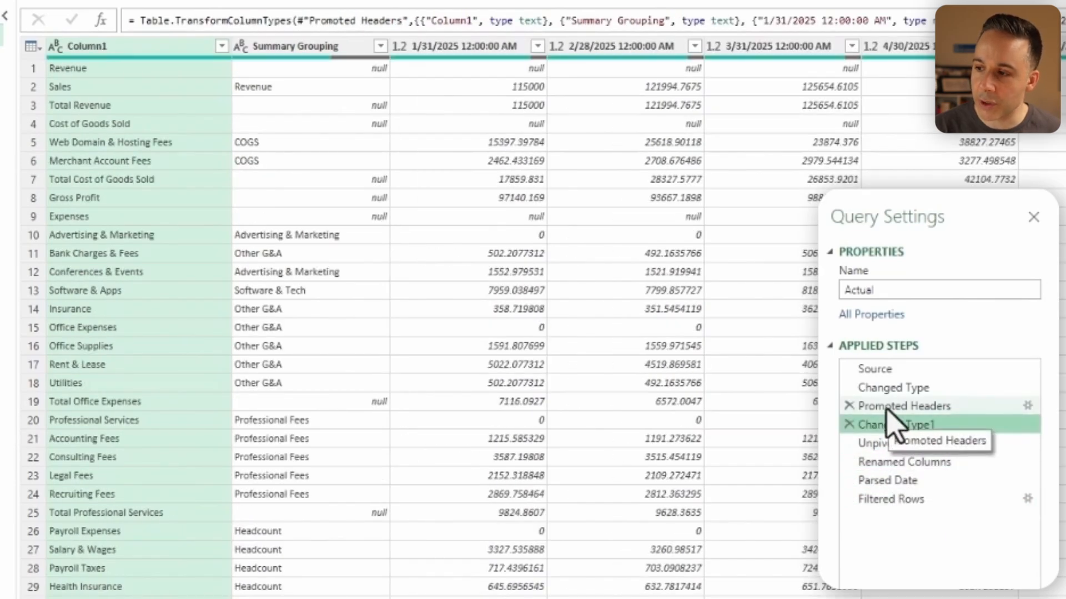
- Add a custom column named Type with formula "Actual" after the Filtered Rows step
{"action": "left_click", "coordinate": [891, 499]}
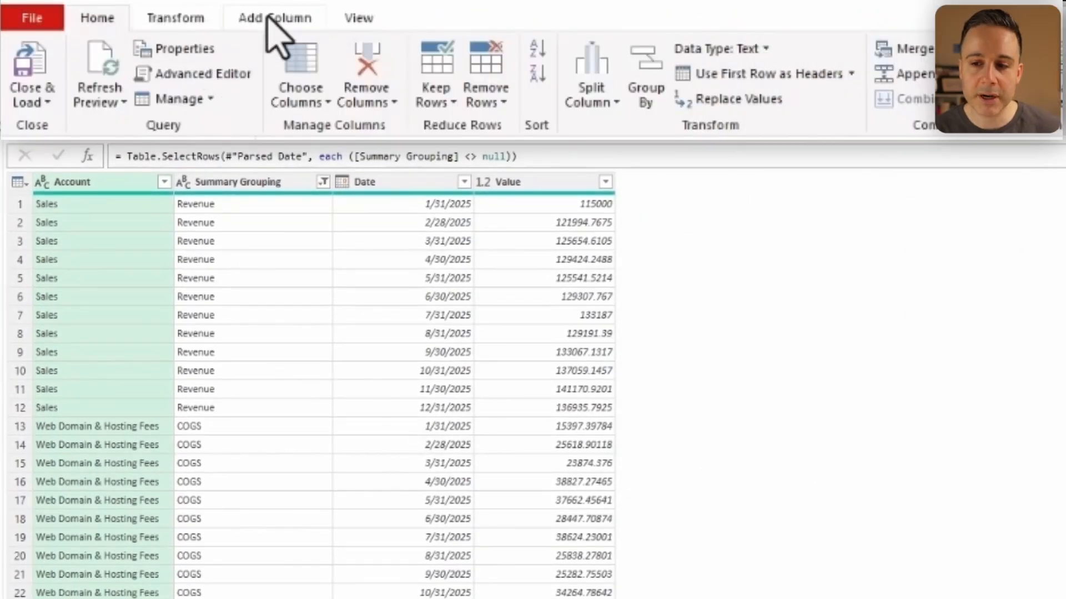
{"action": "left_click", "coordinate": [116, 73]}
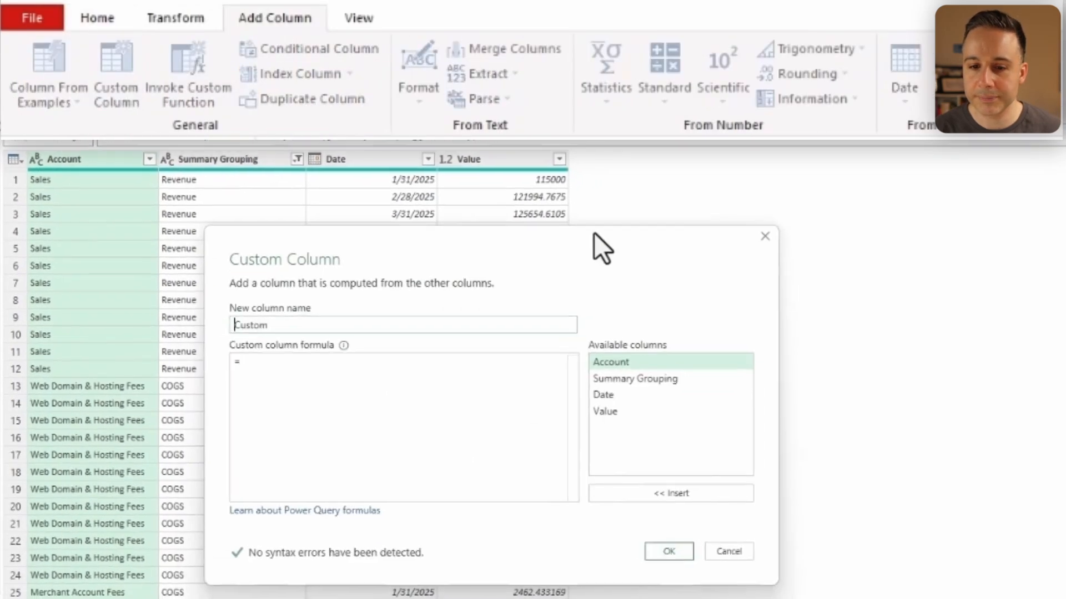
{"action": "type", "text": "Type"}
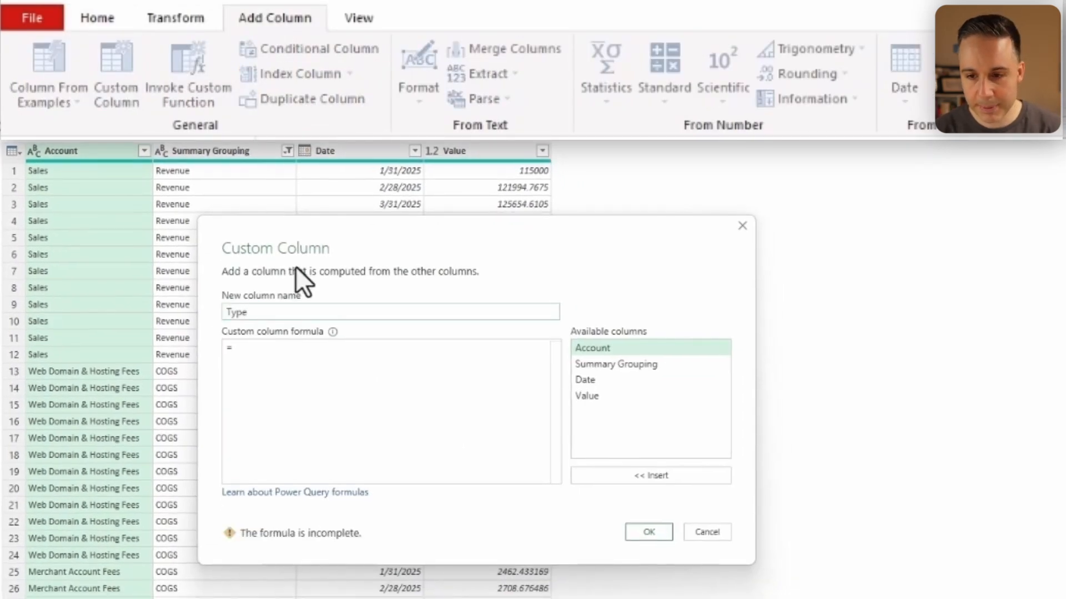
{"action": "type", "text": "\"Actual\""}
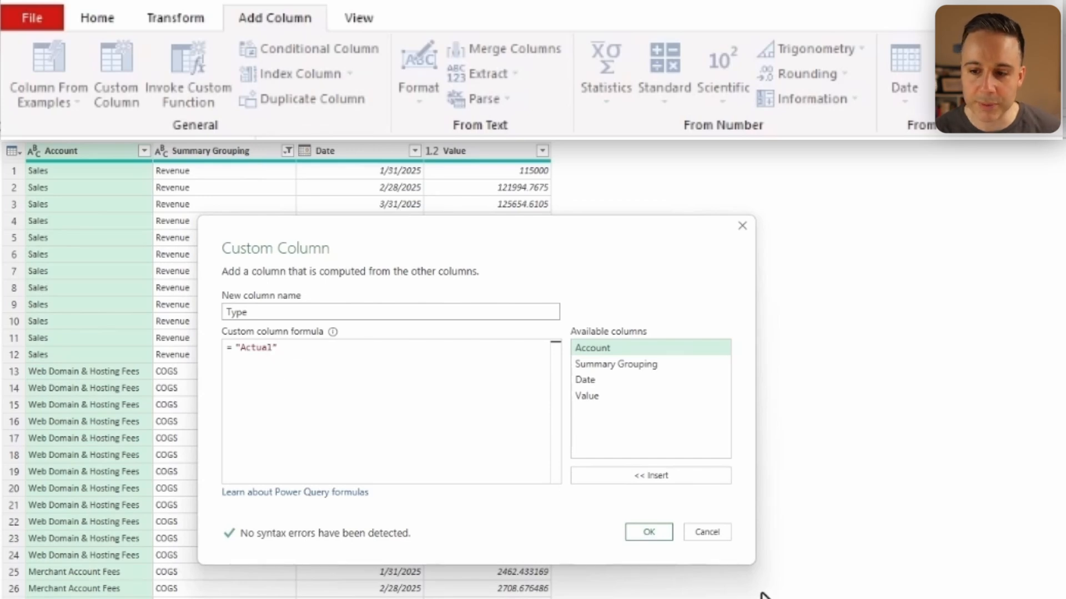
{"action": "left_click", "coordinate": [648, 531]}
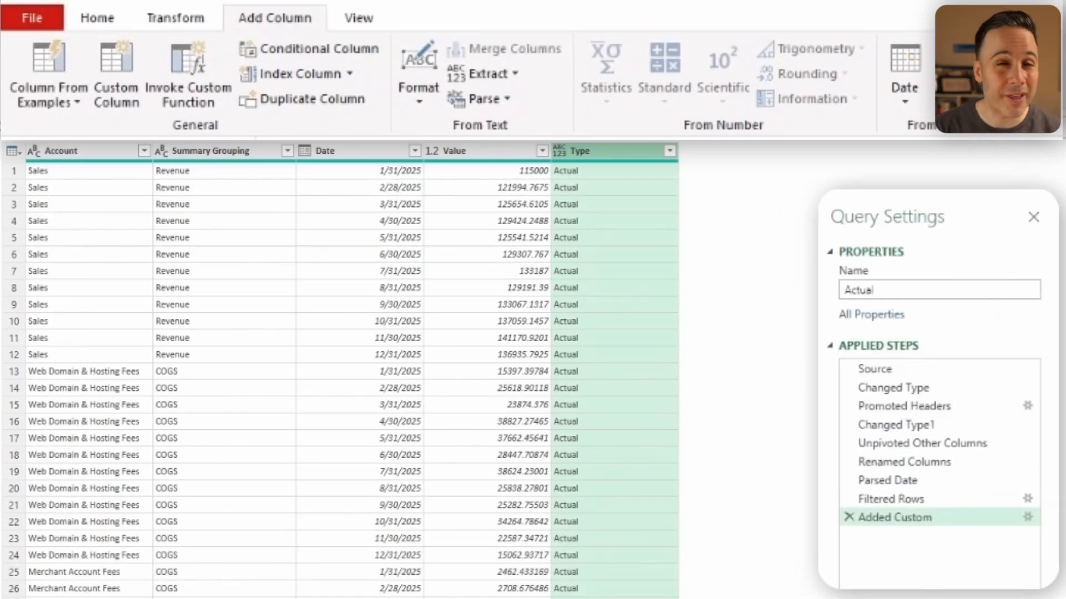
- Duplicate the Actual query as Budget and change its "Actual" references to "Budget"
{"action": "right_click", "coordinate": [64, 192]}
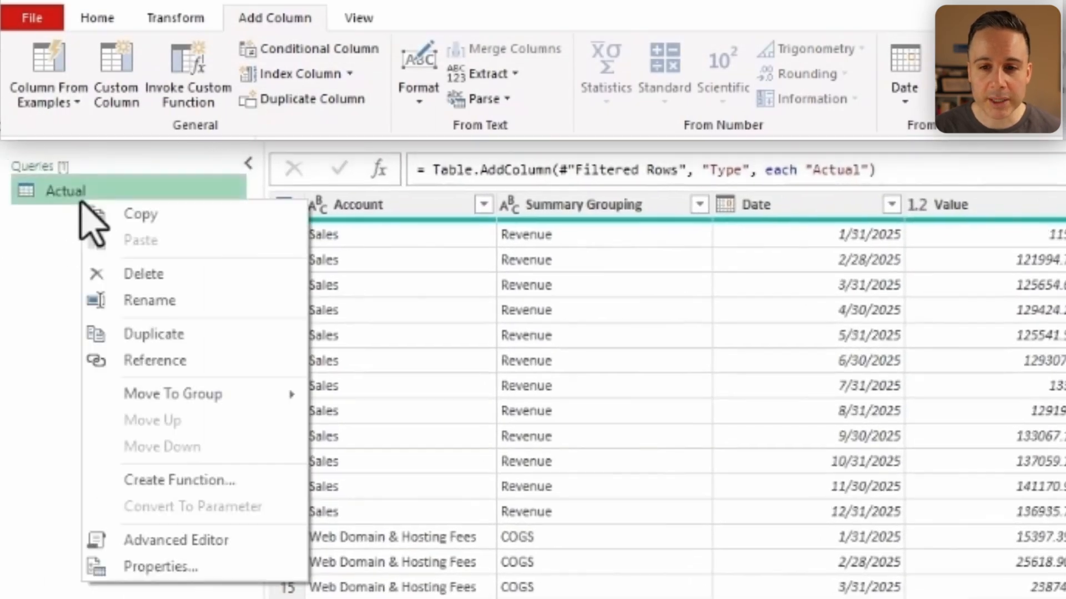
{"action": "left_click", "coordinate": [153, 334]}
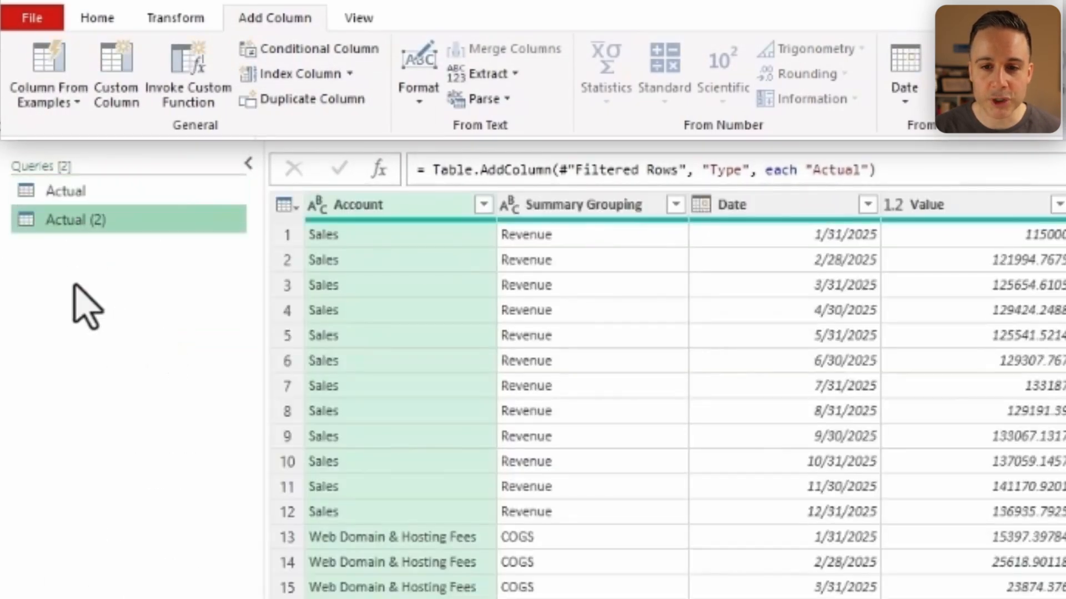
{"action": "type", "text": "Budget"}
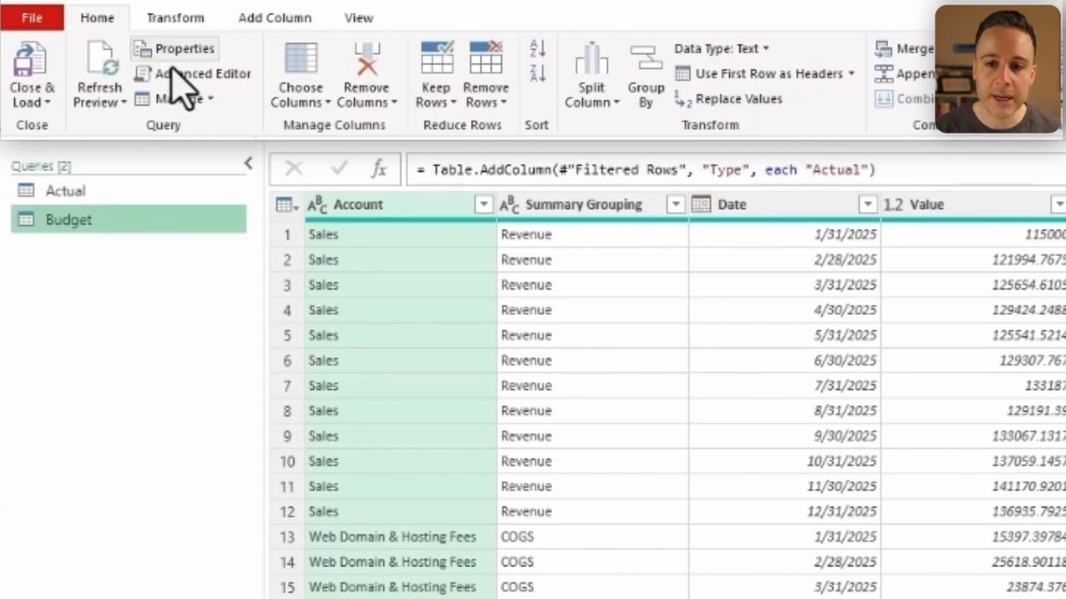
{"action": "left_click", "coordinate": [197, 74]}
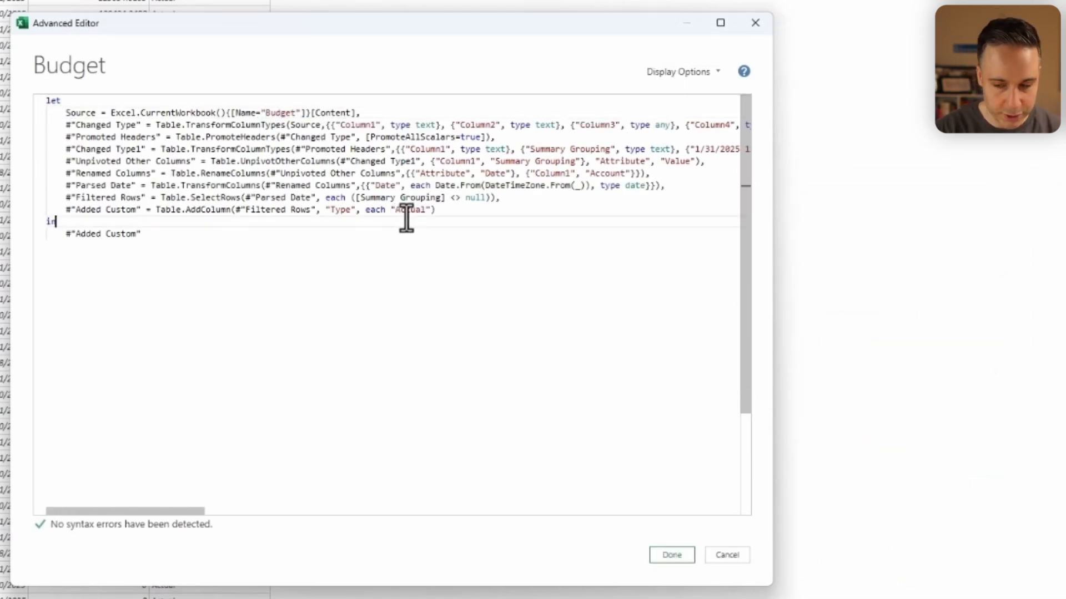
{"action": "double_click", "coordinate": [410, 209]}
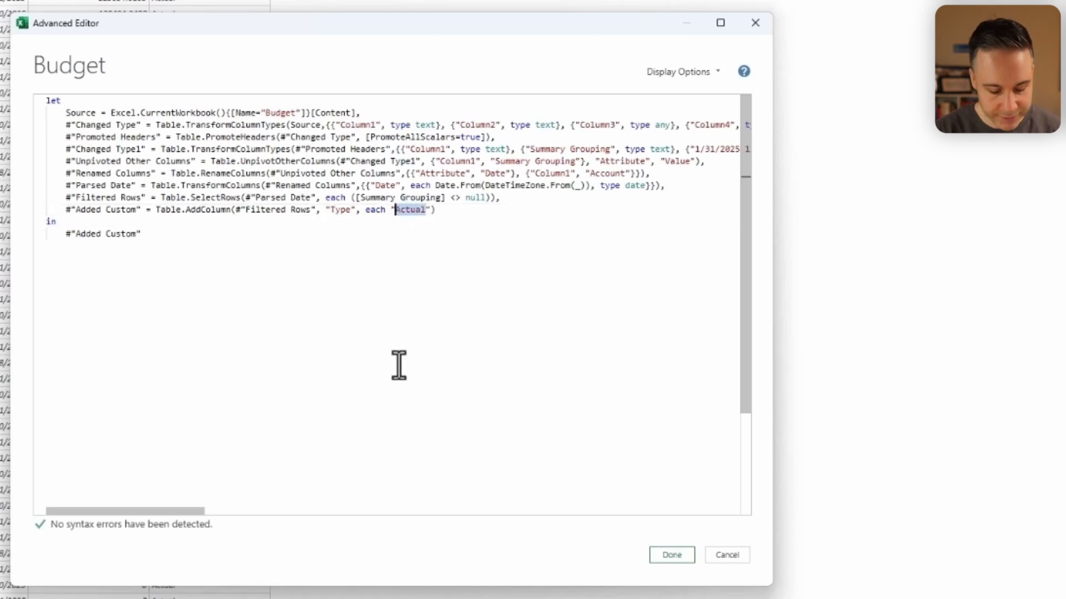
{"action": "type", "text": "Budget"}
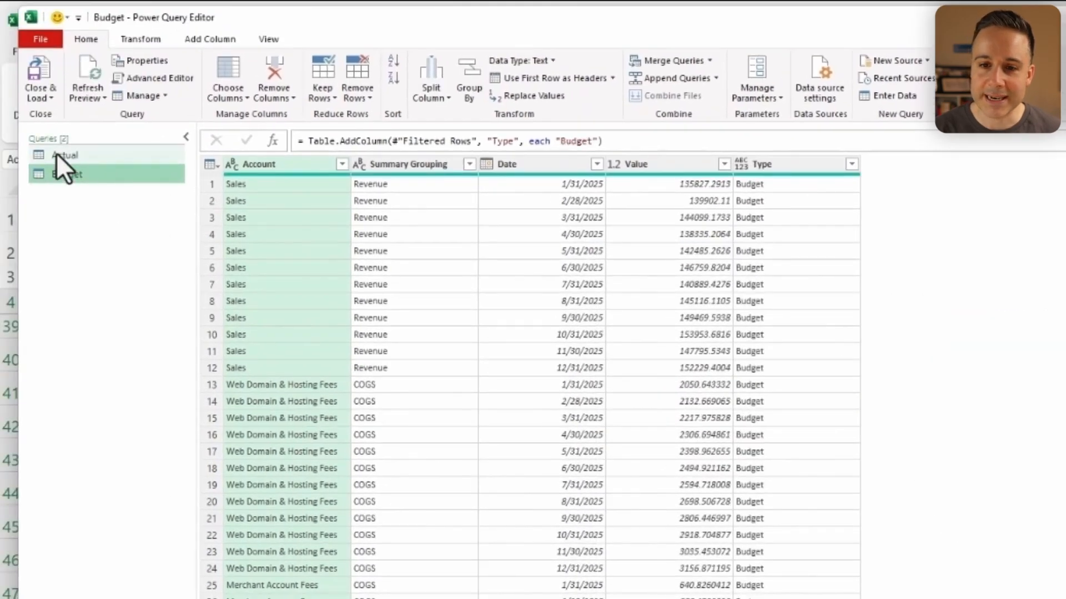
{"action": "left_click", "coordinate": [65, 174]}
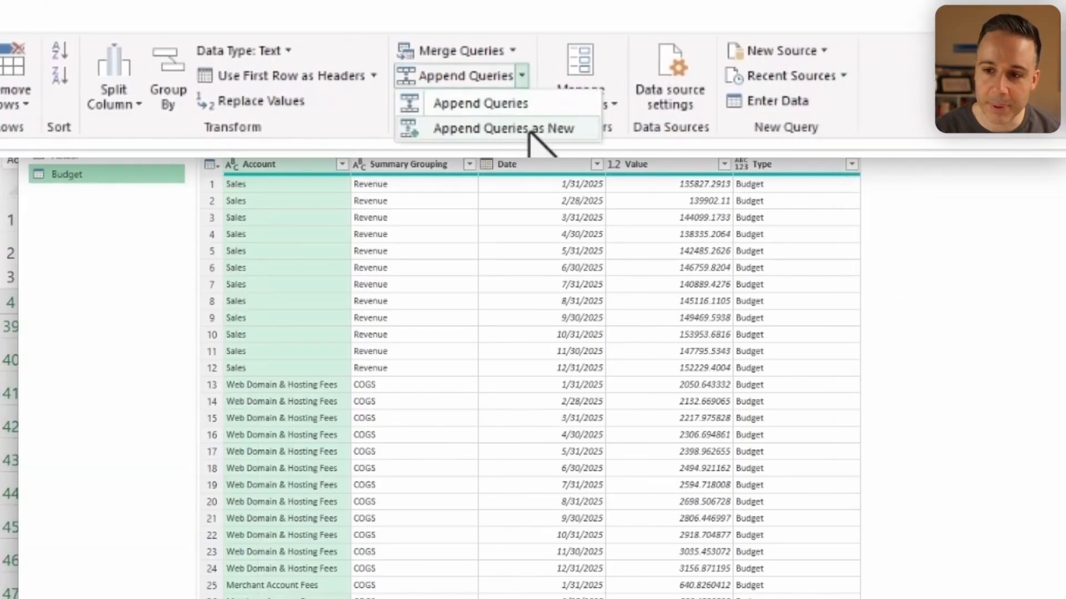
- Append the Budget and Actual queries into a new query named Combined
{"action": "left_click", "coordinate": [495, 128]}
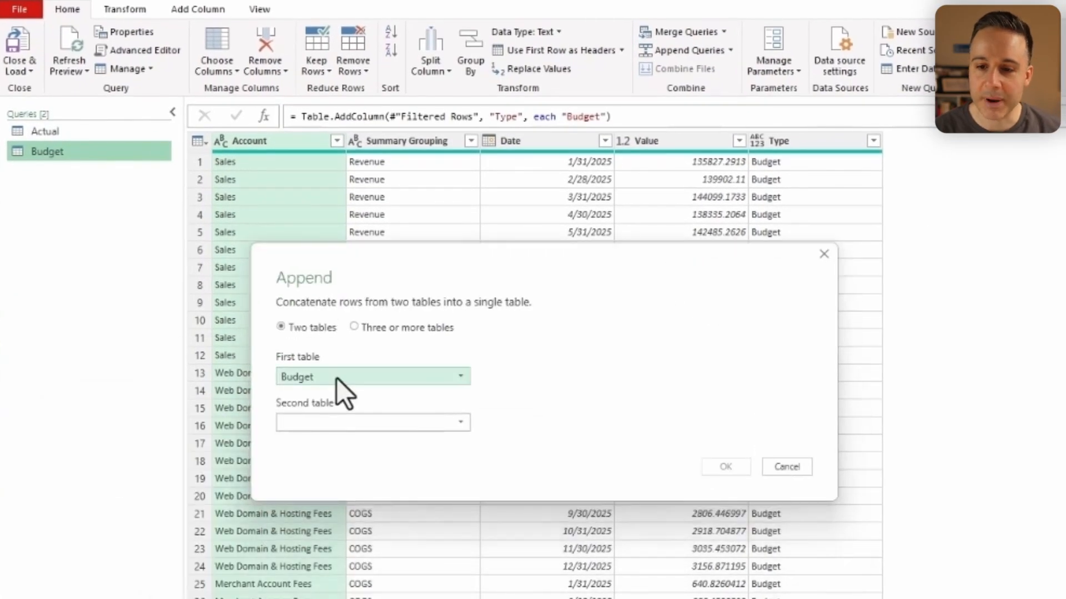
{"action": "left_click", "coordinate": [373, 423]}
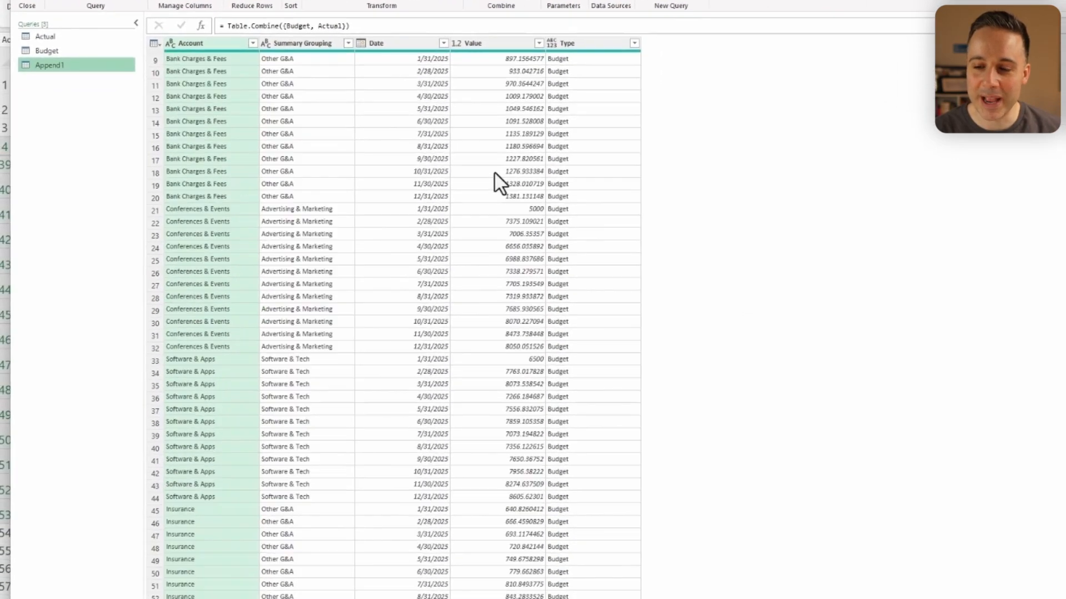
{"action": "scroll", "scroll_direction": "down", "scroll_amount": 3}
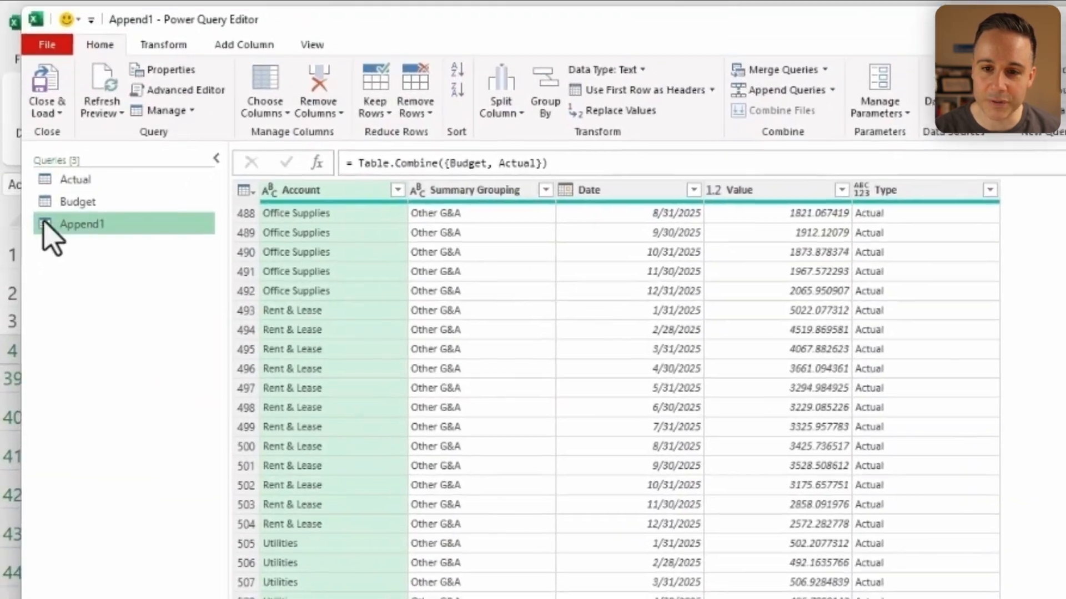
{"action": "double_click", "coordinate": [82, 224]}
{"action": "type", "text": "Combined"}
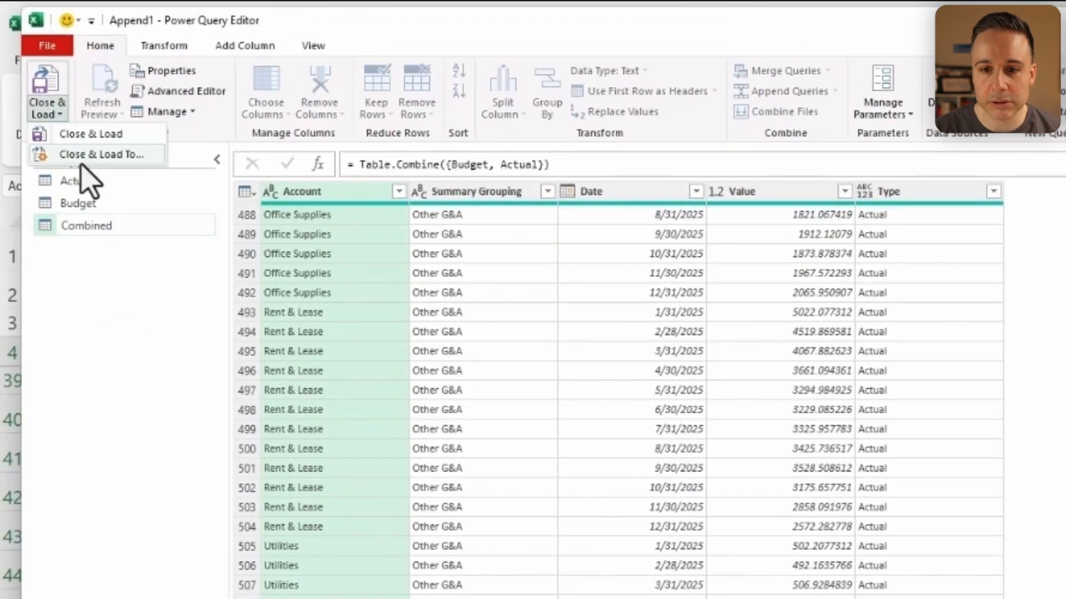
- Load the source queries as connection only and Combined as a table on a new sheet
{"action": "left_click", "coordinate": [92, 133]}
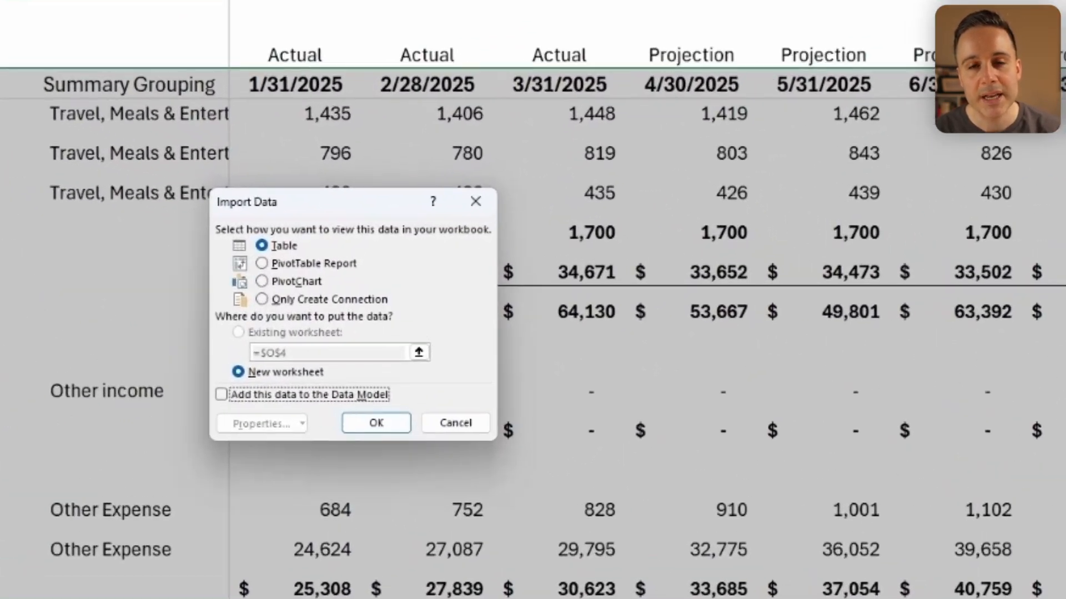
{"action": "left_click", "coordinate": [260, 299]}
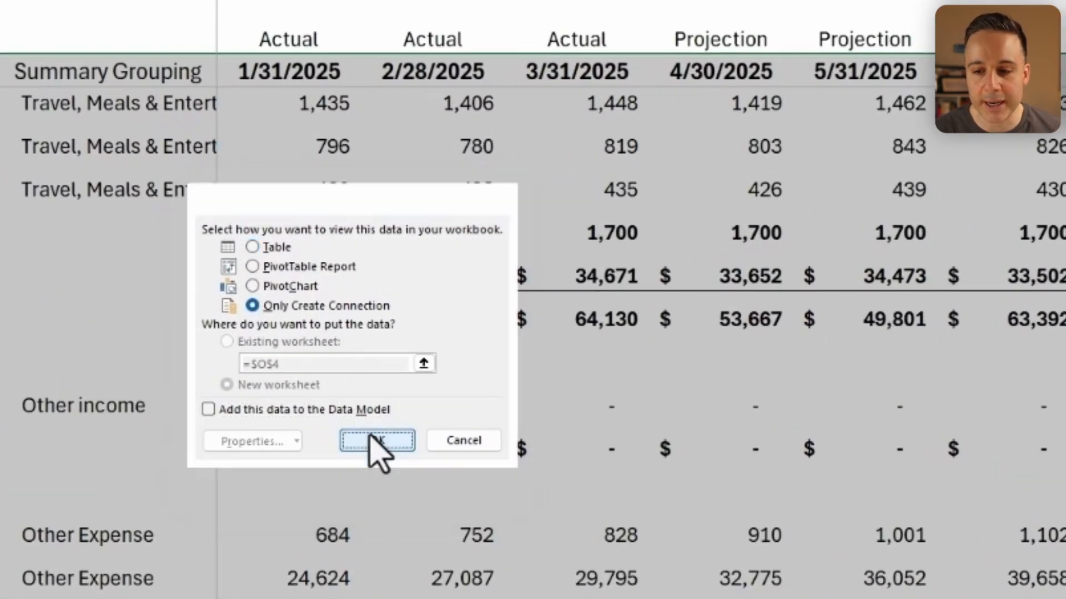
{"action": "left_click", "coordinate": [377, 440]}
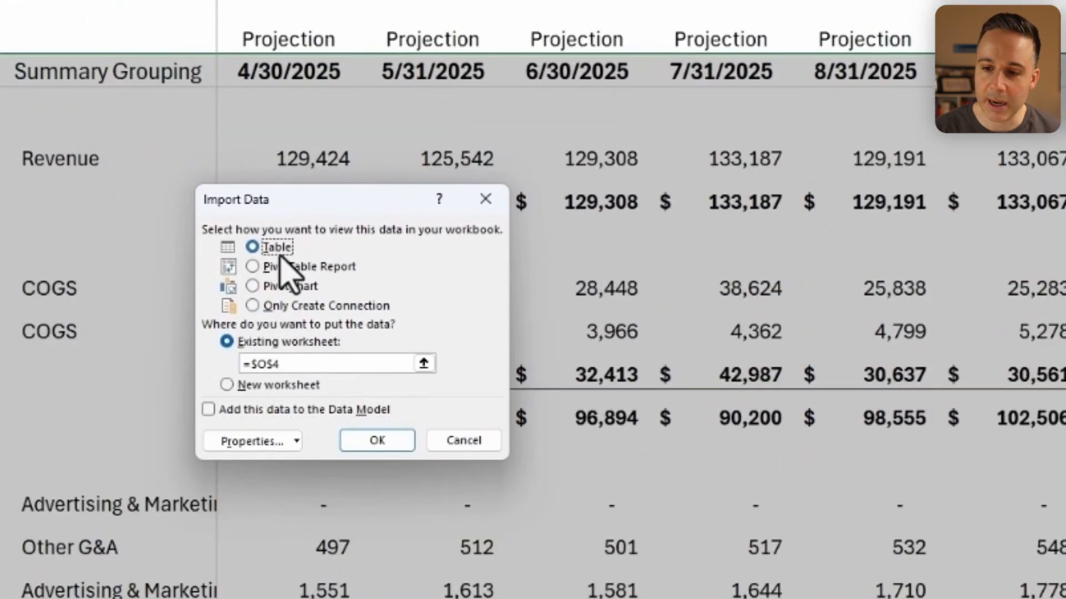
{"action": "left_click", "coordinate": [226, 385]}
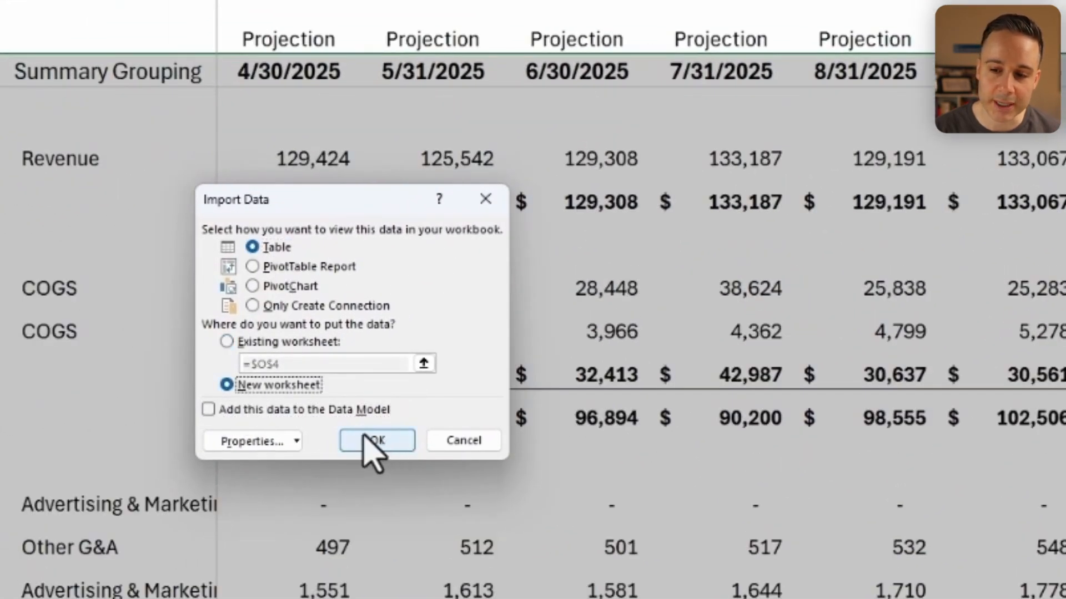
{"action": "left_click", "coordinate": [375, 441]}
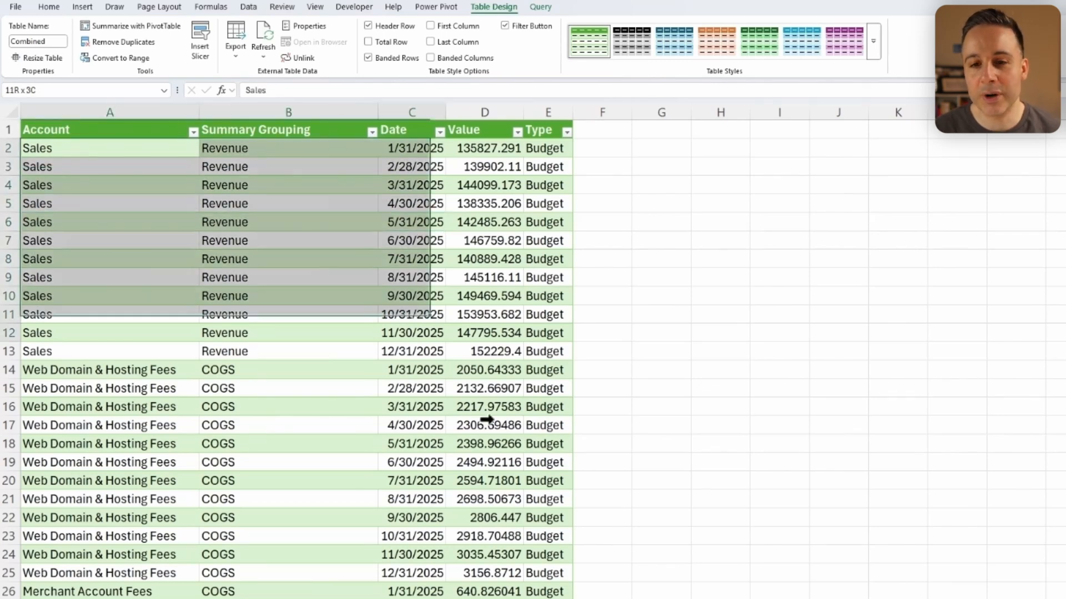
- Change January's budgeted Sales on the Budget sheet to 200,000
{"action": "left_click", "coordinate": [489, 499]}
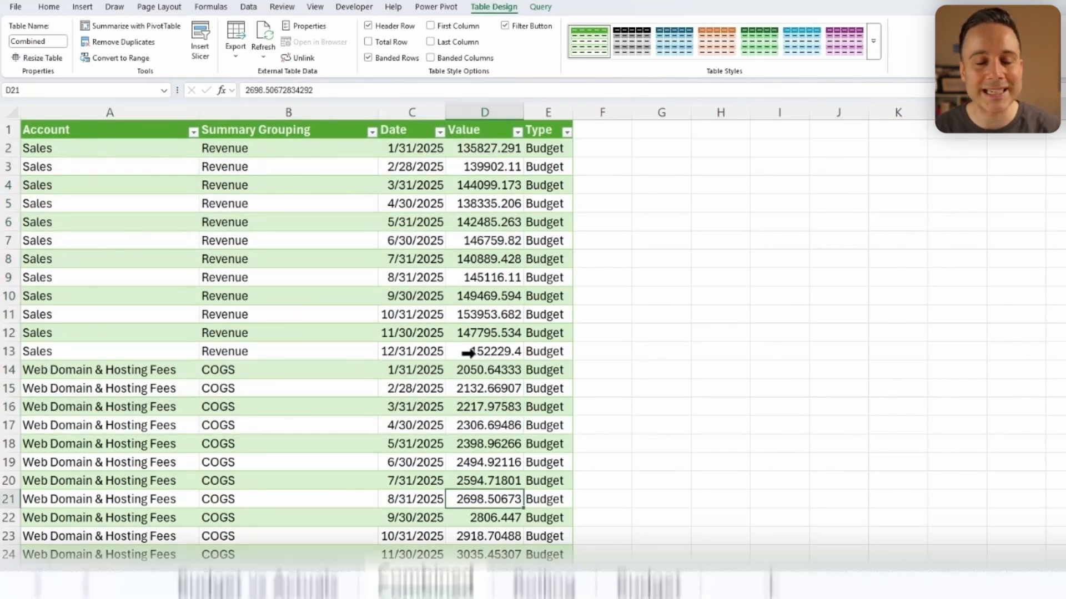
{"action": "left_click", "coordinate": [544, 543]}
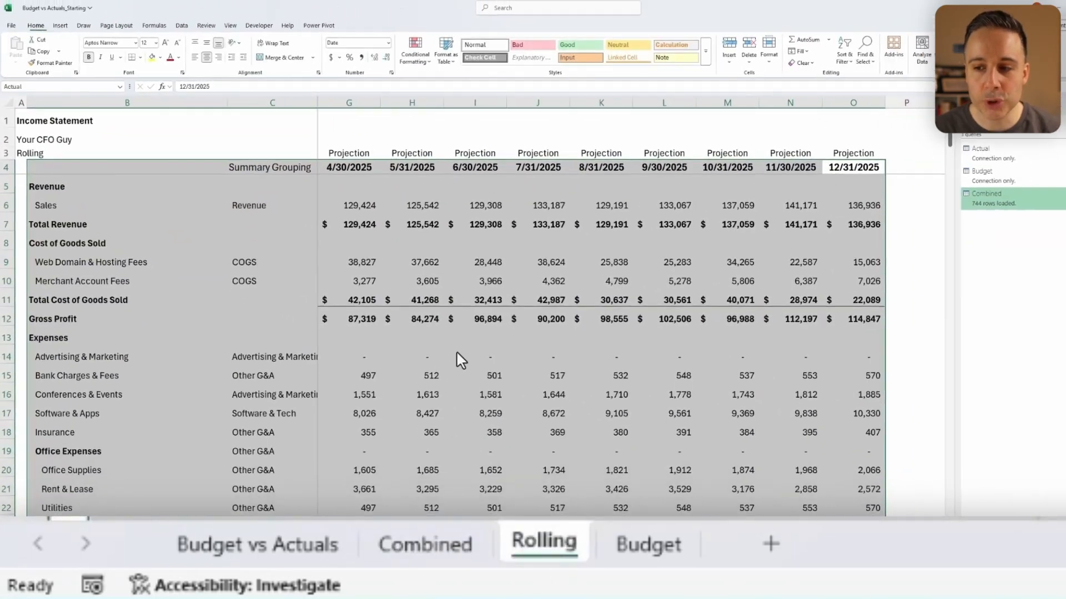
{"action": "left_click", "coordinate": [648, 545]}
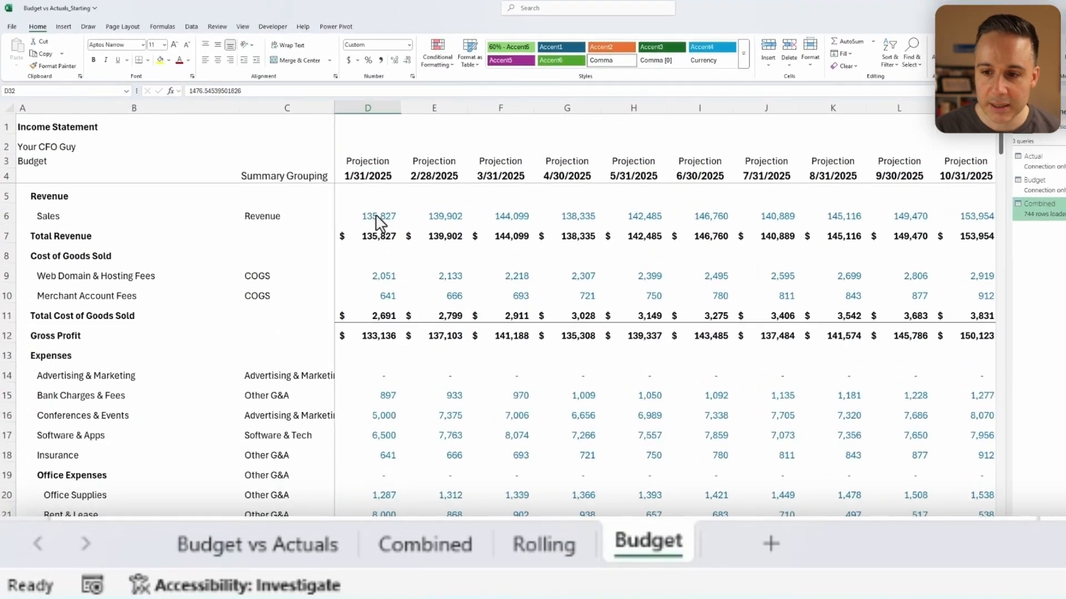
{"action": "type", "text": "2000"}
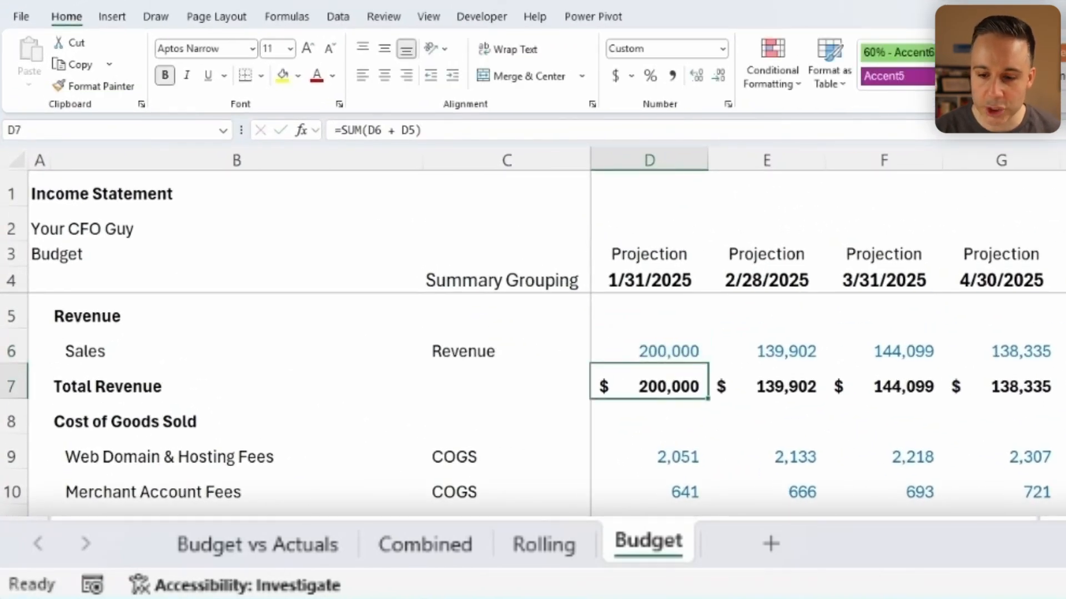
- Refresh all workbook queries from the Combined sheet and check the Rolling sheet
{"action": "left_click", "coordinate": [425, 544]}
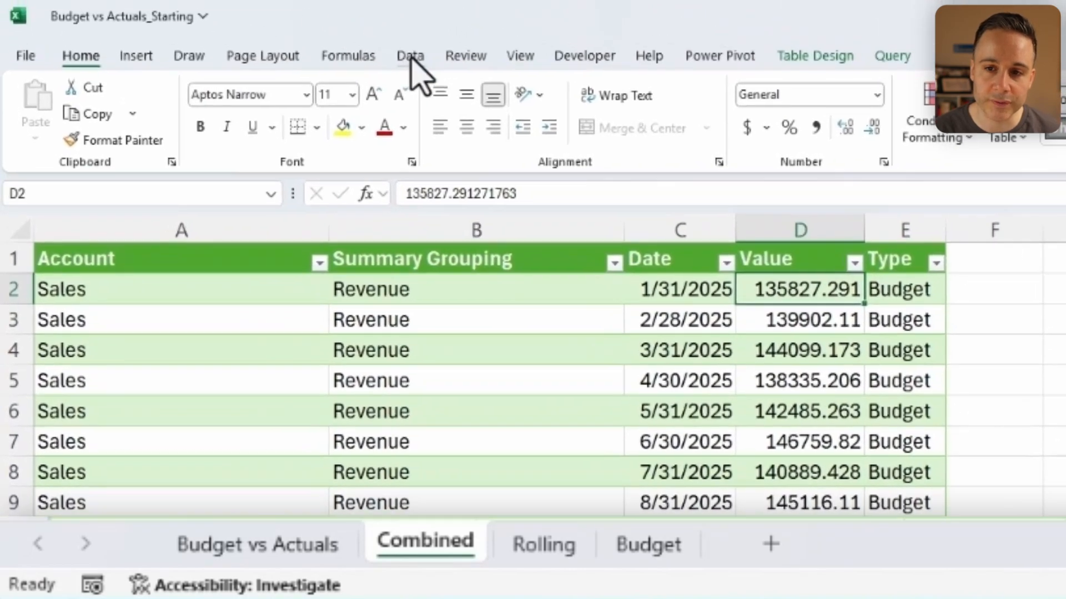
{"action": "left_click", "coordinate": [410, 56]}
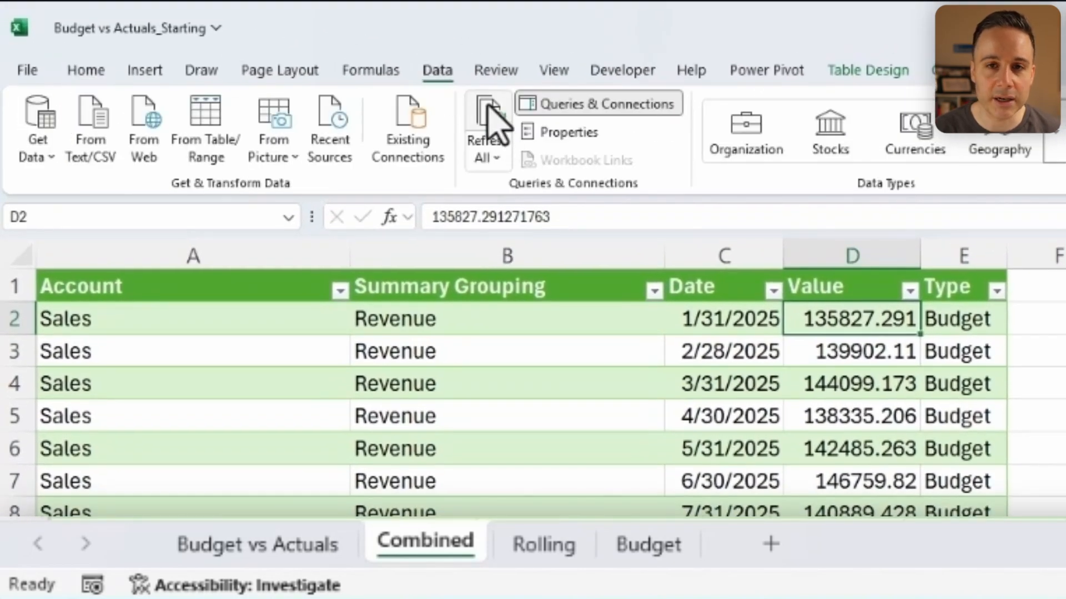
{"action": "left_click", "coordinate": [487, 111]}
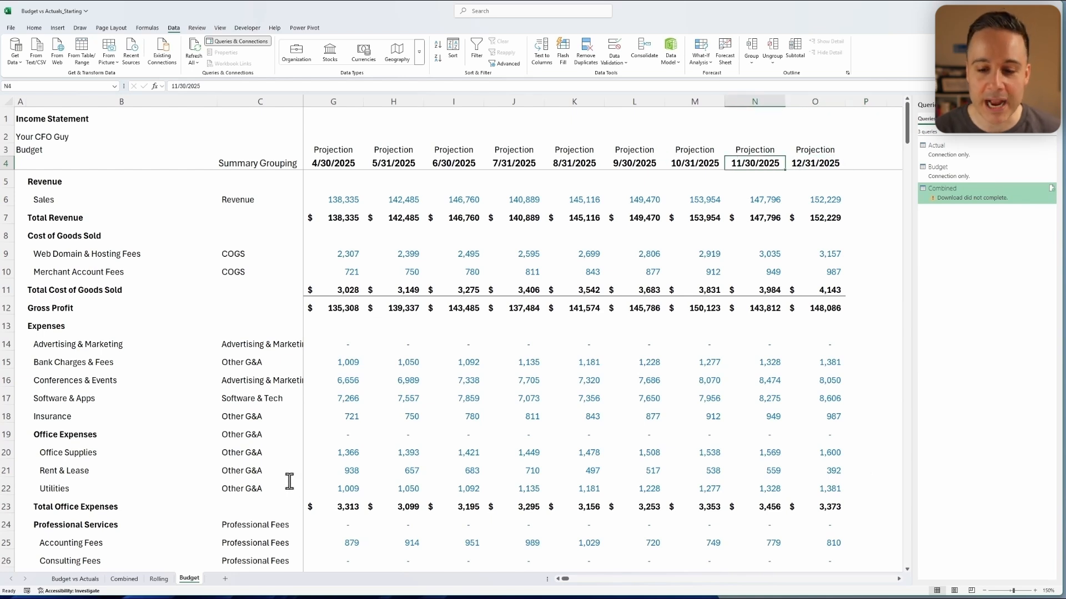
{"action": "left_click", "coordinate": [158, 579]}
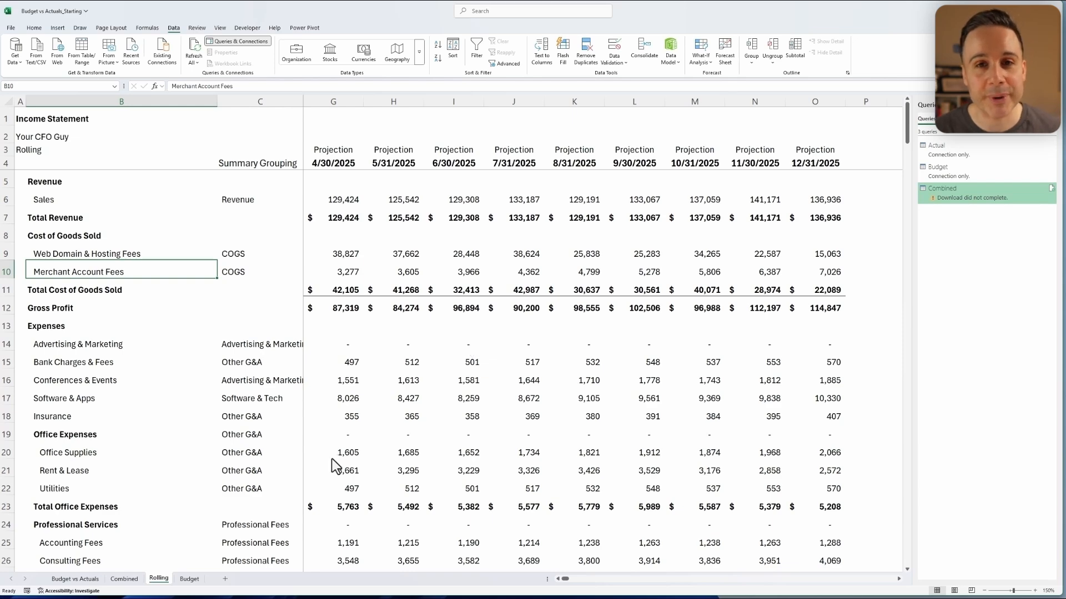
{"action": "left_click", "coordinate": [74, 579]}
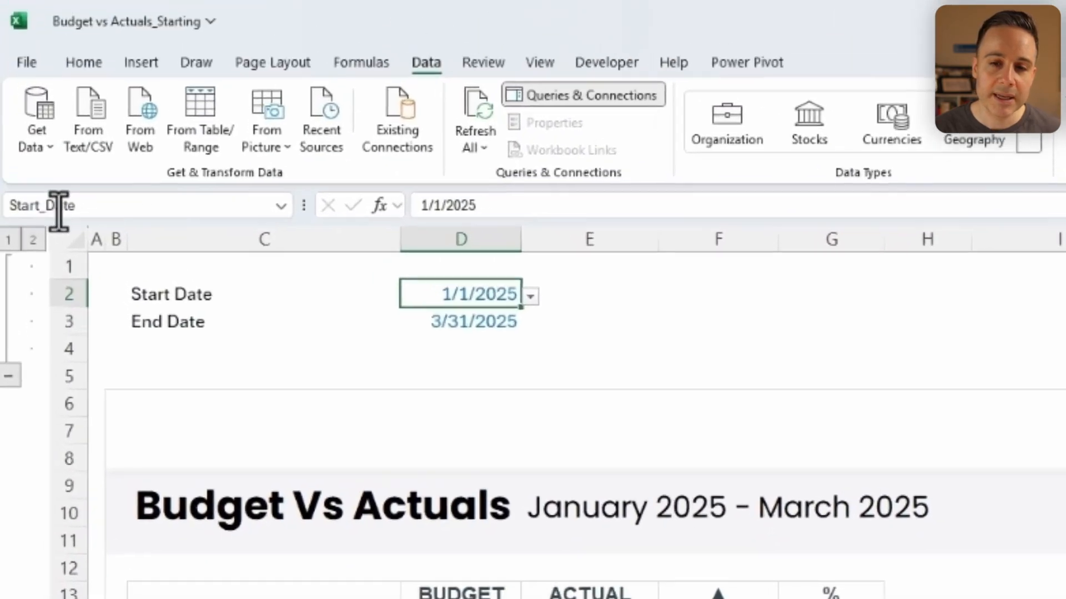
{"action": "left_click", "coordinate": [473, 321]}
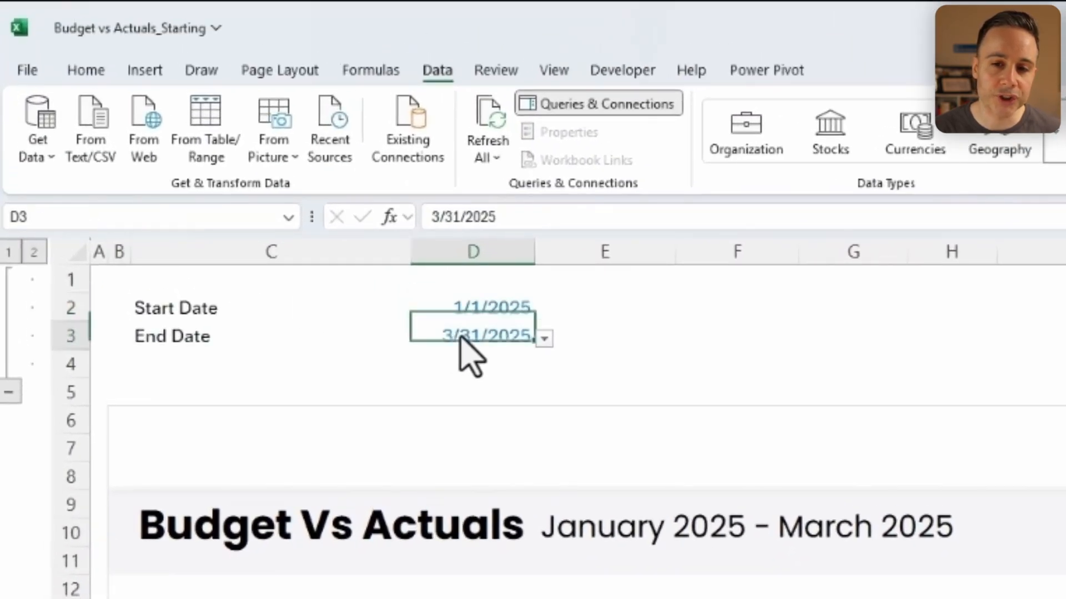
{"action": "left_click", "coordinate": [371, 70]}
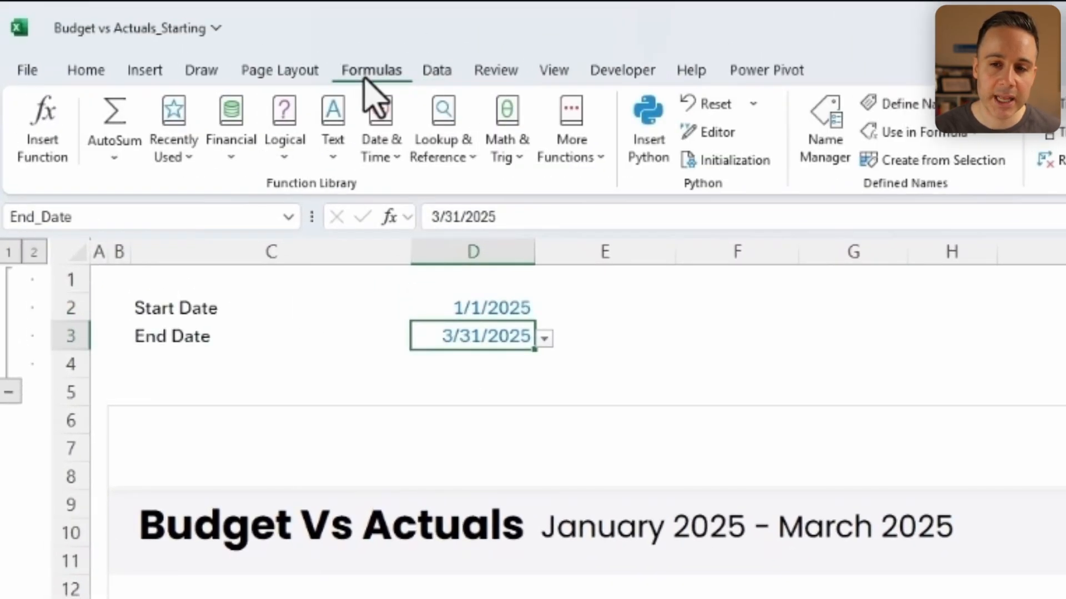
{"action": "left_click", "coordinate": [824, 118]}
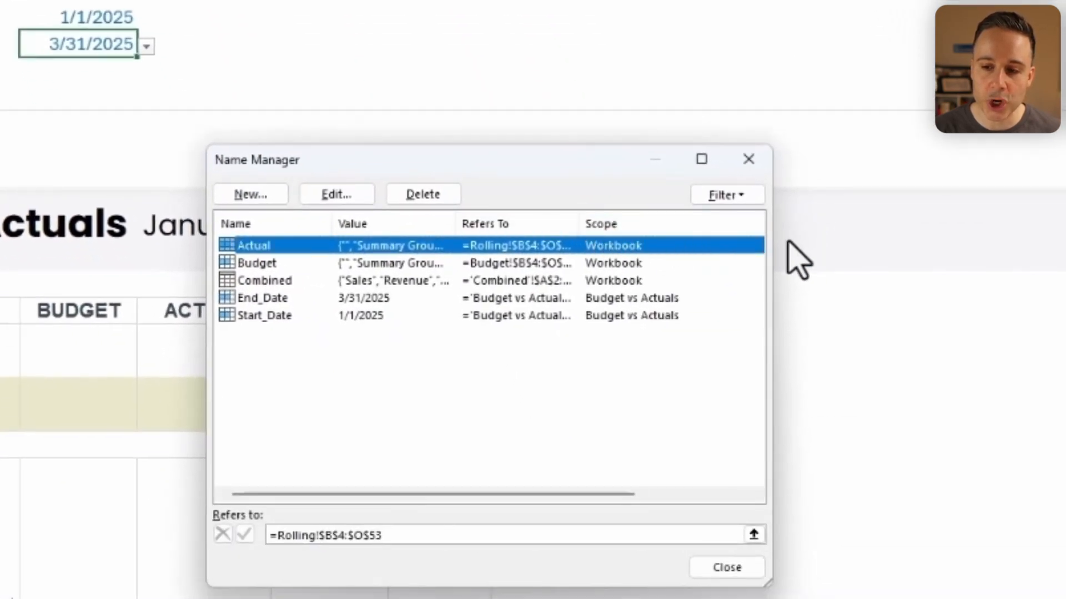
{"action": "left_click", "coordinate": [265, 315]}
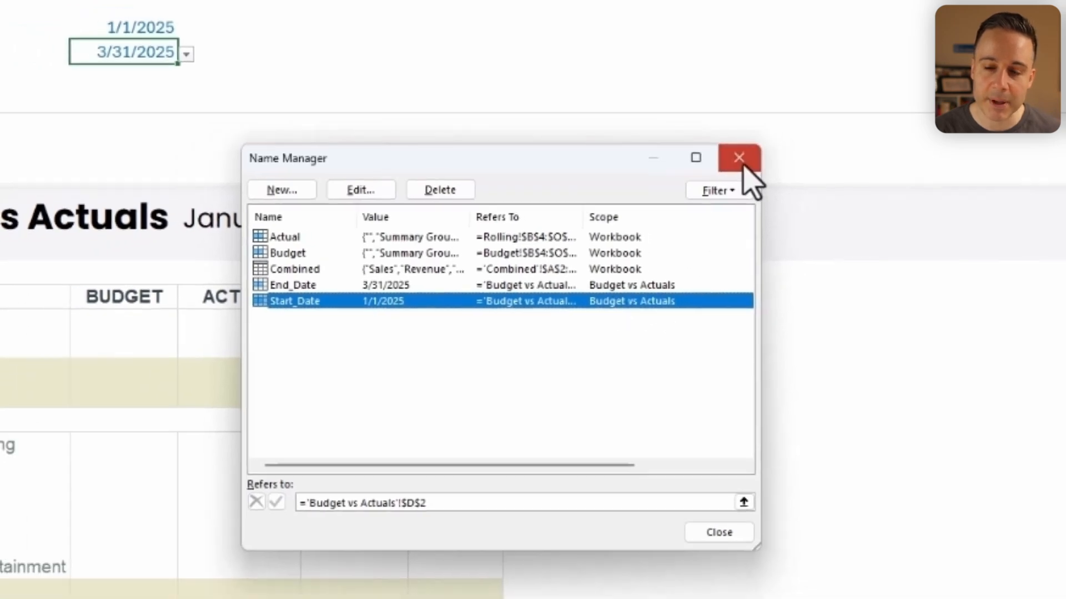
{"action": "left_click", "coordinate": [732, 158]}
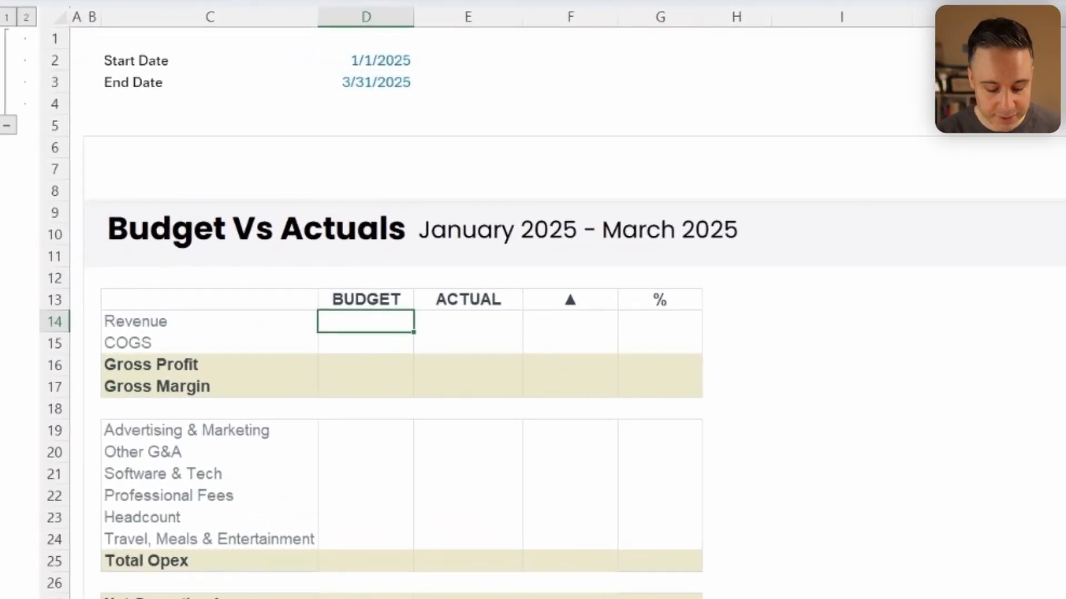
- Start a SUMIFS in D14 summing Combined[Value], using the BUDGET header as the Type criterion
{"action": "type", "text": "=sumi"}
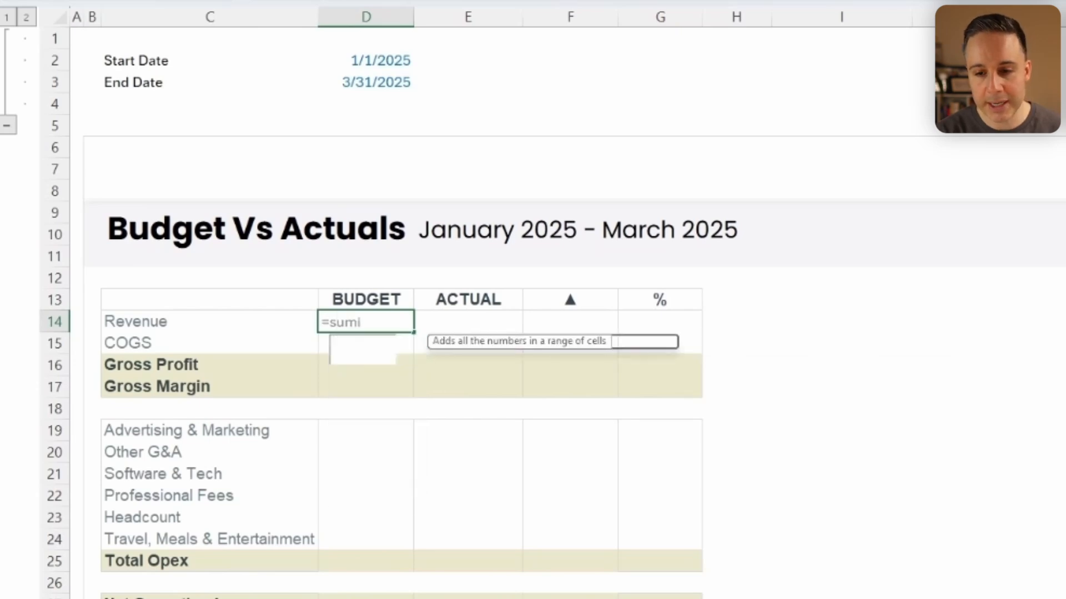
{"action": "type", "text": "fs("}
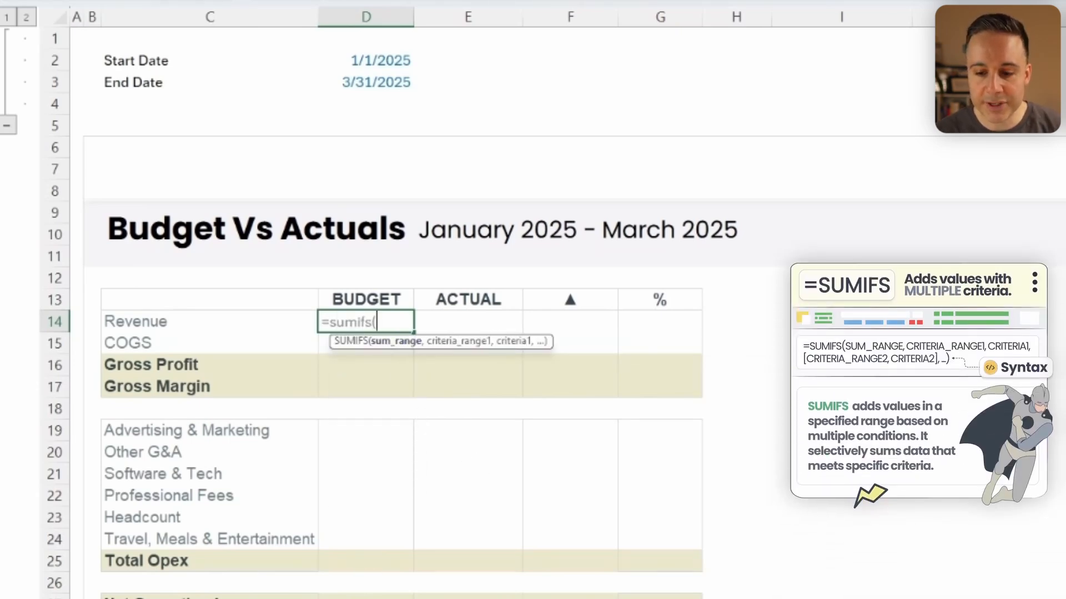
{"action": "left_click", "coordinate": [426, 543]}
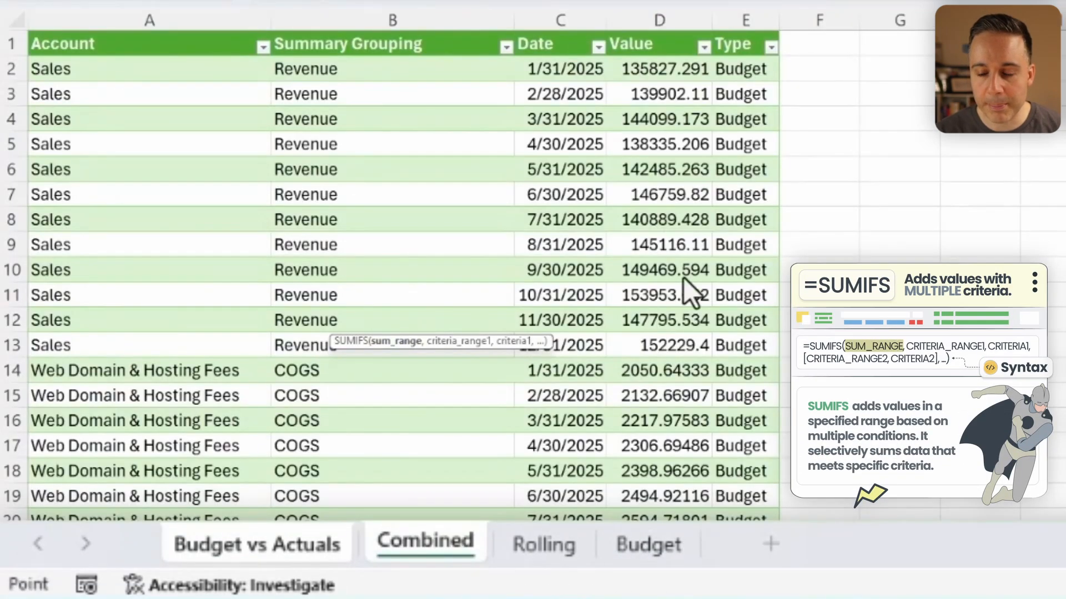
{"action": "left_click", "coordinate": [659, 44]}
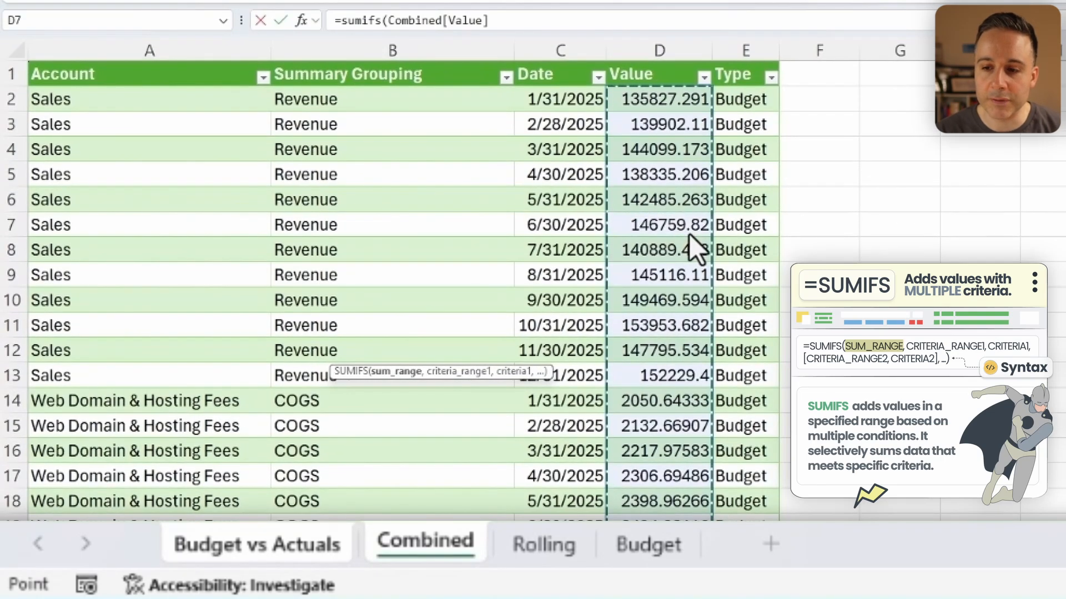
{"action": "key", "text": "Ctrl"}
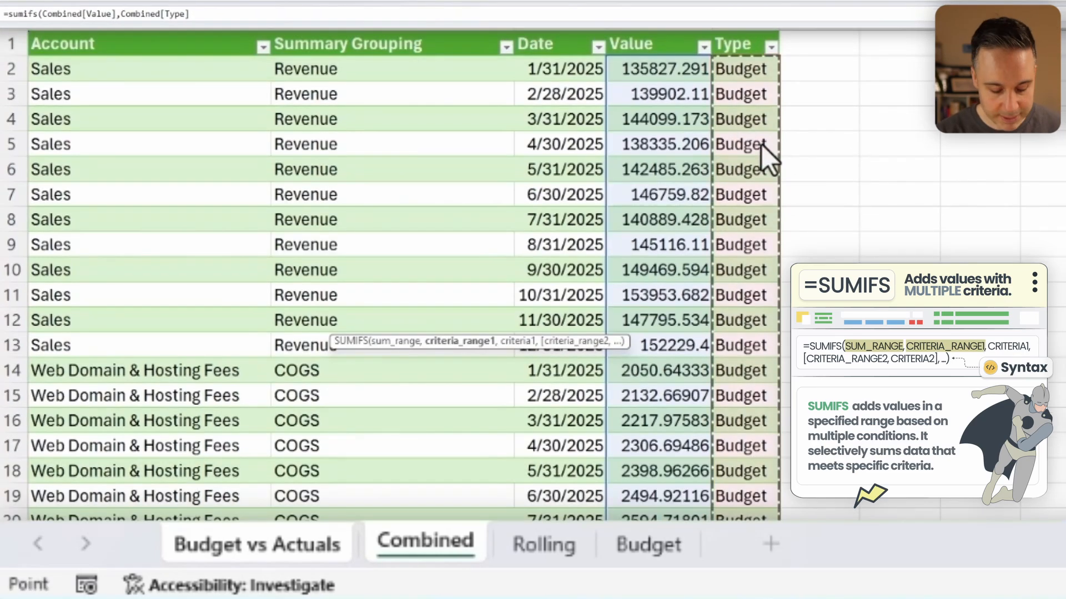
{"action": "left_click", "coordinate": [256, 545]}
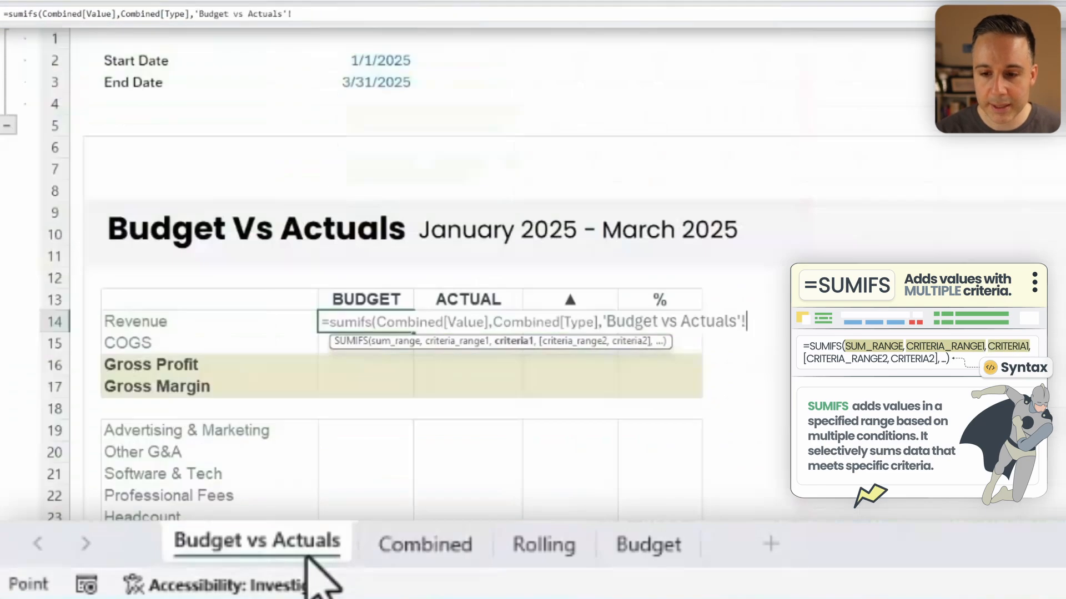
{"action": "left_click", "coordinate": [367, 299]}
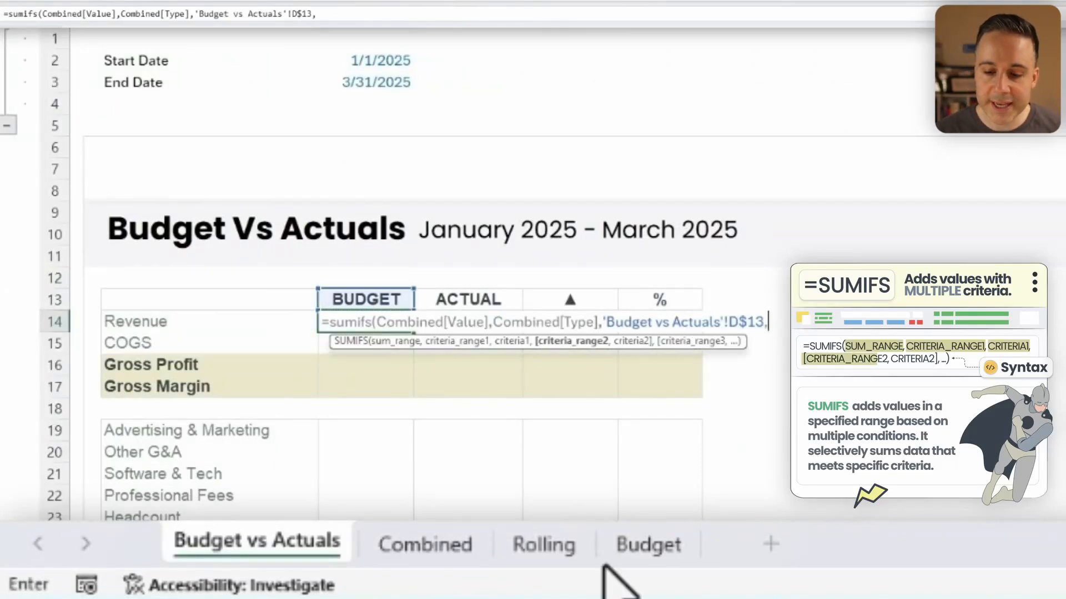
- Add Summary Grouping and Start_Date/End_Date criteria on Combined[Date], committing the 419,829 result
{"action": "left_click", "coordinate": [425, 544]}
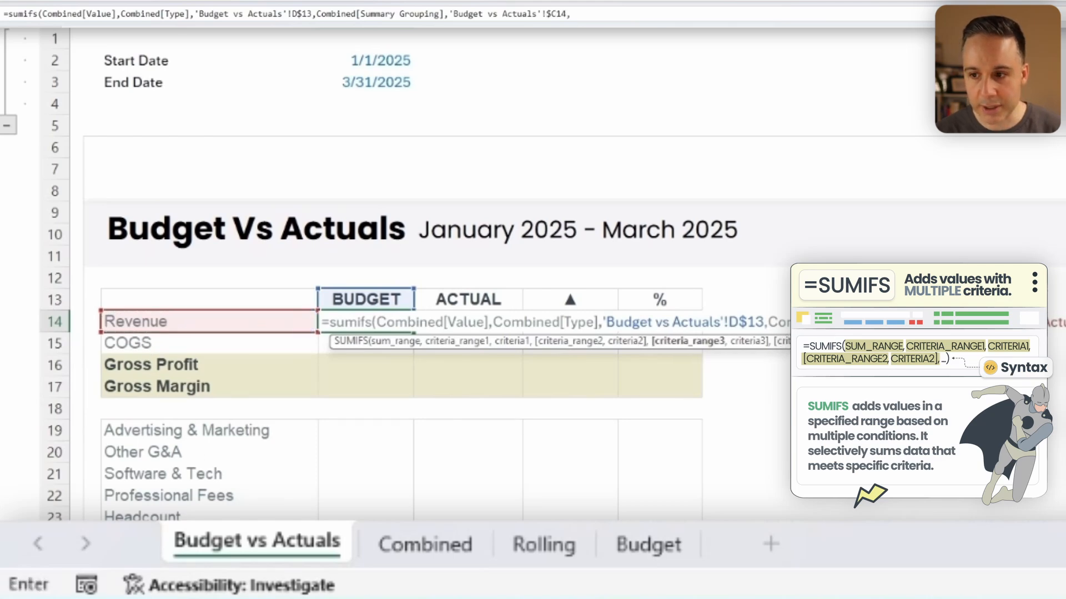
{"action": "left_click", "coordinate": [424, 545]}
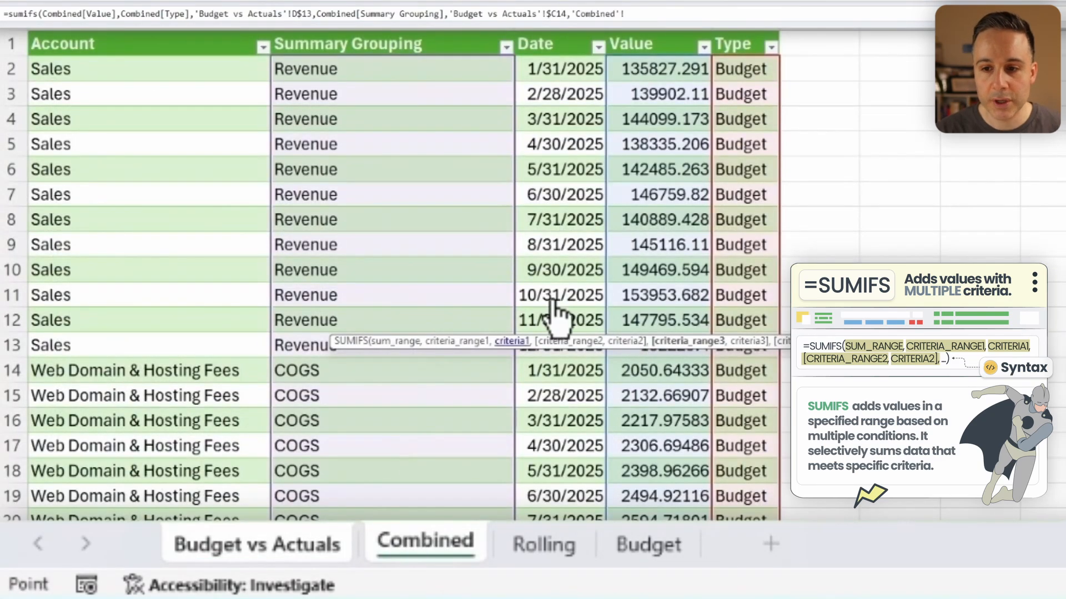
{"action": "left_click", "coordinate": [536, 44]}
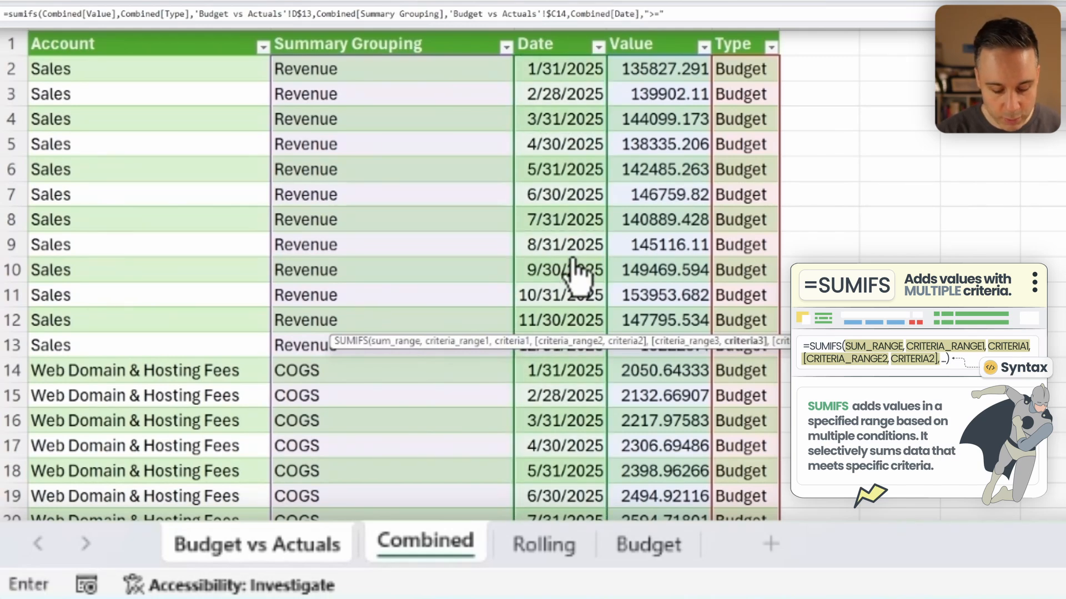
{"action": "type", "text": "&"}
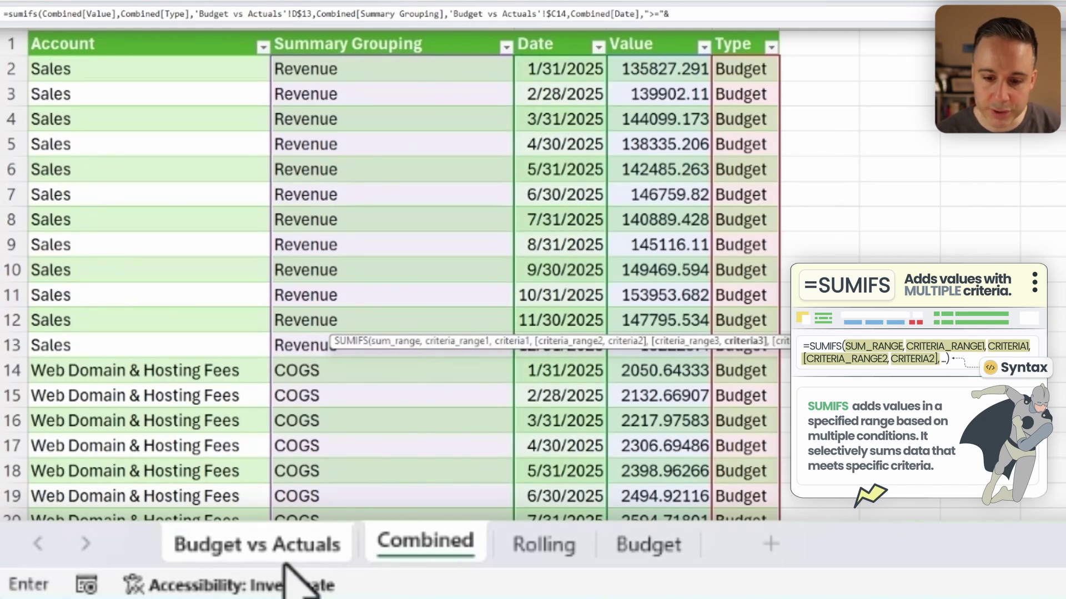
{"action": "left_click", "coordinate": [256, 544]}
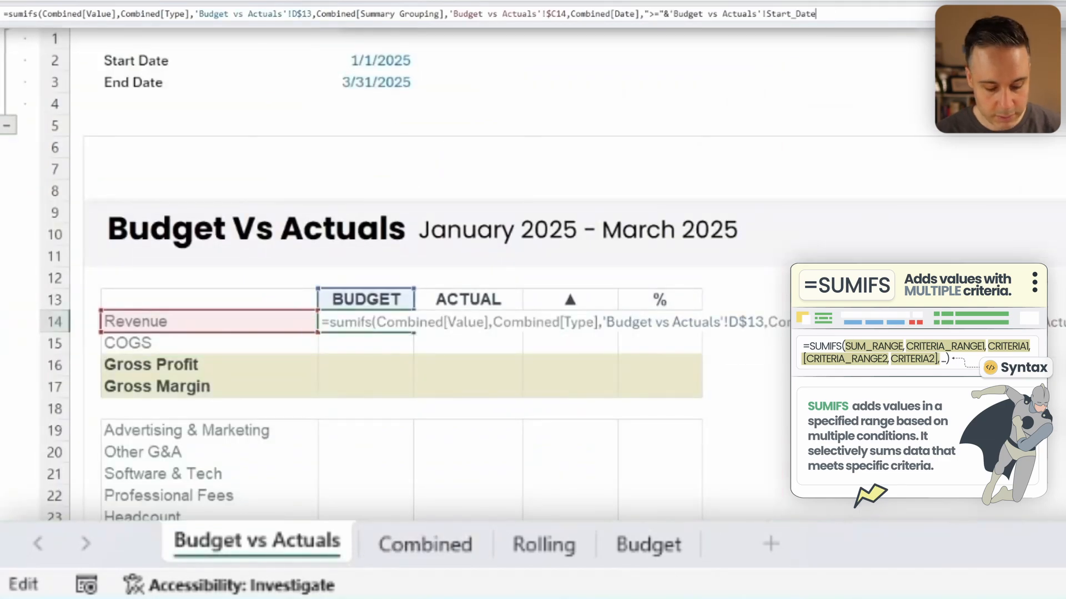
{"action": "left_click", "coordinate": [425, 543]}
{"action": "type", "text": ",Combined[Date],\"<=\"&"}
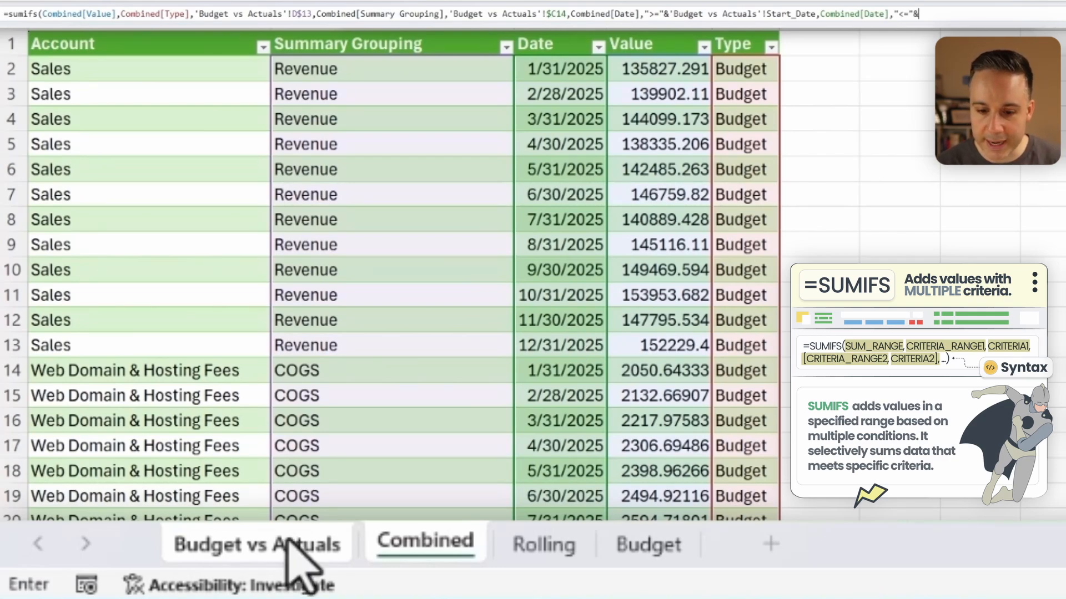
{"action": "left_click", "coordinate": [259, 545]}
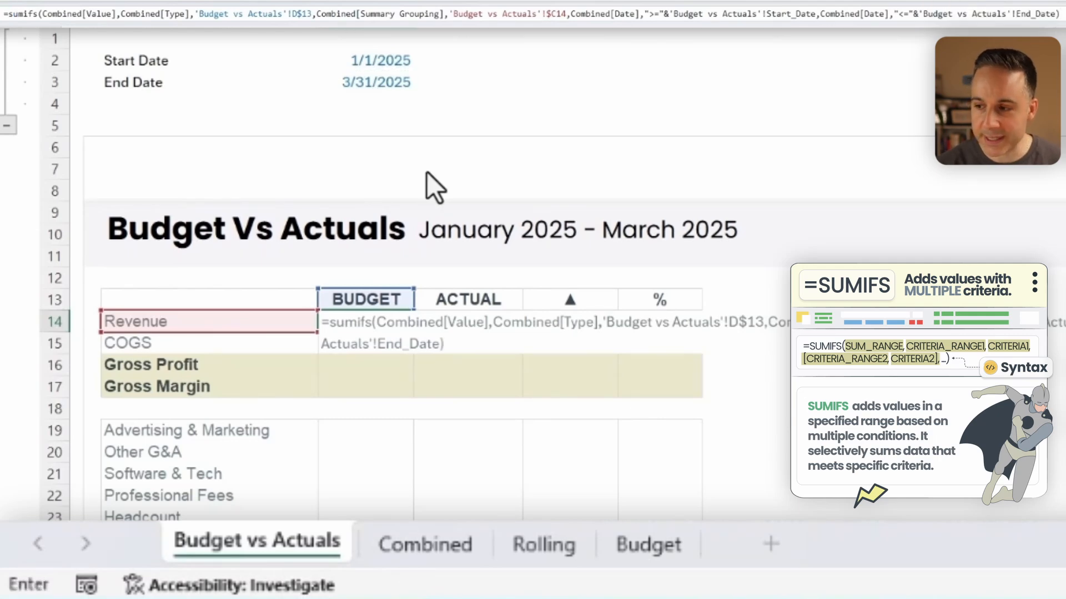
{"action": "key", "text": "Enter"}
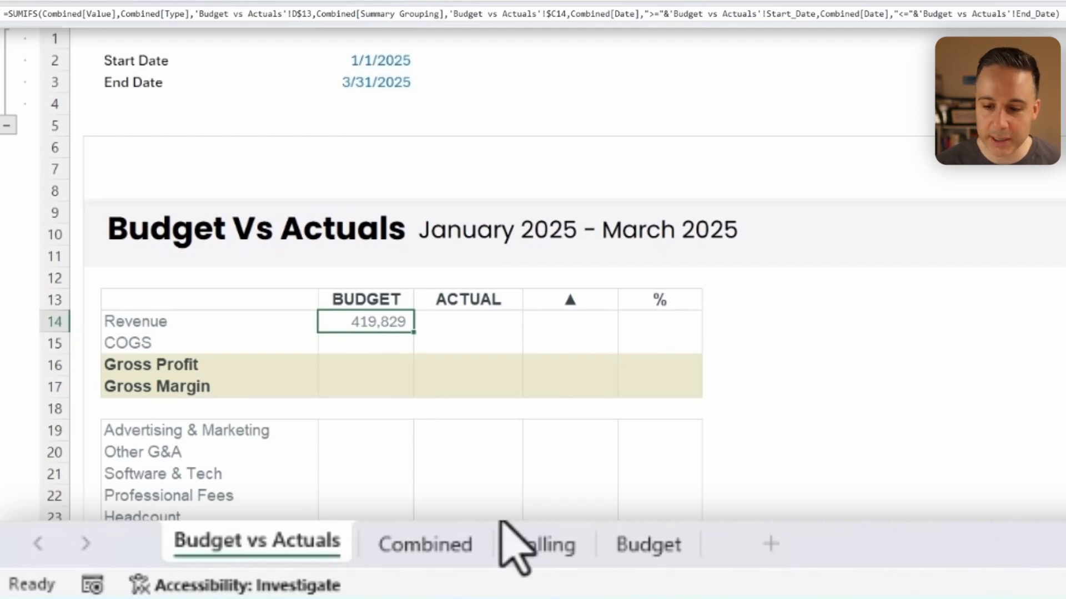
{"action": "left_click", "coordinate": [646, 544]}
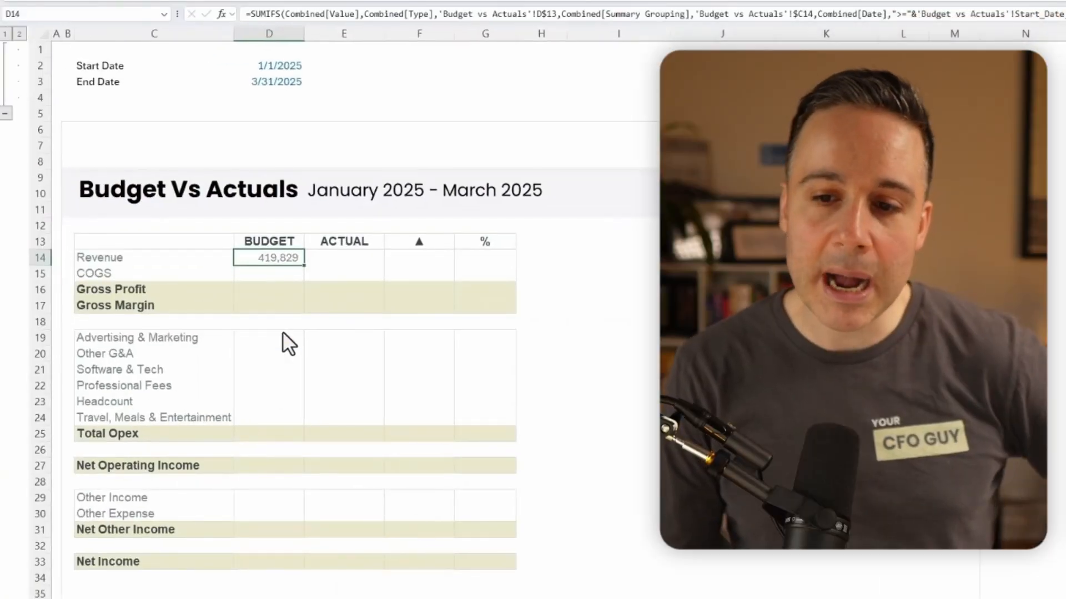
{"action": "mouse_move", "coordinate": [319, 440]}
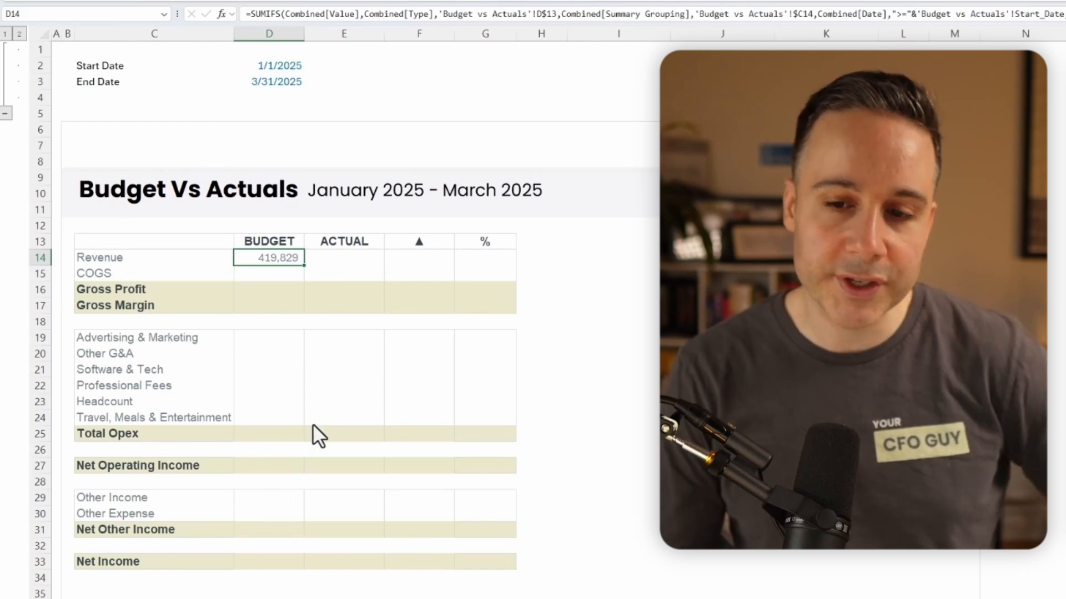
- Paste the revenue SUMIFS formula into the COGS and operating expense rows
{"action": "key", "text": "Ctrl+V"}
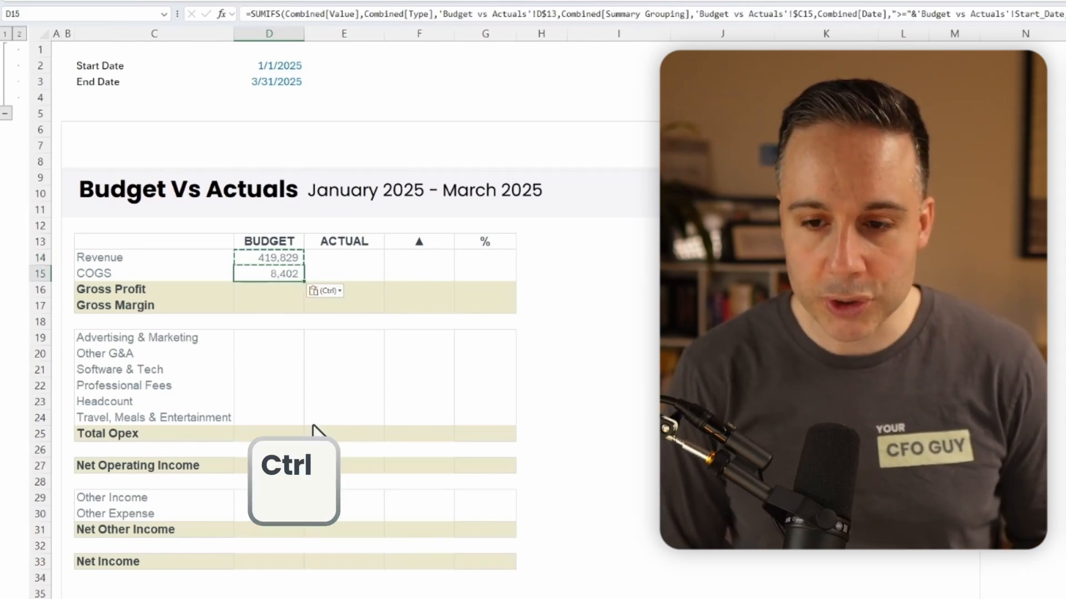
{"action": "key", "text": "Ctrl+V"}
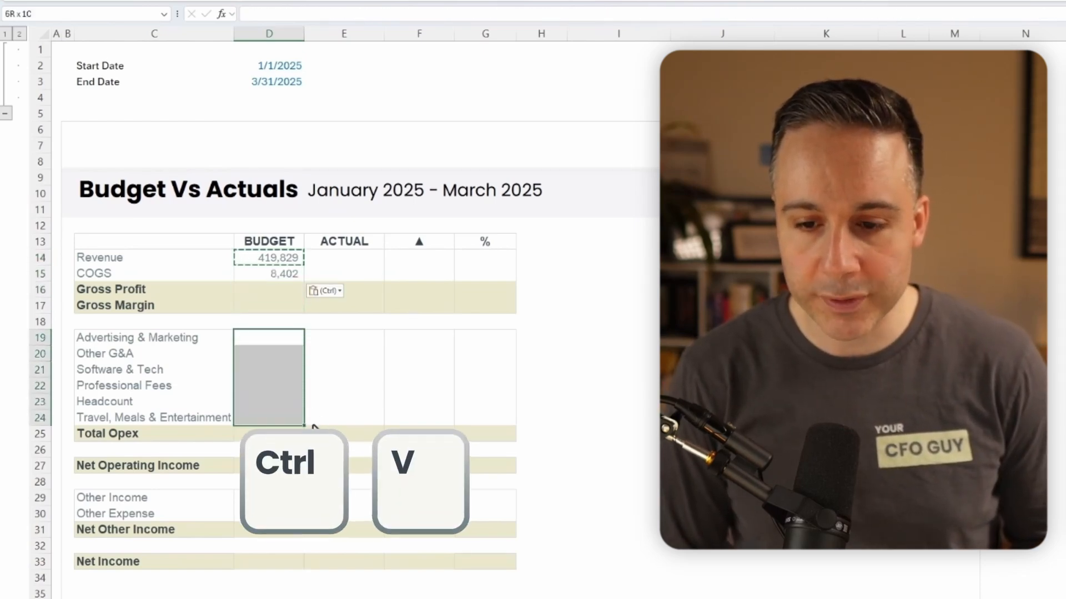
{"action": "key", "text": "Ctrl+V"}
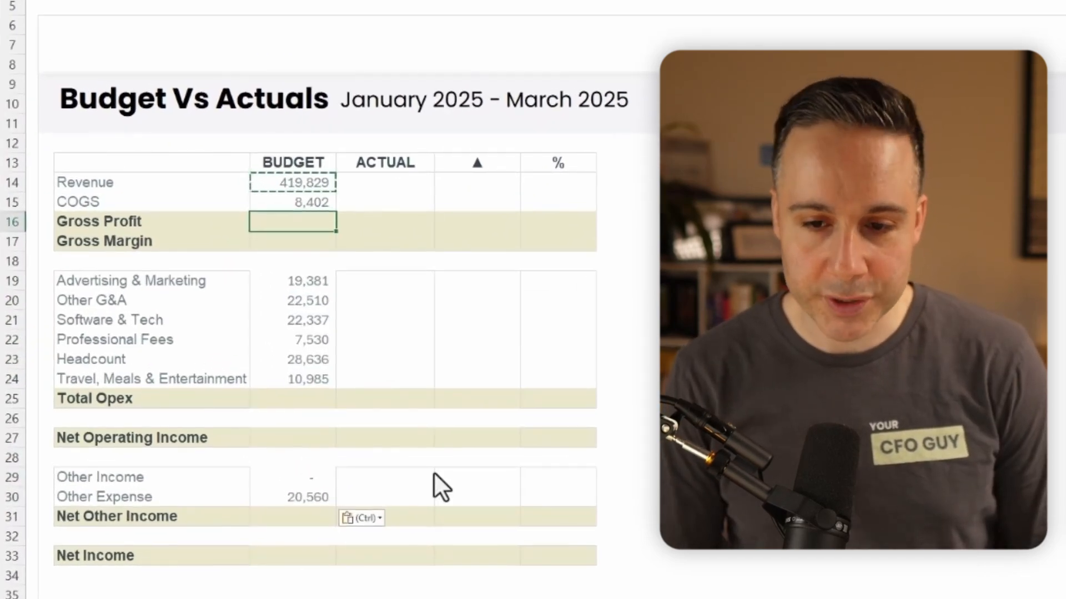
- Enter the Gross Profit subtraction from D14 and the gross margin =IFERROR(D16/D14,0)
{"action": "type", "text": "=D14"}
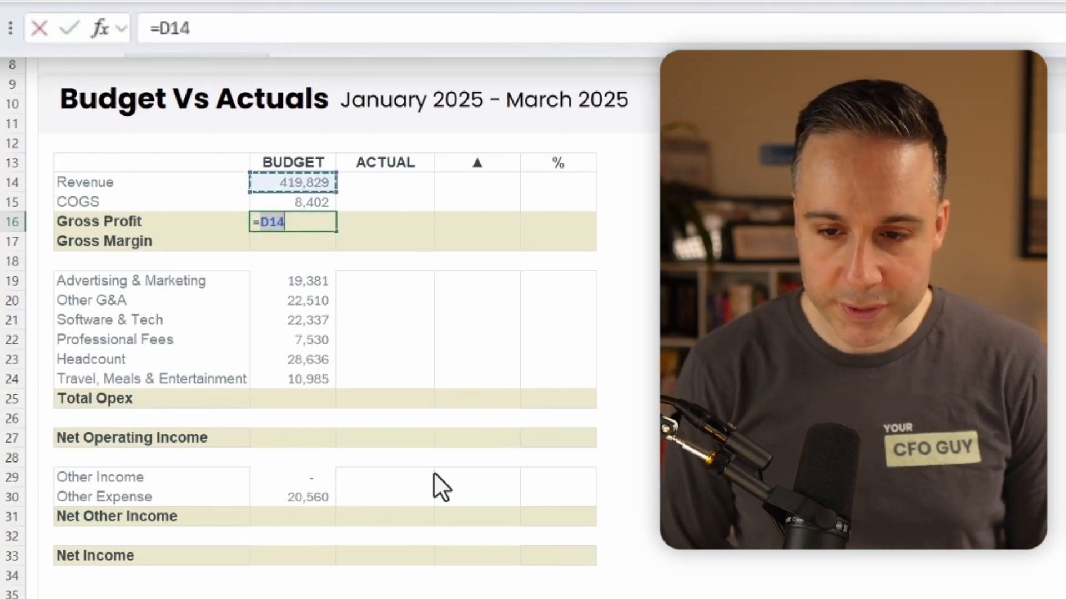
{"action": "type", "text": "-"}
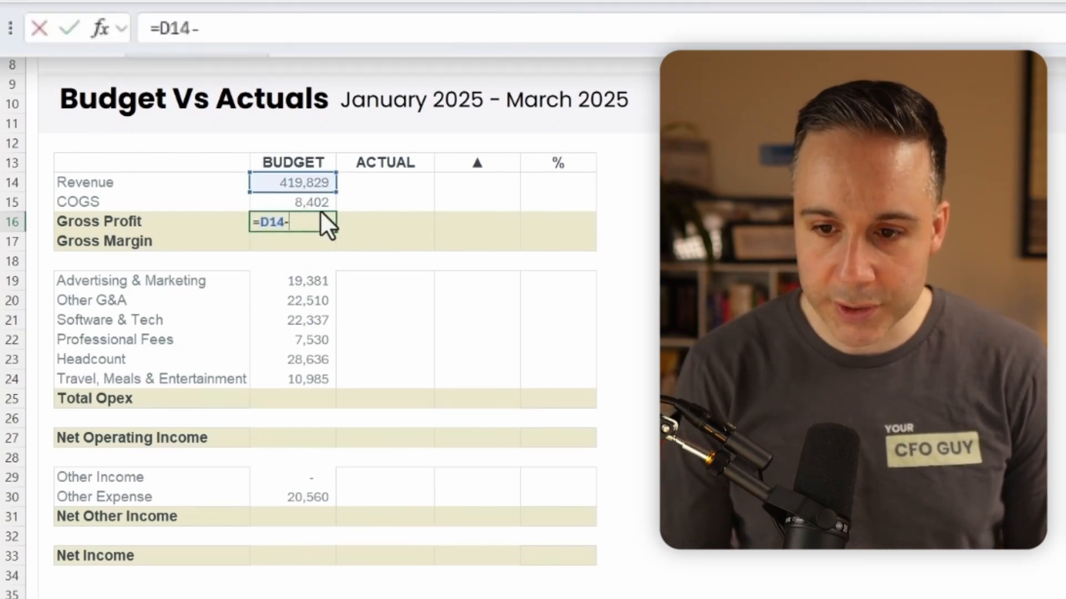
{"action": "key", "text": "Enter"}
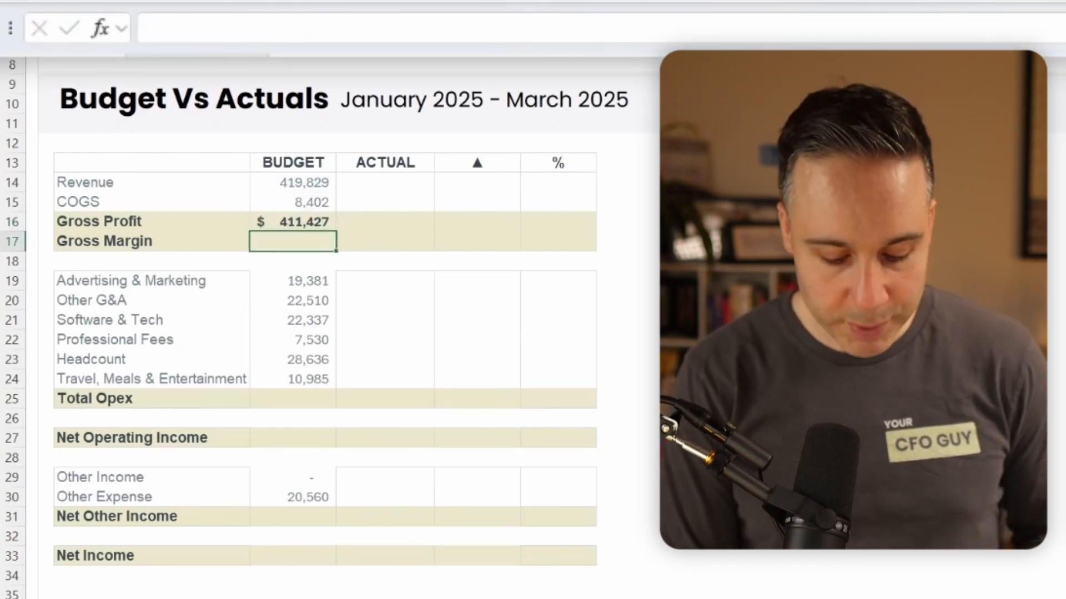
{"action": "type", "text": "=iferror("}
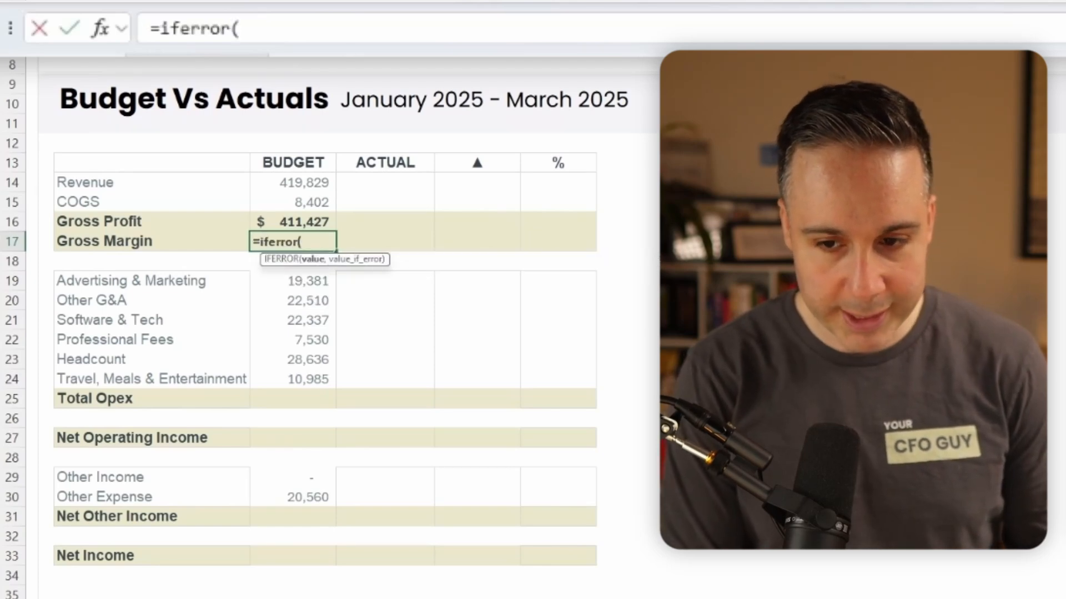
{"action": "left_click", "coordinate": [293, 221]}
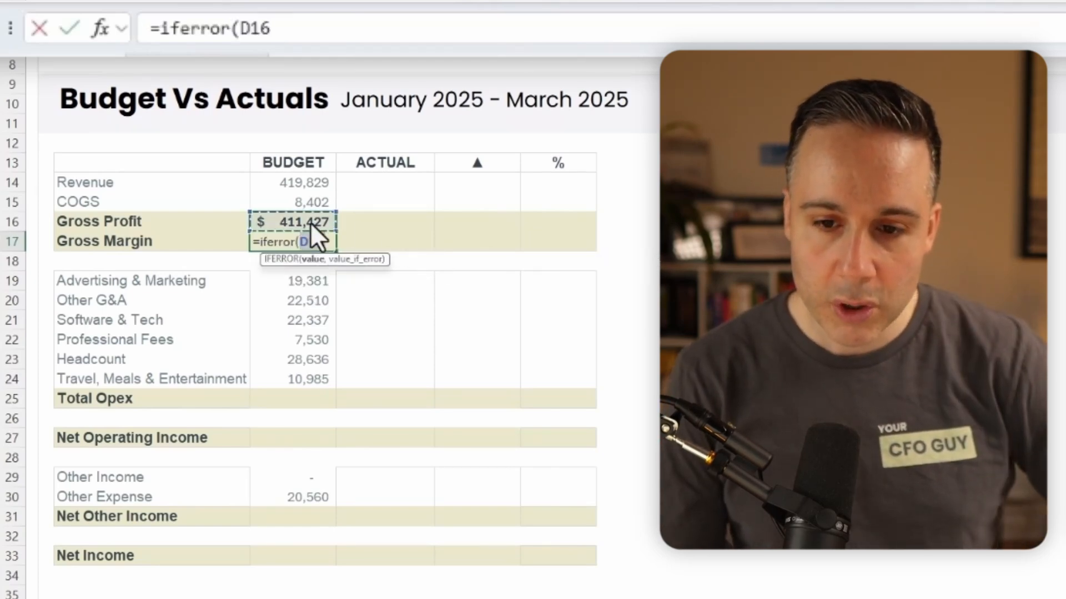
{"action": "type", "text": "/D14"}
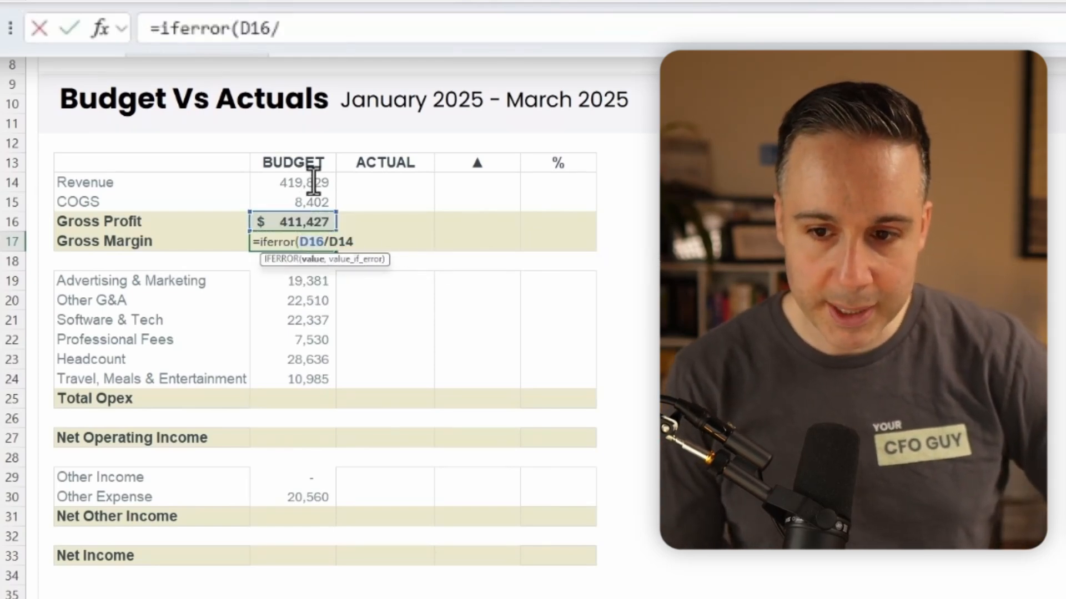
{"action": "type", "text": "D14,0)"}
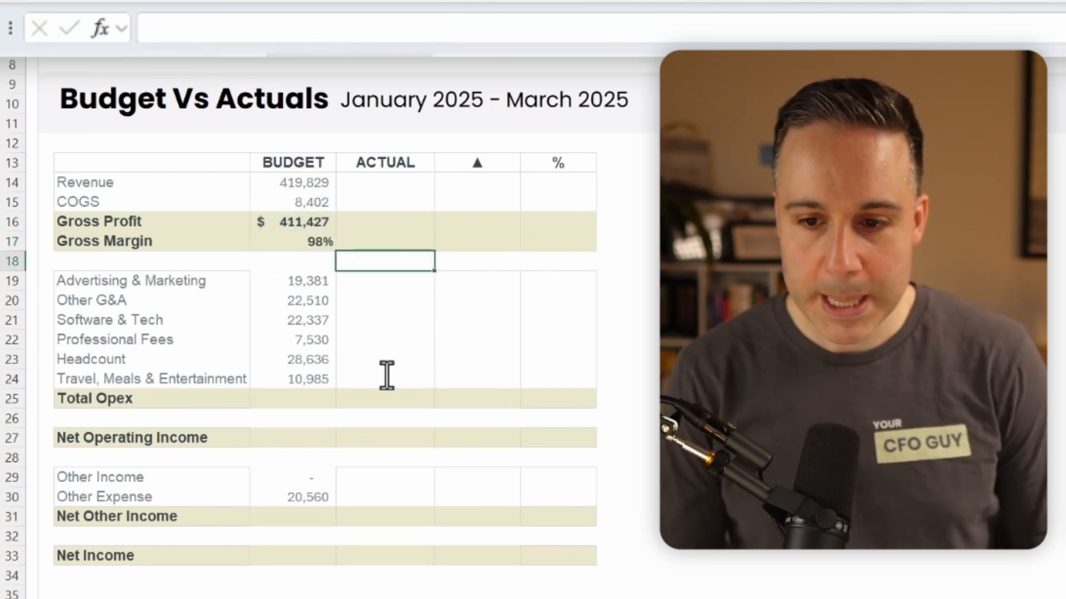
- Enter Total Opex =SUM(D19:D24), Net Operating Income, Net Other Income and Net Income (279,488)
{"action": "type", "text": "=SUM(D19:D24)"}
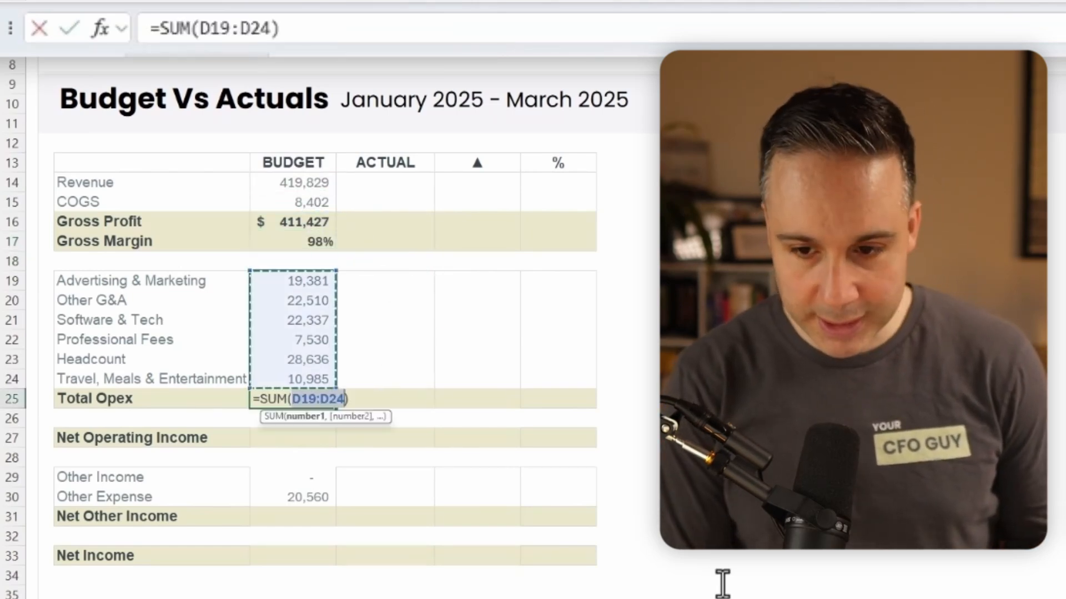
{"action": "key", "text": "Enter"}
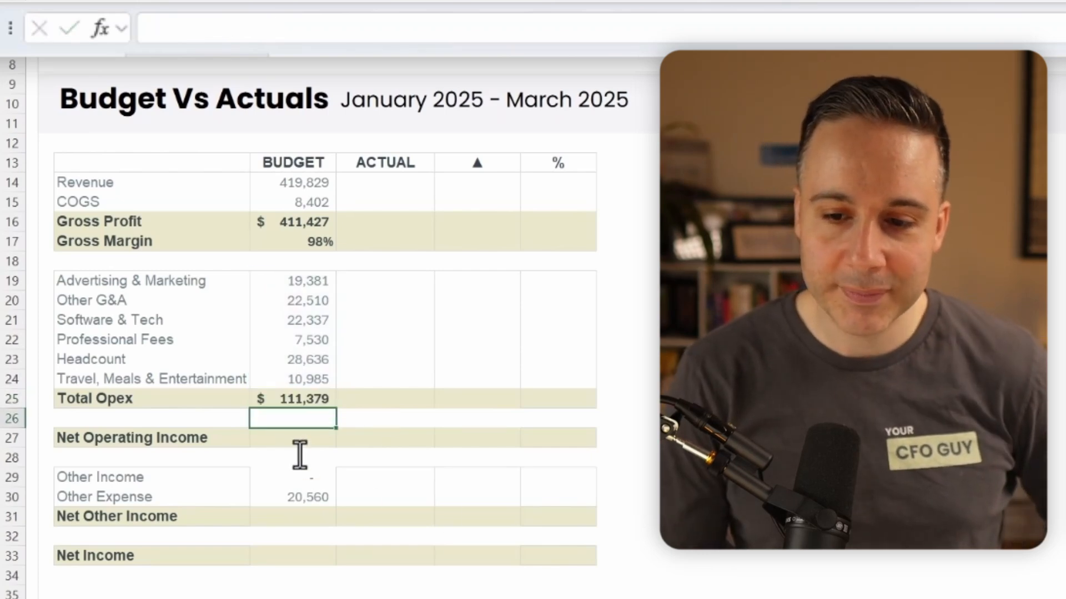
{"action": "type", "text": "=D16-"}
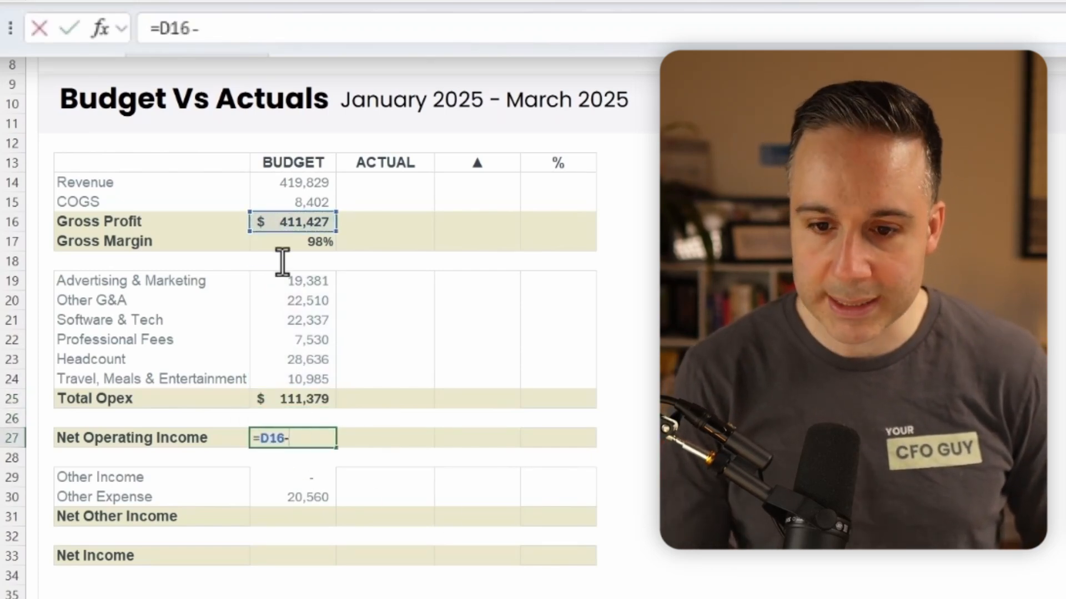
{"action": "key", "text": "Enter"}
{"action": "type", "text": "=D29-"}
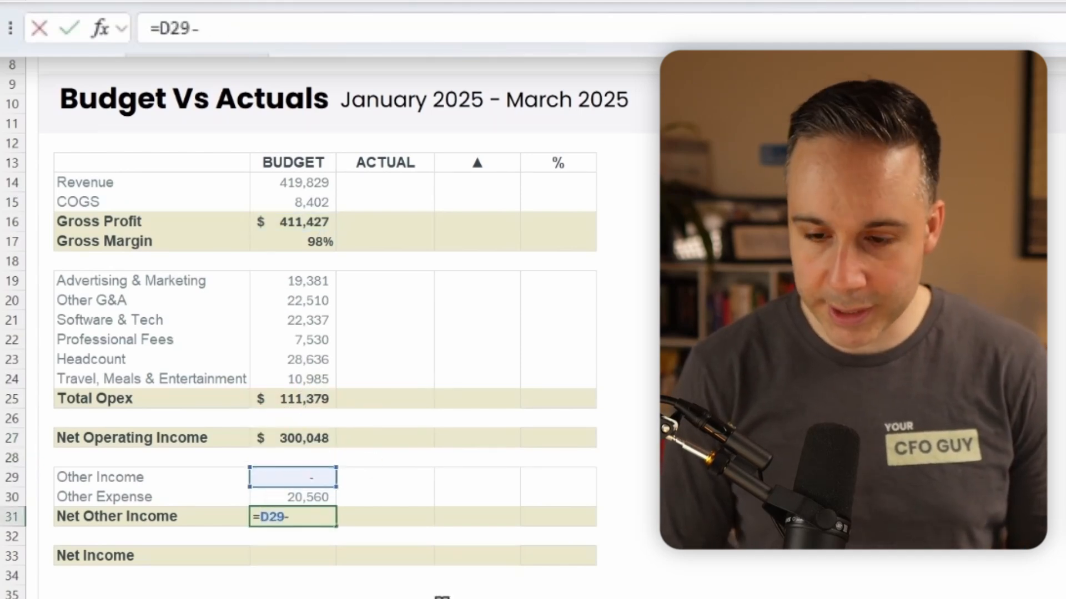
{"action": "left_click", "coordinate": [298, 496]}
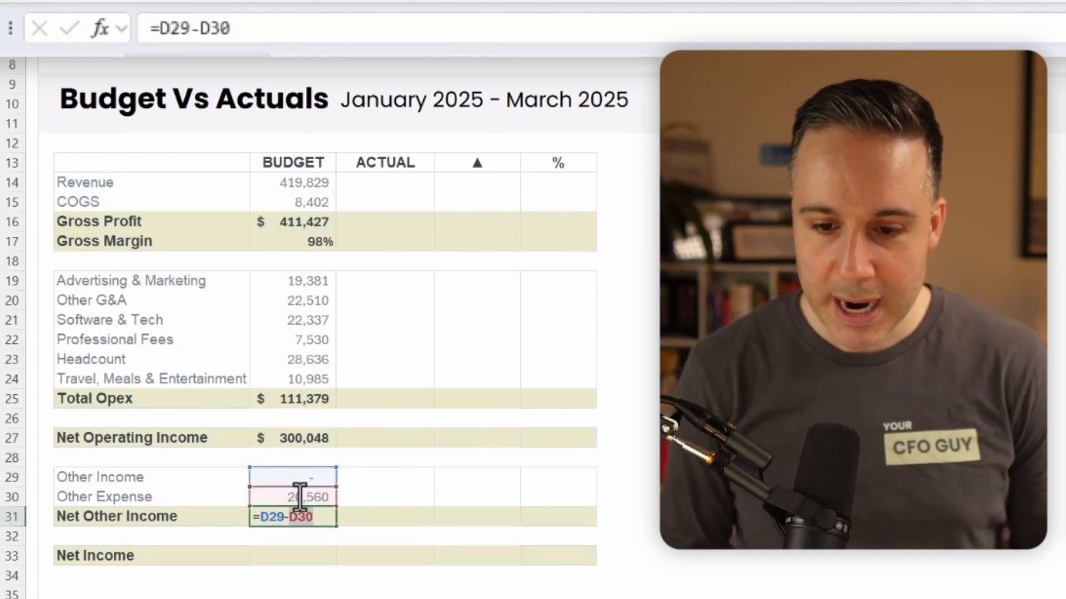
{"action": "key", "text": "Enter"}
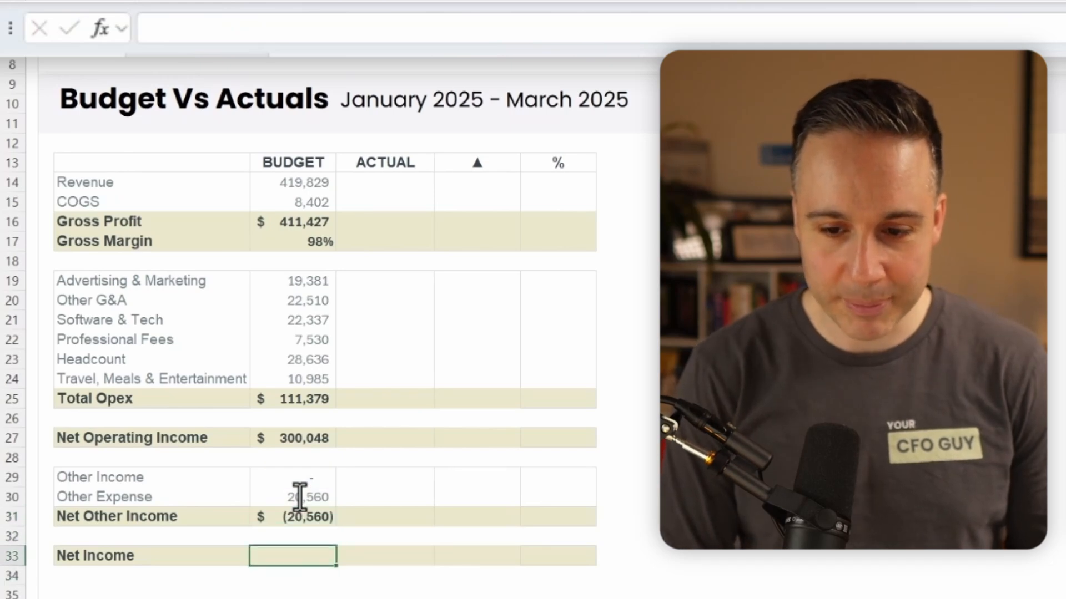
{"action": "left_click", "coordinate": [295, 438]}
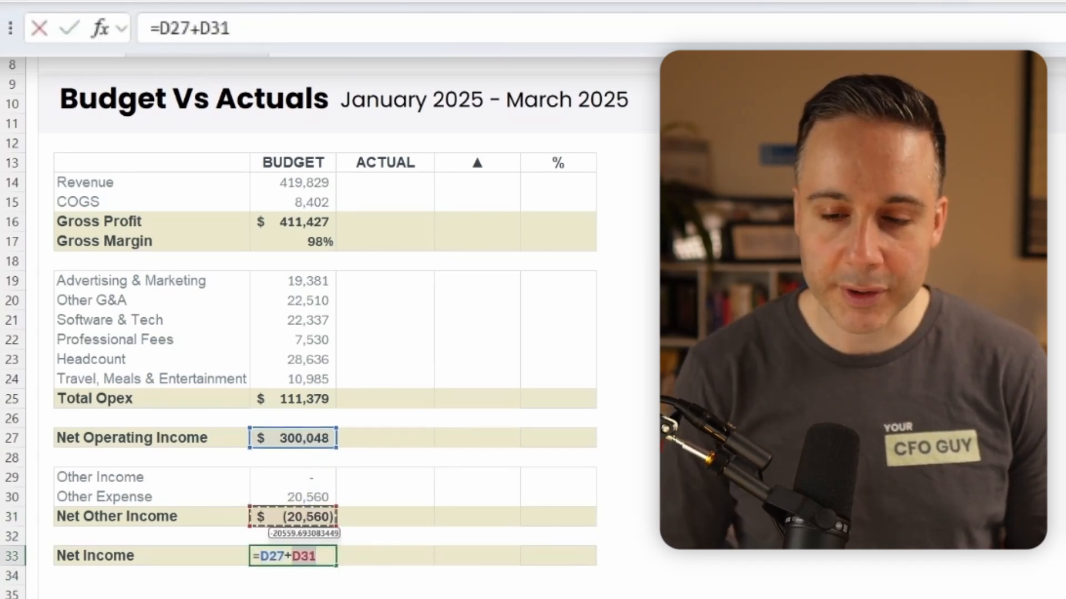
{"action": "key", "text": "Enter"}
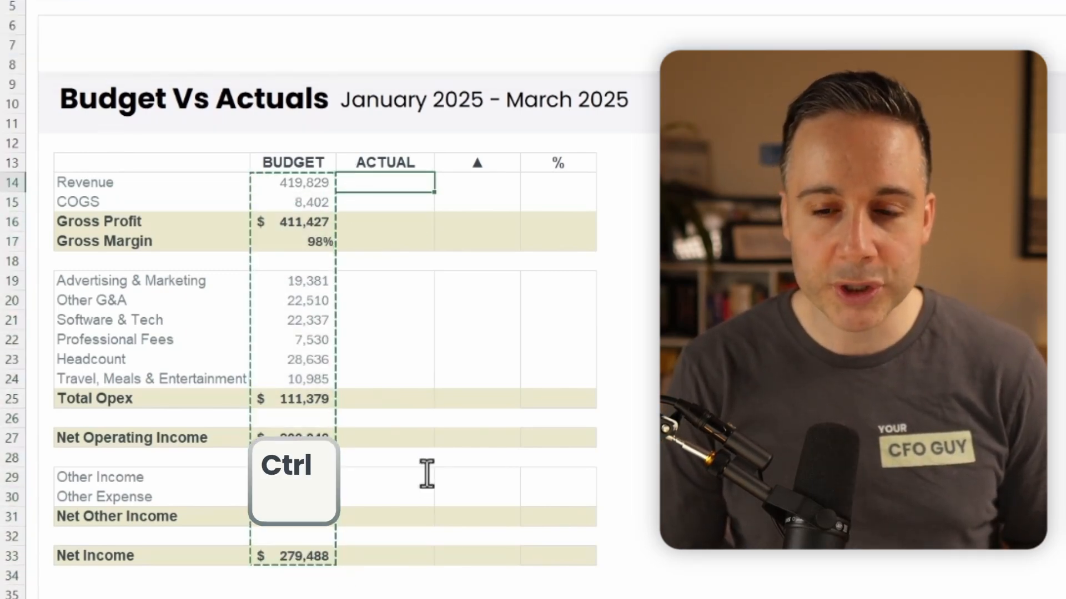
- Paste the budget formulas into ACTUAL and confirm the 102,142 Net Income on the Rolling sheet
{"action": "key", "text": "ctrl+v"}
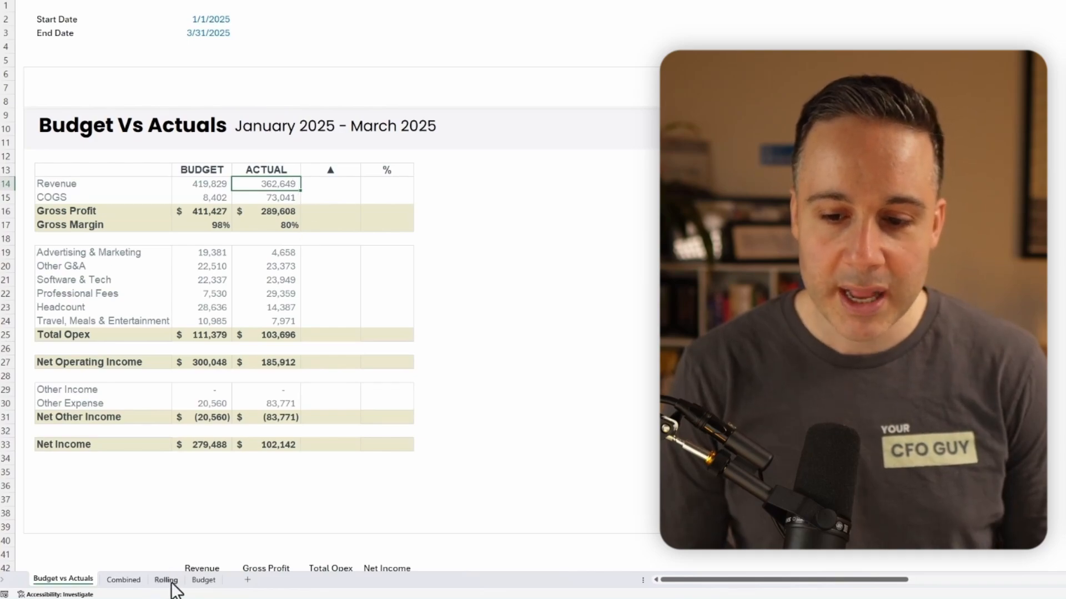
{"action": "left_click", "coordinate": [165, 580]}
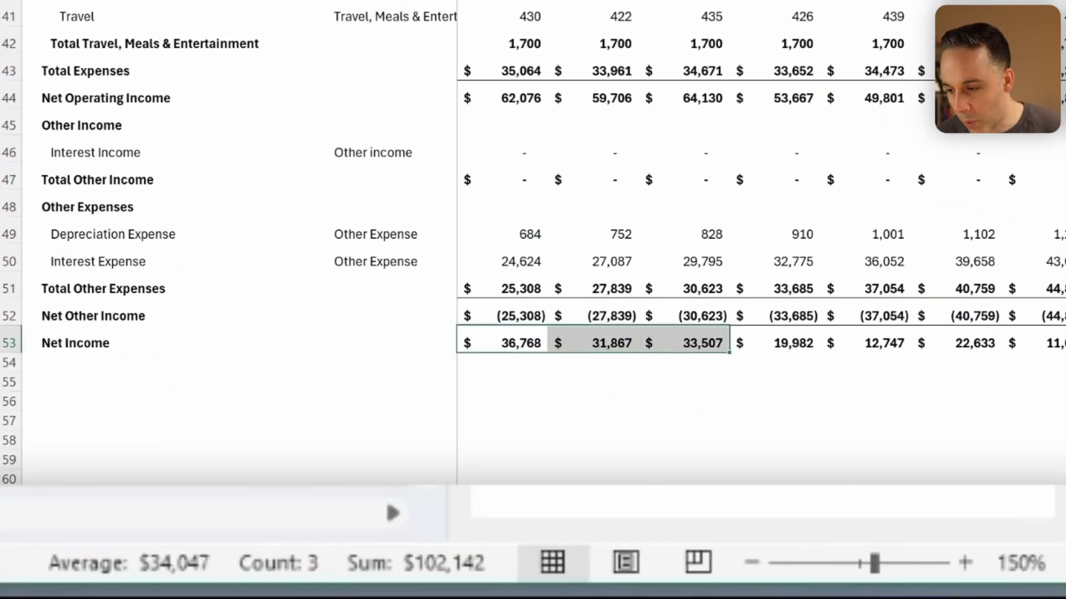
{"action": "left_click", "coordinate": [113, 568]}
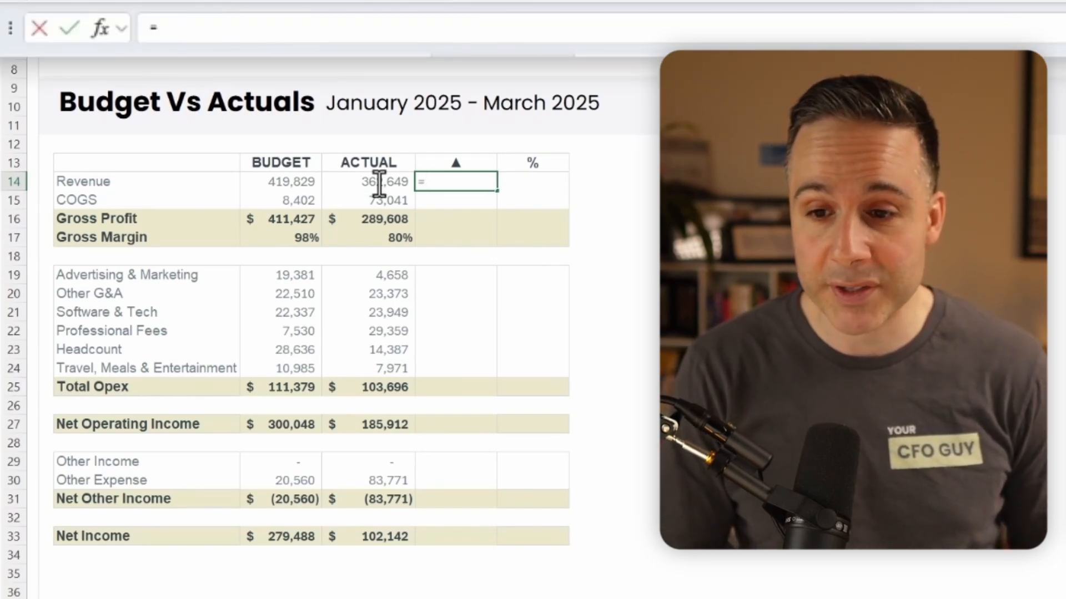
- Enter the revenue variance =E14-D14 in F14 and copy it to the Gross Profit row
{"action": "type", "text": "=E14-D14"}
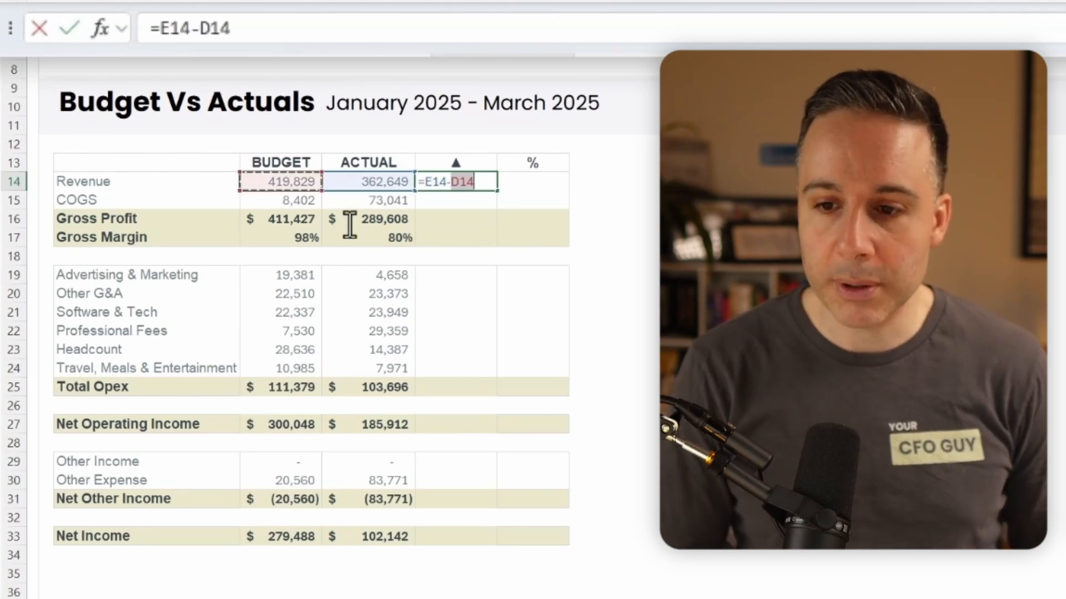
{"action": "key", "text": "Enter"}
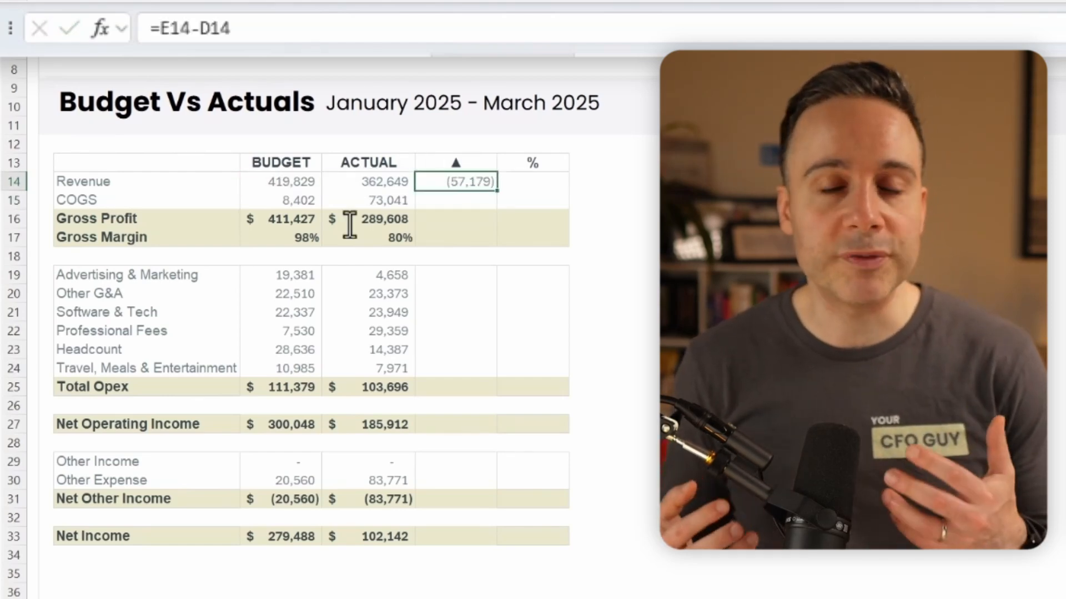
{"action": "left_click", "coordinate": [456, 228]}
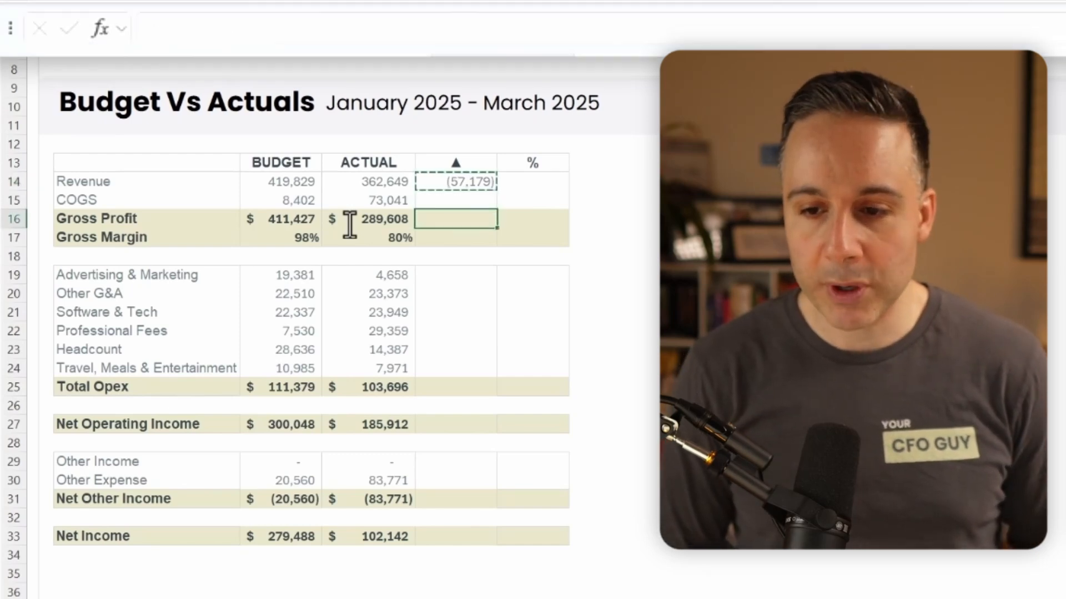
{"action": "left_click", "coordinate": [32, 64]}
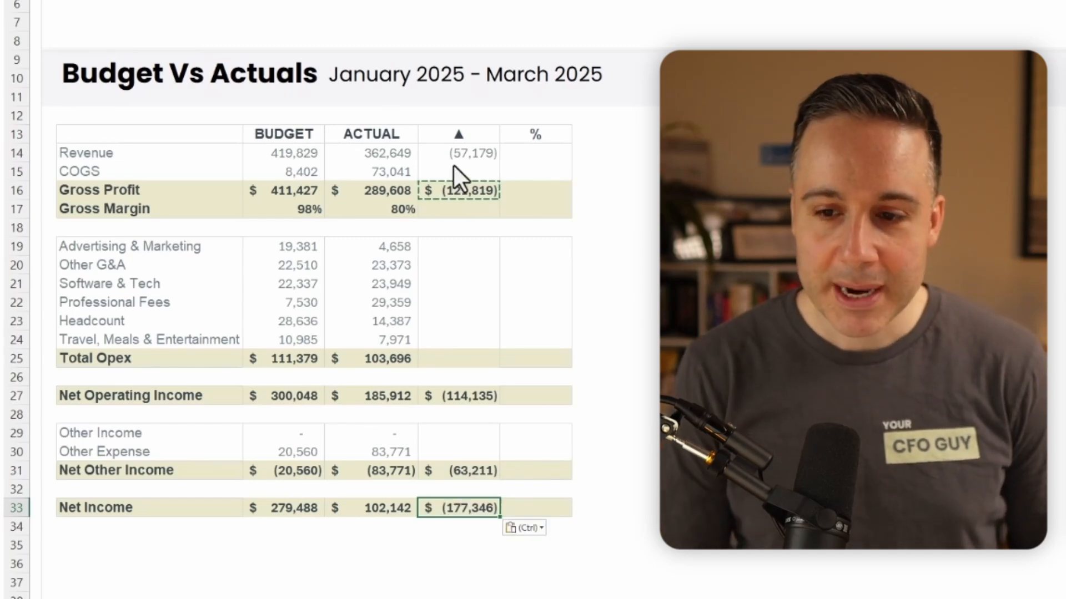
- Enter the COGS variance as budget minus actual and paste it into the opex rows
{"action": "left_click", "coordinate": [459, 171]}
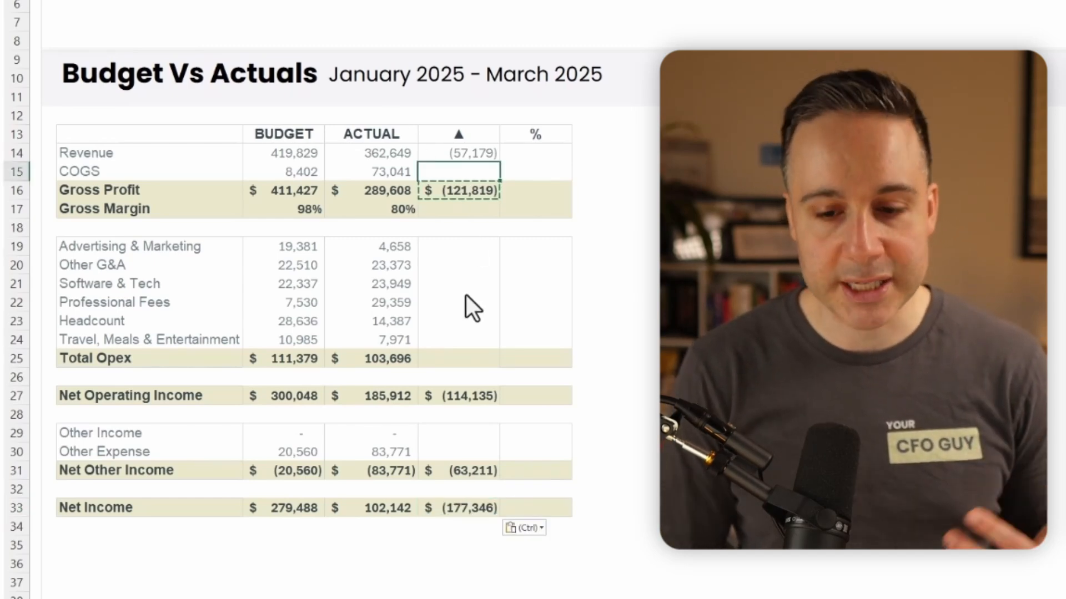
{"action": "type", "text": "="}
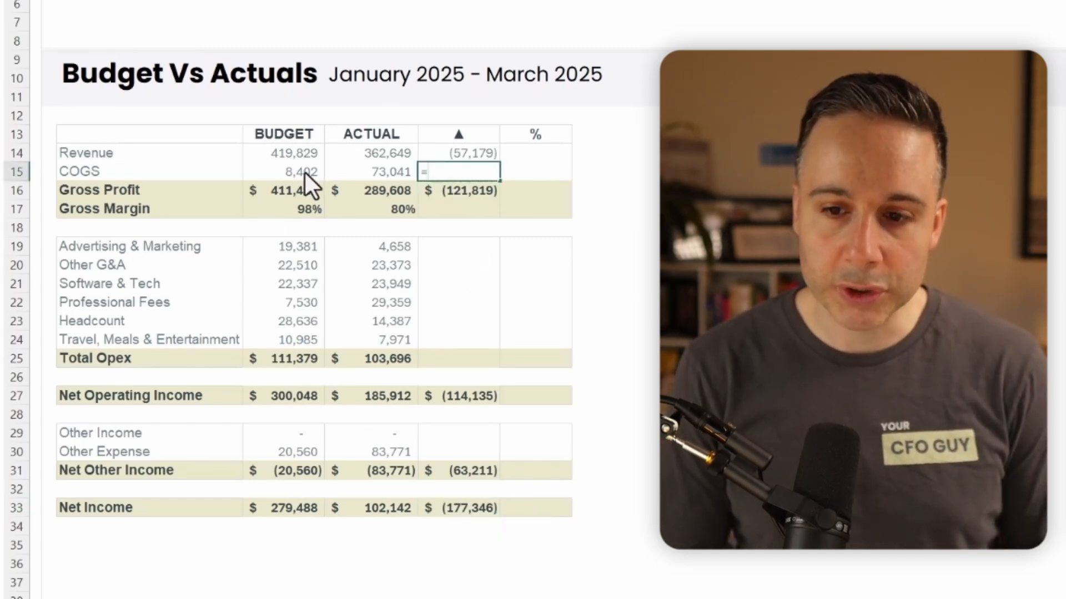
{"action": "left_click", "coordinate": [283, 172]}
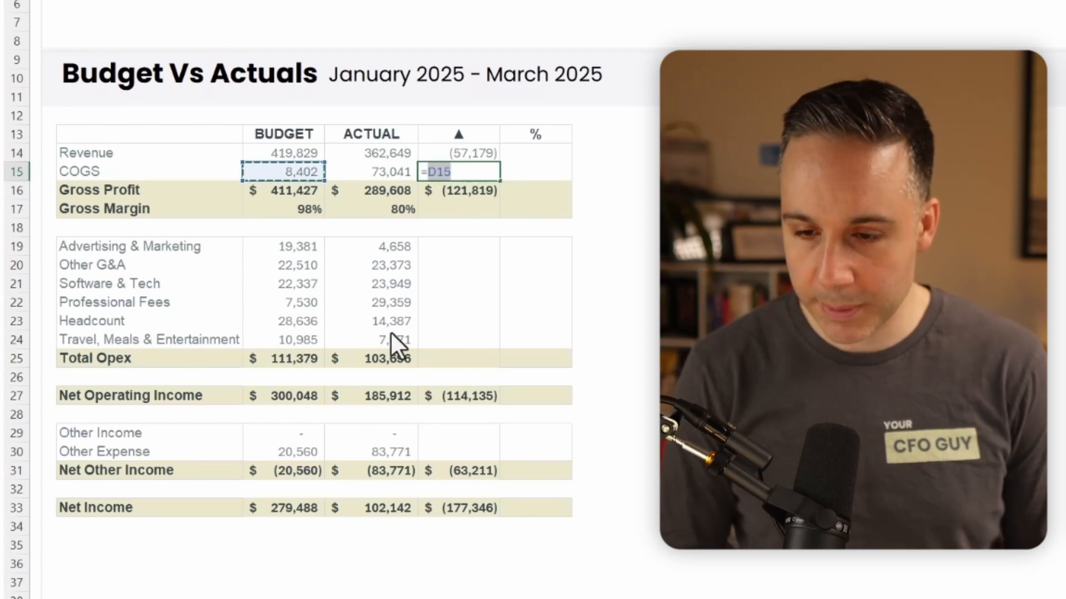
{"action": "key", "text": "Enter"}
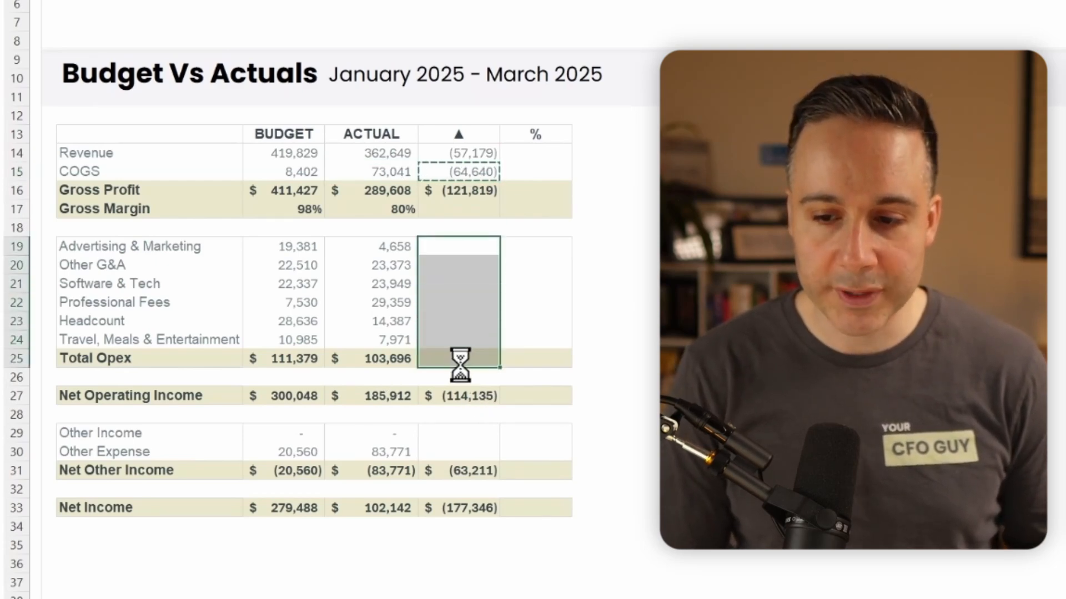
{"action": "key", "text": "ctrl+v"}
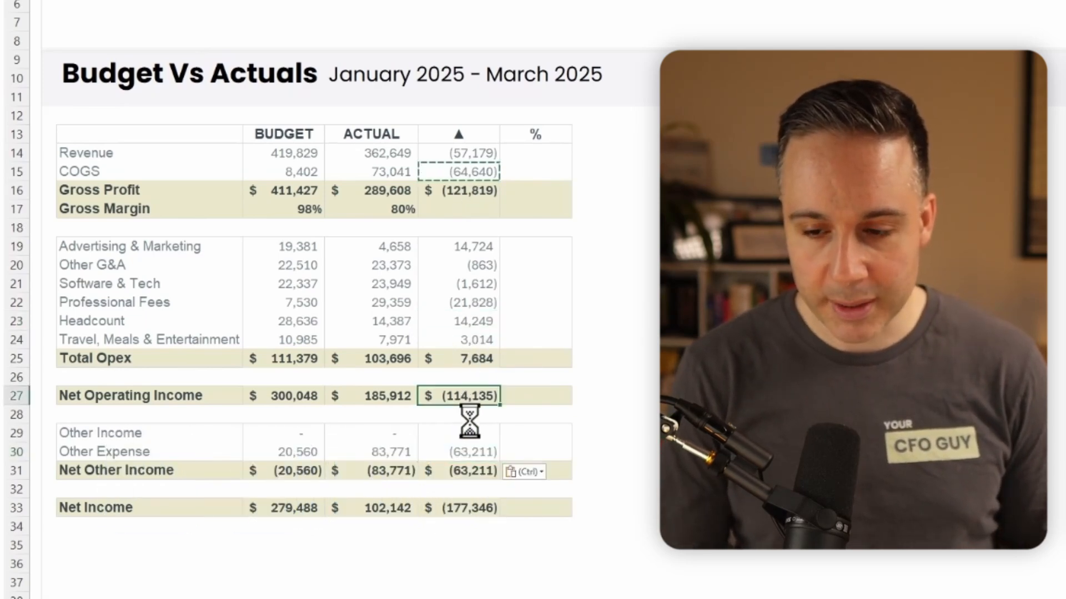
{"action": "key", "text": "alt+h"}
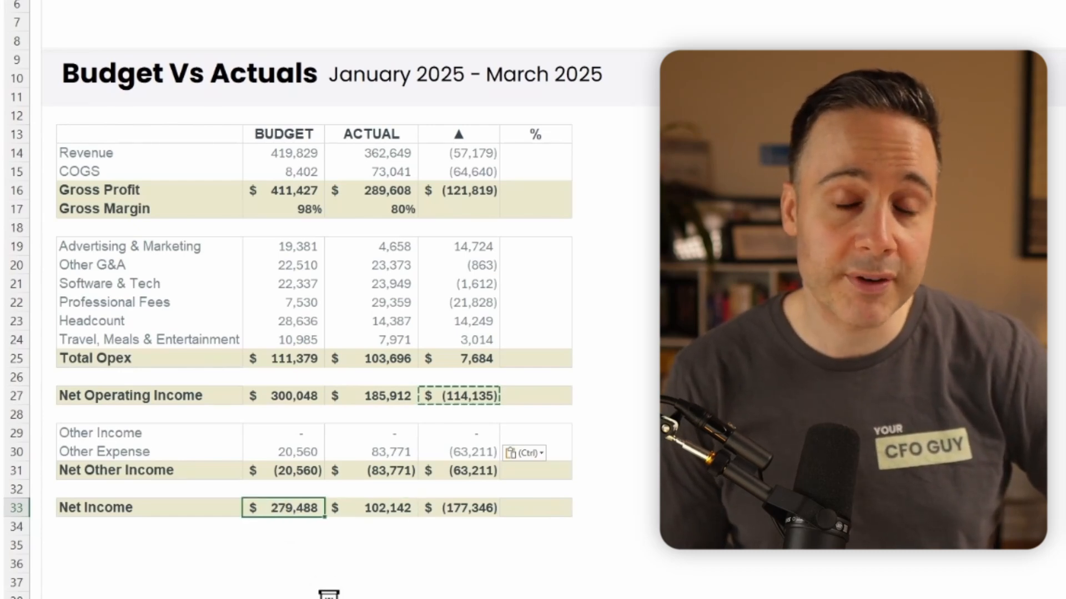
{"action": "left_click", "coordinate": [458, 507]}
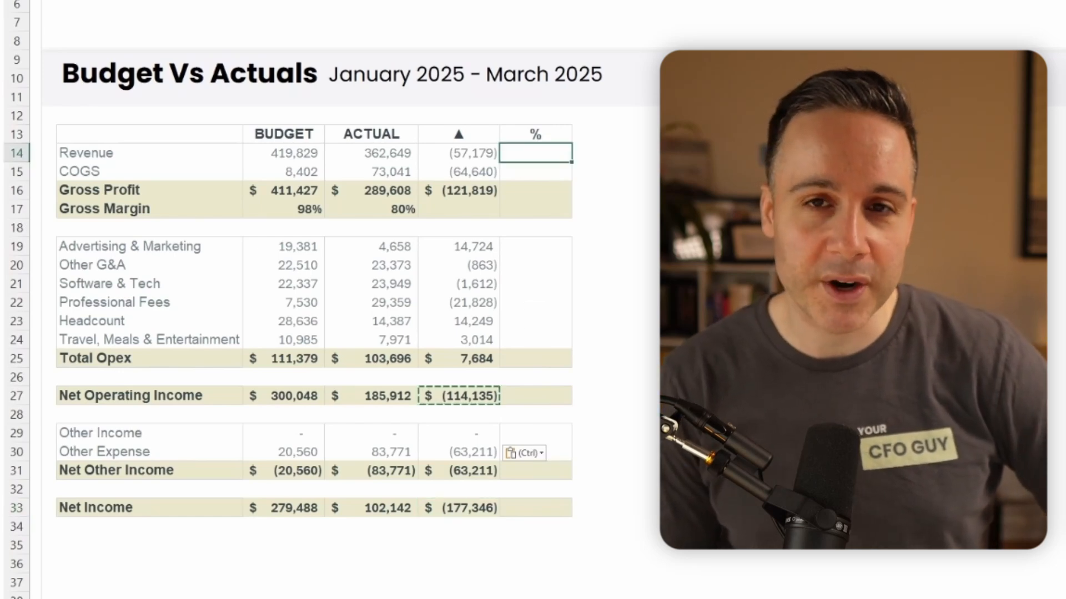
- Type =IFERROR(F14/ABS(D14),0) into the Revenue % cell G14
{"action": "type", "text": "="}
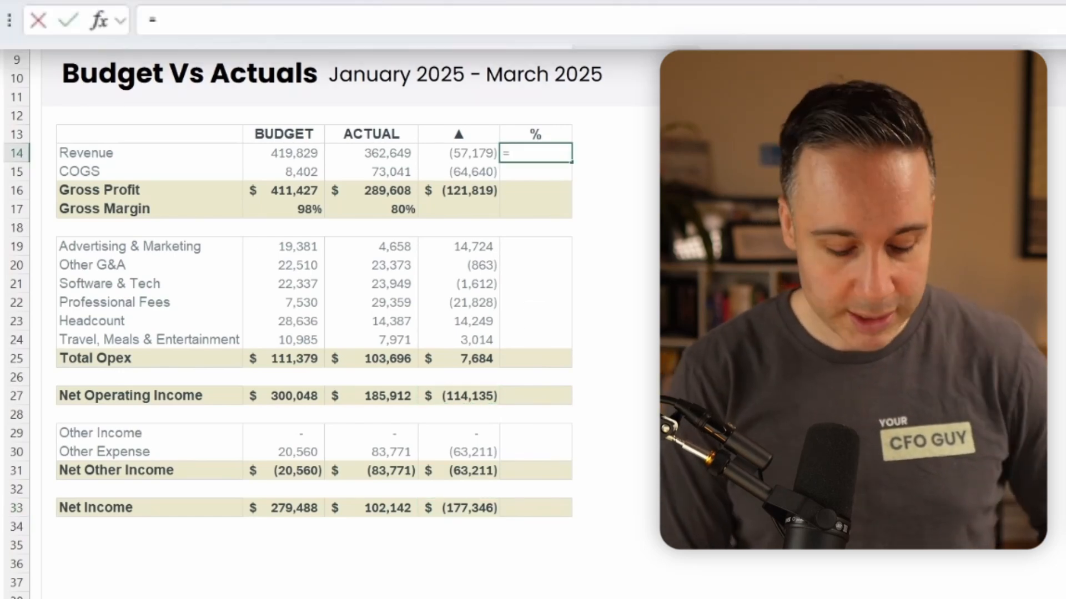
{"action": "type", "text": "iferror("}
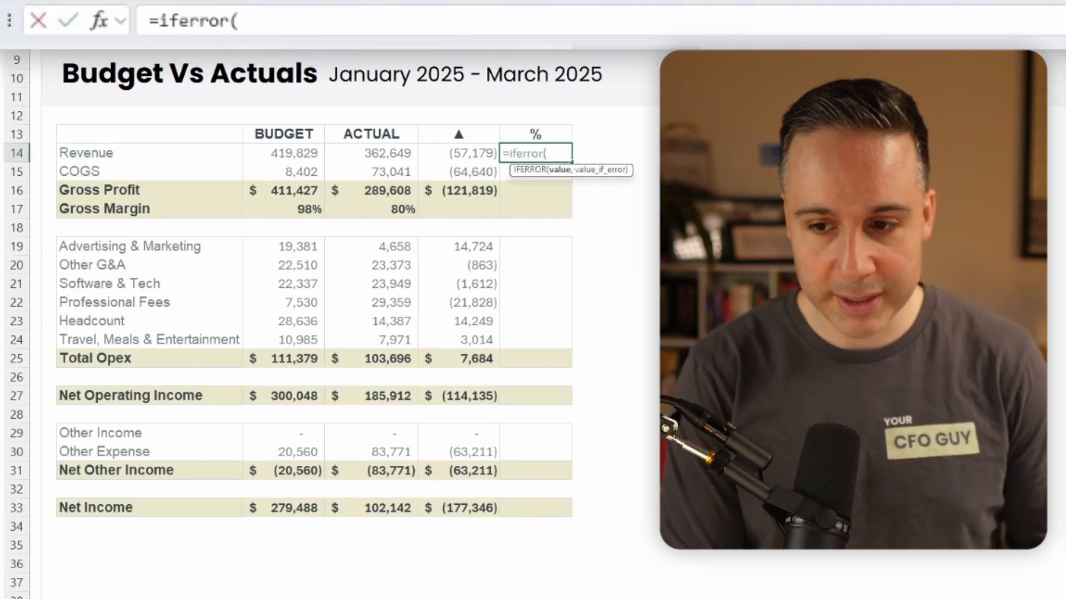
{"action": "left_click", "coordinate": [459, 154]}
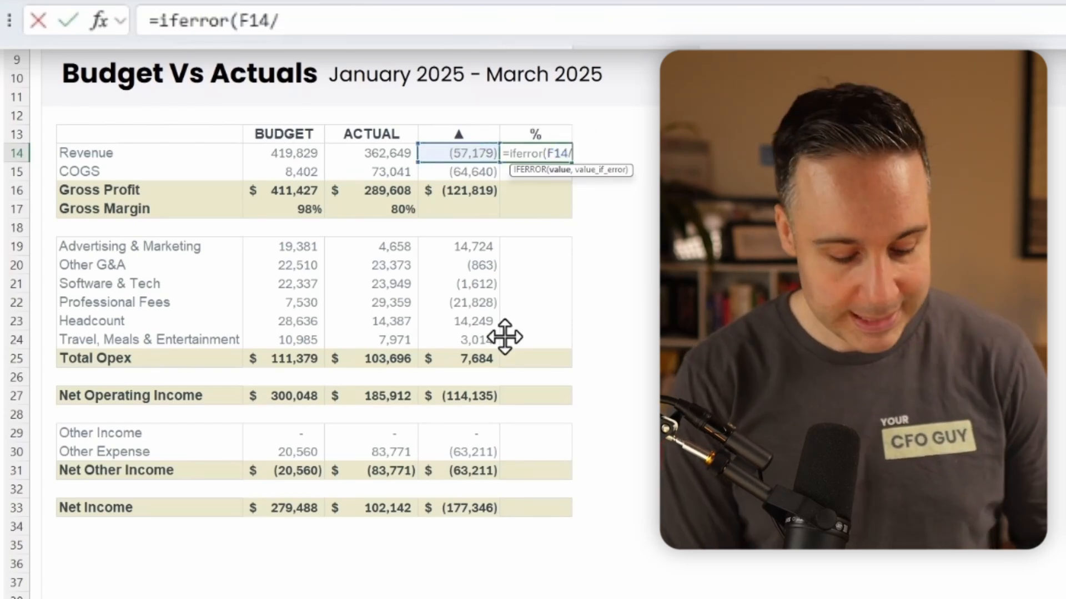
{"action": "type", "text": "abs("}
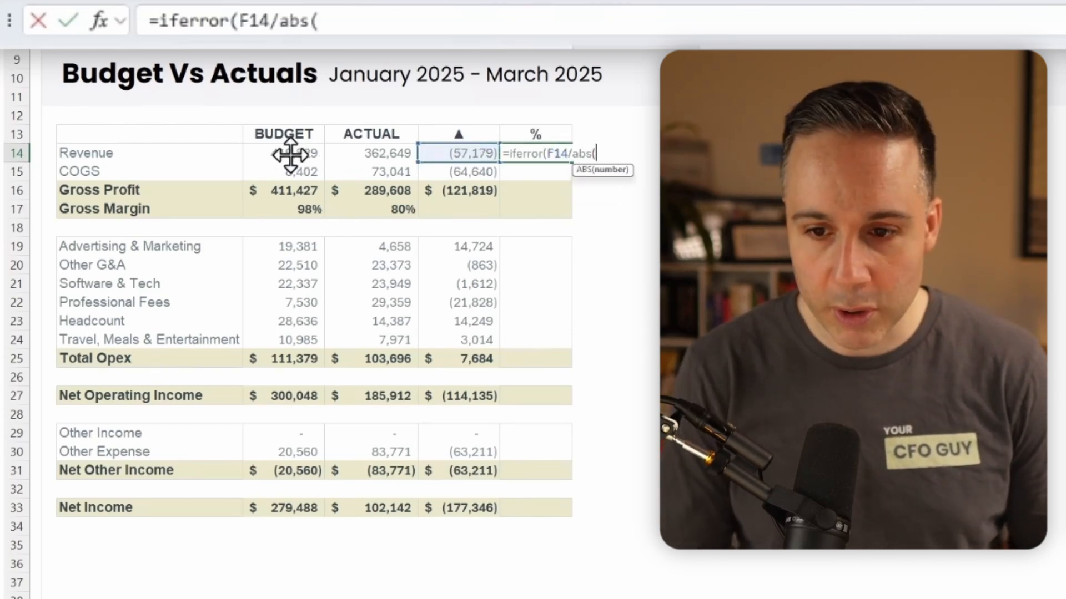
{"action": "type", "text": "D14"}
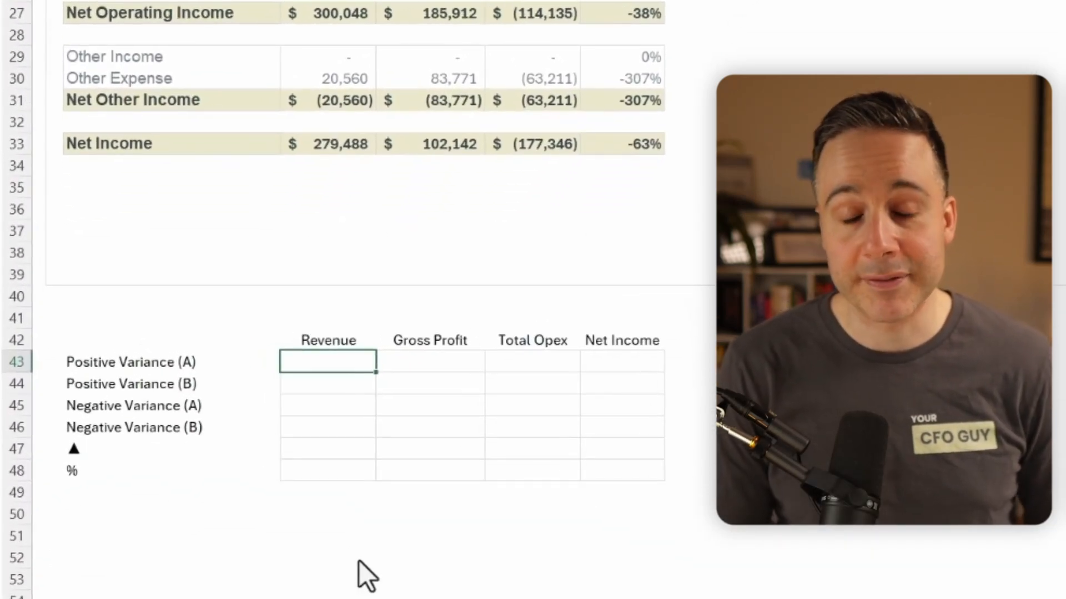
{"action": "mouse_move", "coordinate": [368, 455]}
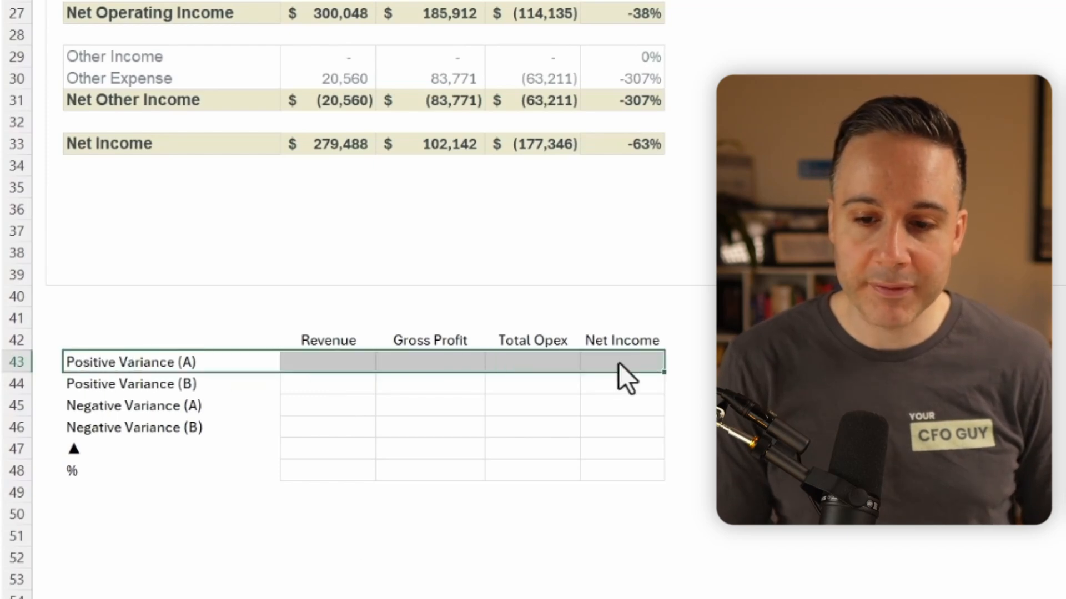
- Build an IF/XLOOKUP formula on $G$14:$G$33 in D43 returning positive Revenue variance, else blank
{"action": "left_click", "coordinate": [140, 413]}
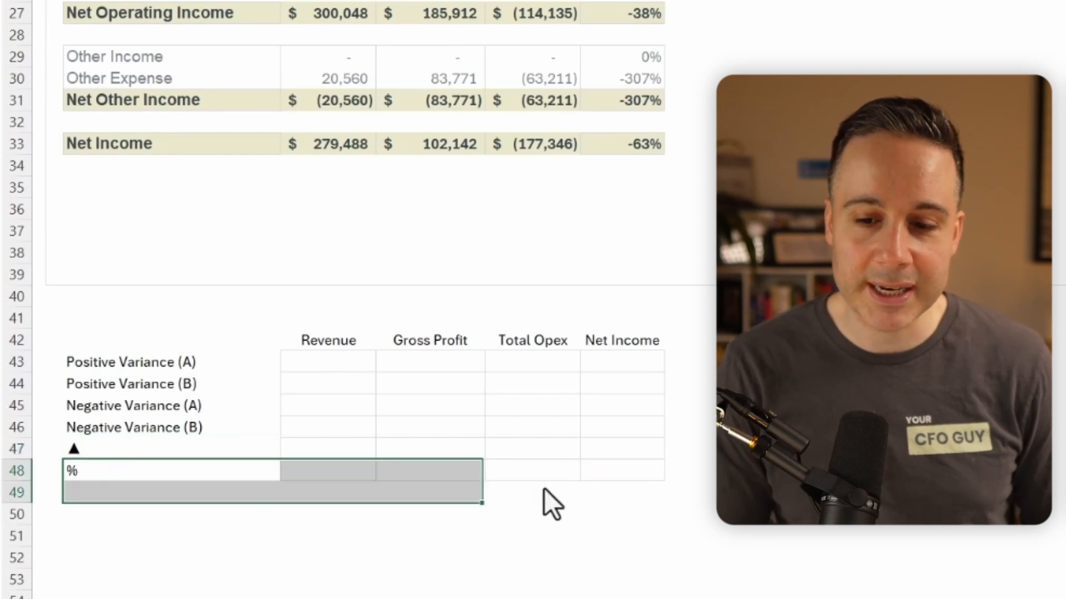
{"action": "left_click", "coordinate": [328, 363]}
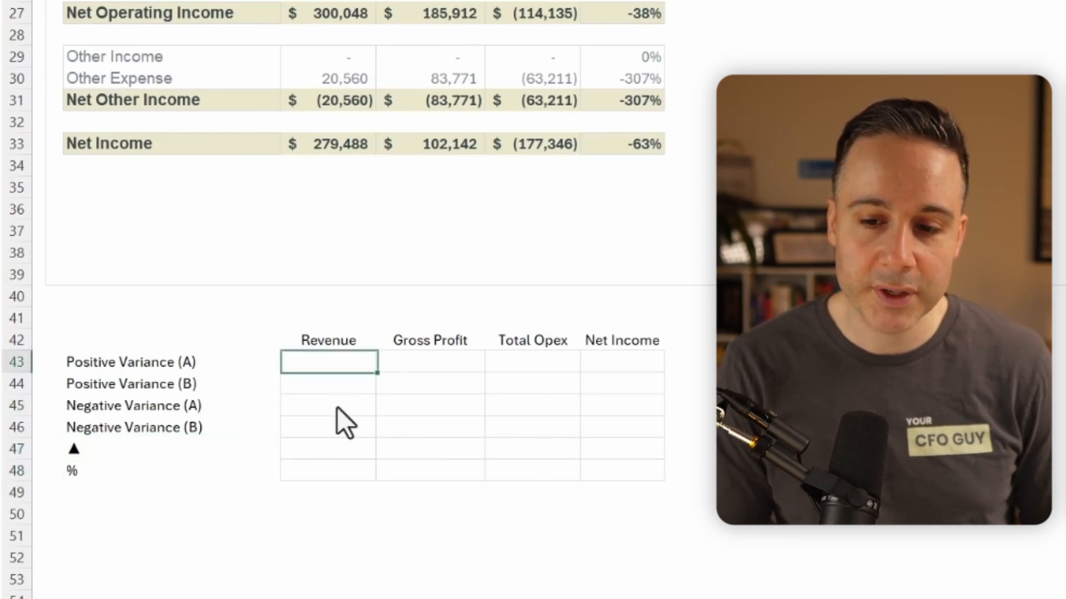
{"action": "type", "text": "=xlookup("}
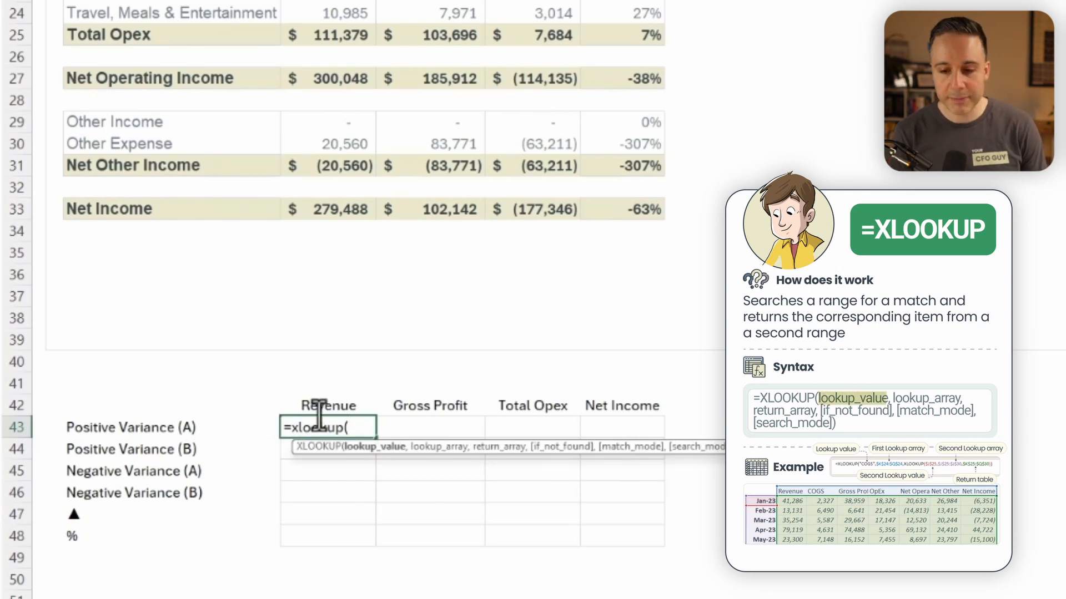
{"action": "left_click", "coordinate": [328, 405]}
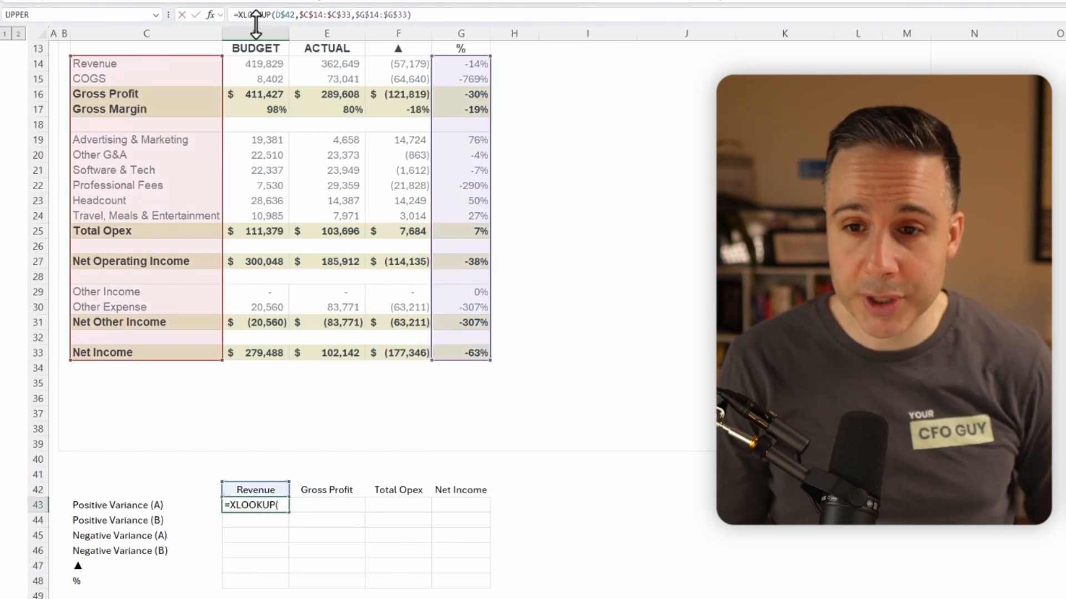
{"action": "type", "text": "if("}
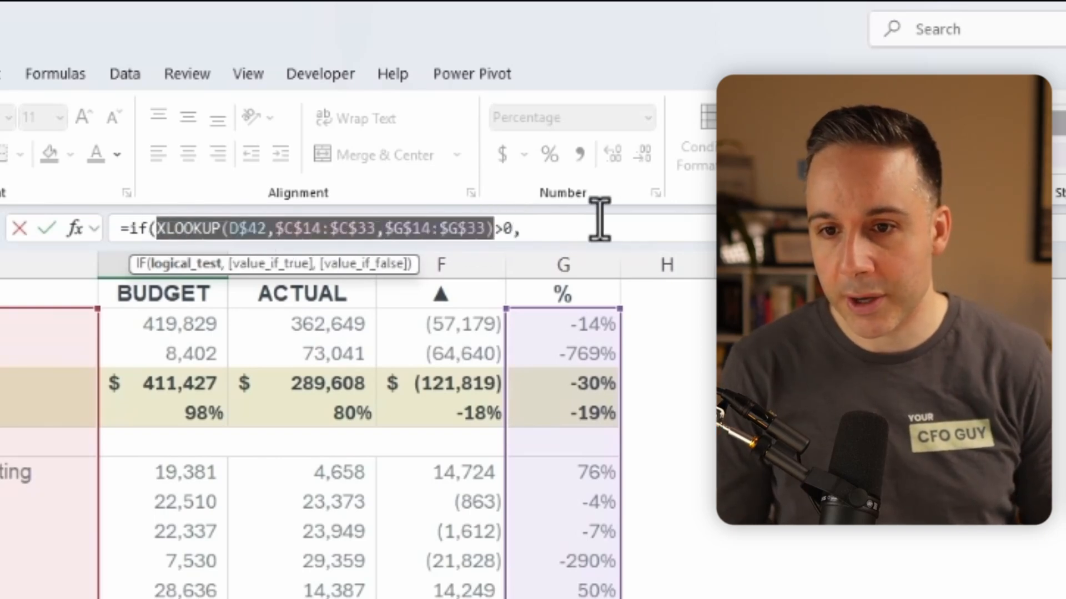
{"action": "type", "text": ",XLOOKUP(D$42,$C$14:$C$33,$G$14:$G$33),\"\""}
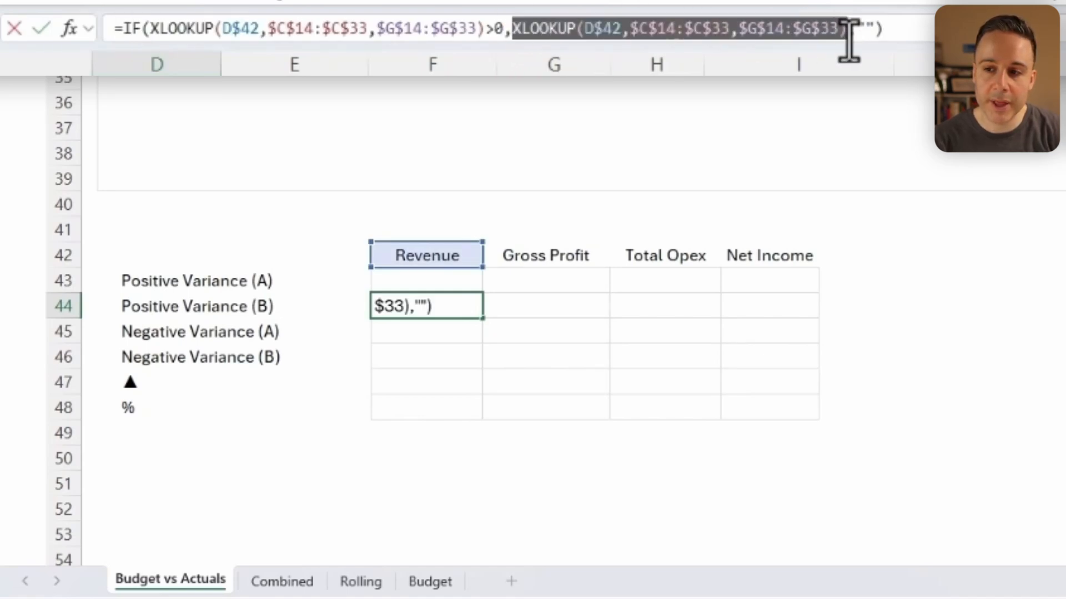
- Enter the ABS/XLOOKUP Negative Variance (A) formula and its 1- complement, showing 14% and 86%
{"action": "type", "text": "1-"}
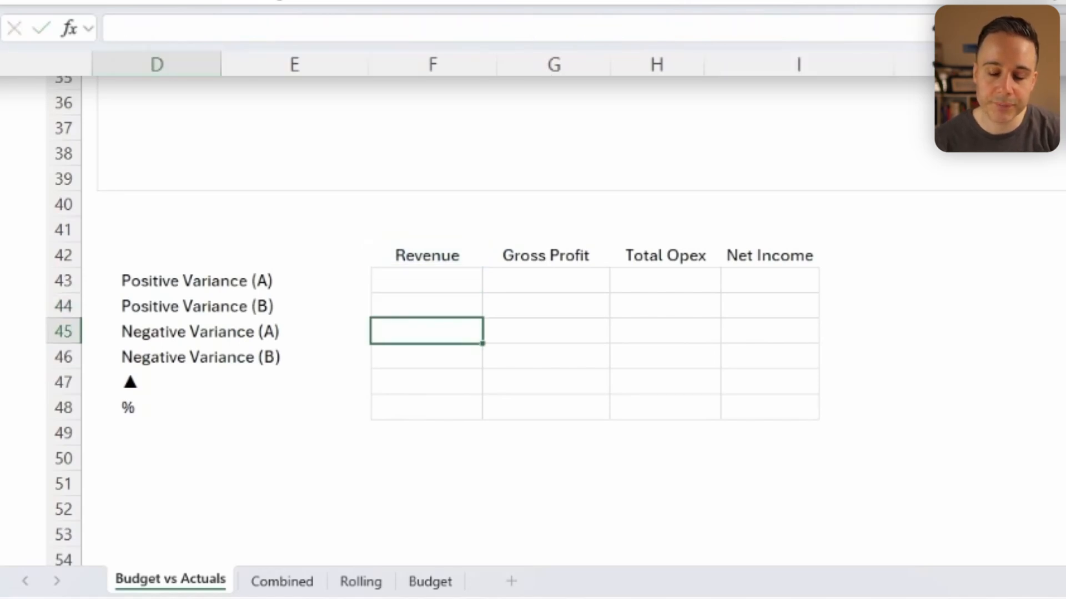
{"action": "type", "text": "=IF(XLOOKUP(D$42,$C$14:$C$33,$G$14:$G$33)>0,XLOOKUP(D$42,$C$14:$C$33,$G$14:$G$33),\"\")"}
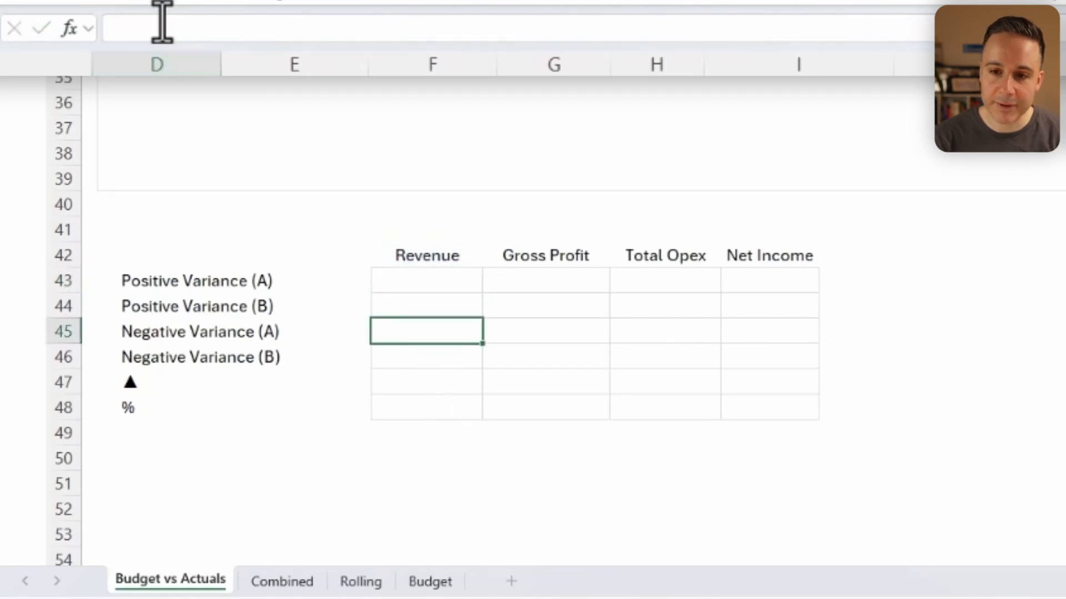
{"action": "type", "text": "=IF(XLOOKUP(D$42,$C$14:$C$33,$G$14:$G$33)>0,XLOOKUP(D$42,$C$14:$C$33,$G$14:$G$33),\"\")"}
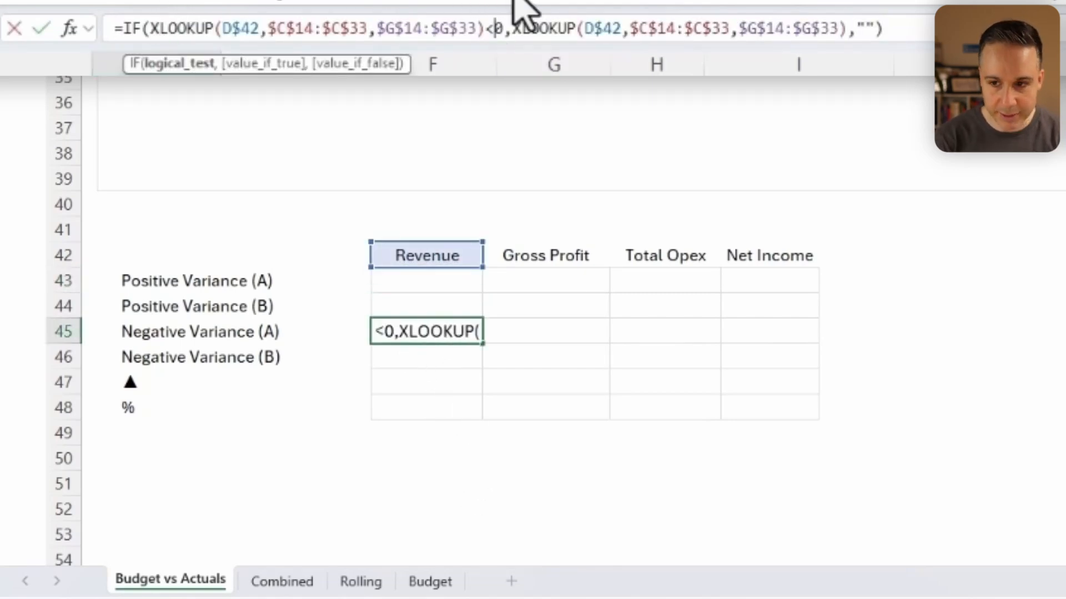
{"action": "type", "text": "abs("}
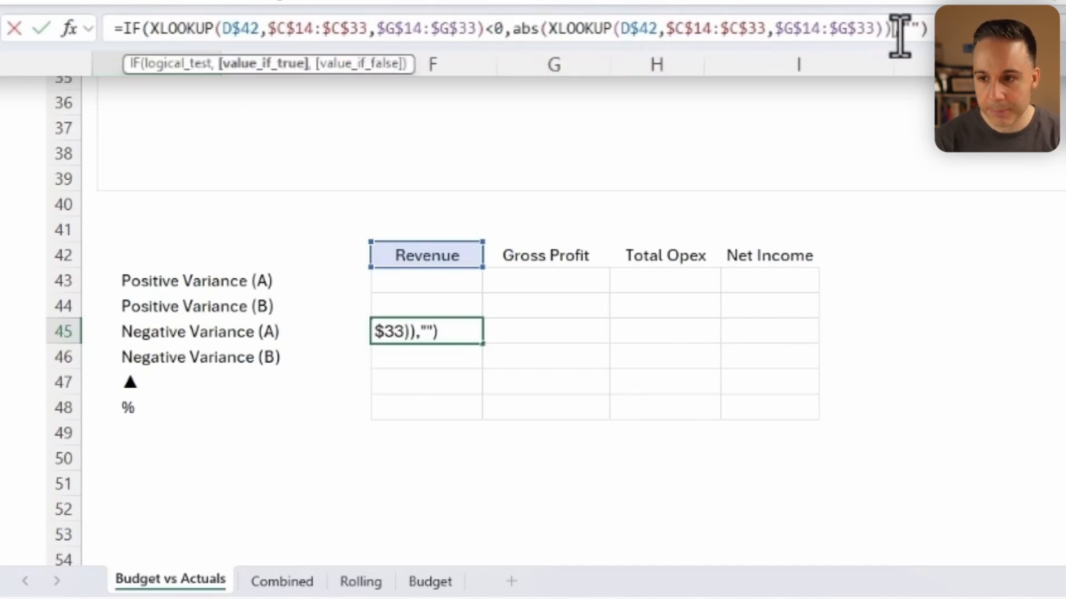
{"action": "key", "text": "Enter"}
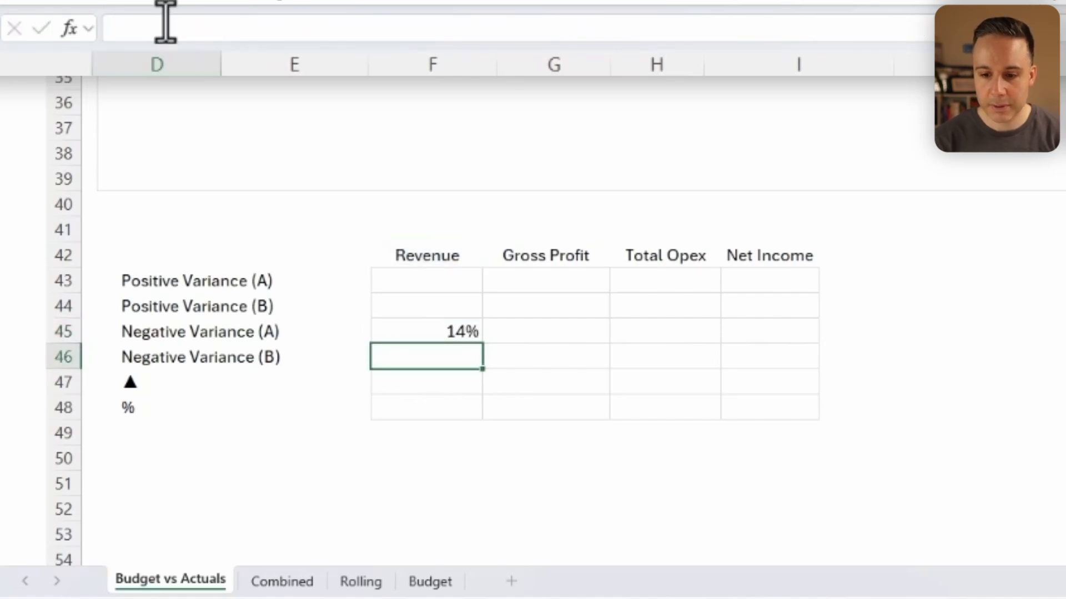
{"action": "type", "text": "=IF(XLOOKUP(D$42,$C$14:$C$33,$G$14:$G$33)<0,ABS(XLOOKUP(D$42,$C$14:$C$33,$G$14:$G$33)),\"\")"}
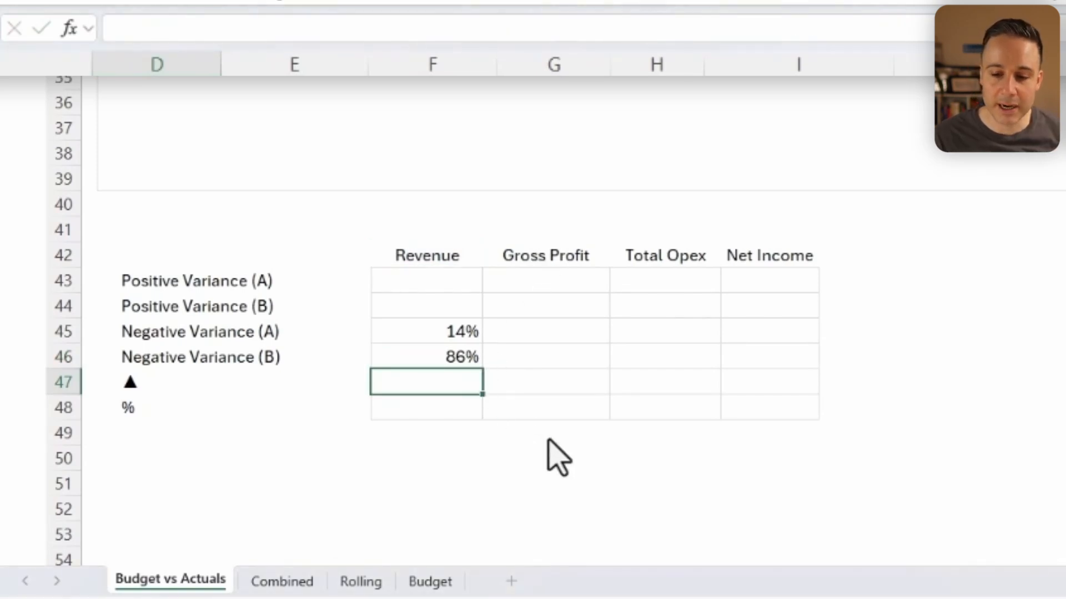
- Look up Revenue's $ variance and % variance in D47 and D48 via XLOOKUP on columns F and G
{"action": "type", "text": "=xlookup("}
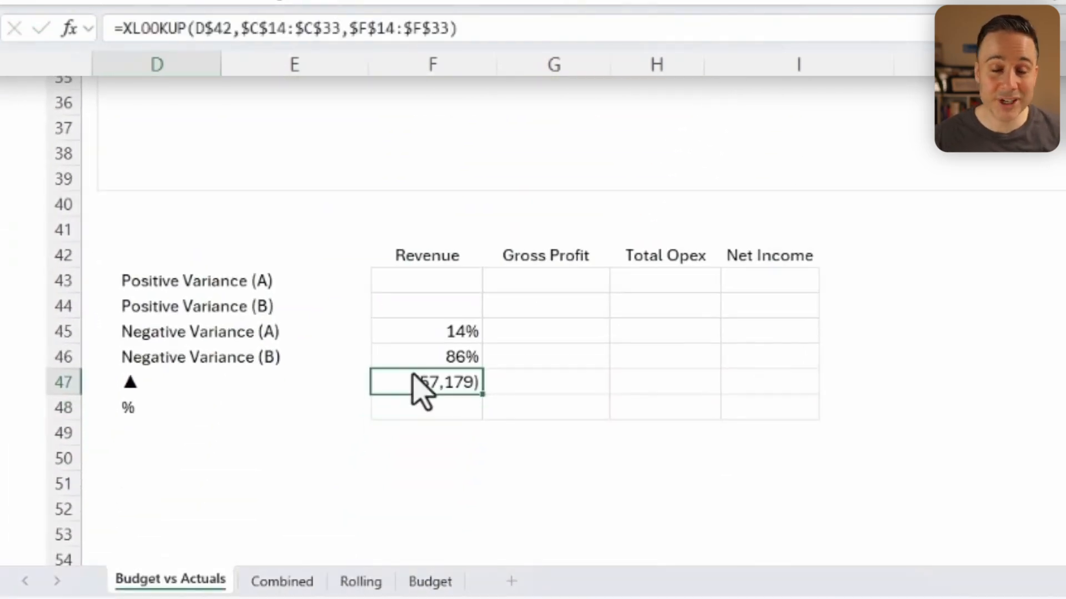
{"action": "mouse_move", "coordinate": [482, 29]}
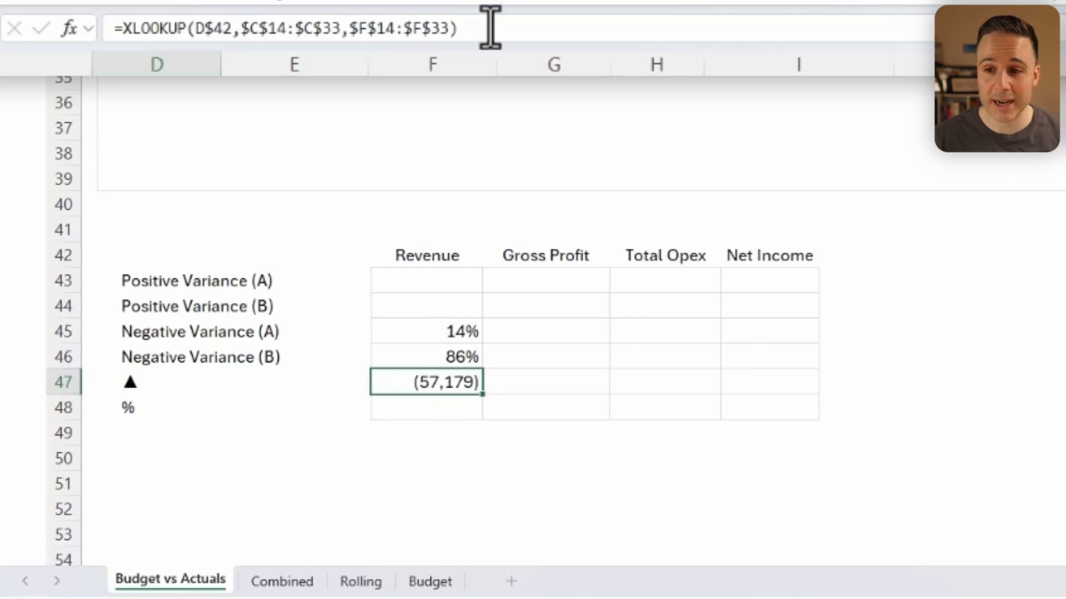
{"action": "mouse_move", "coordinate": [443, 425]}
{"action": "type", "text": "=XLOOKUP(D$42,$C$14:$C$33,$G$14:$G$33)"}
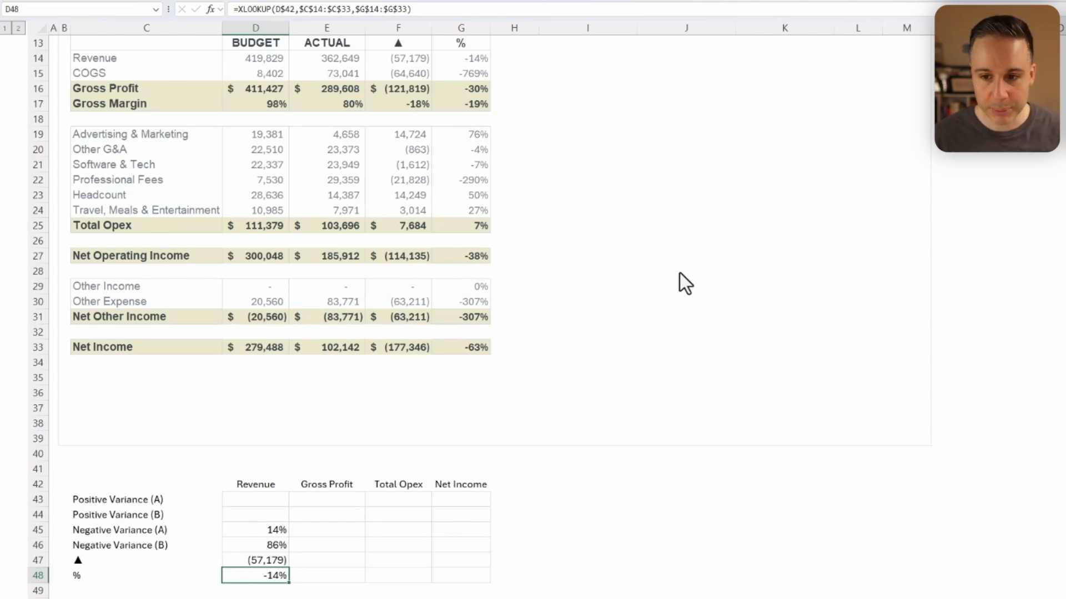
{"action": "key", "text": "ctrl+1"}
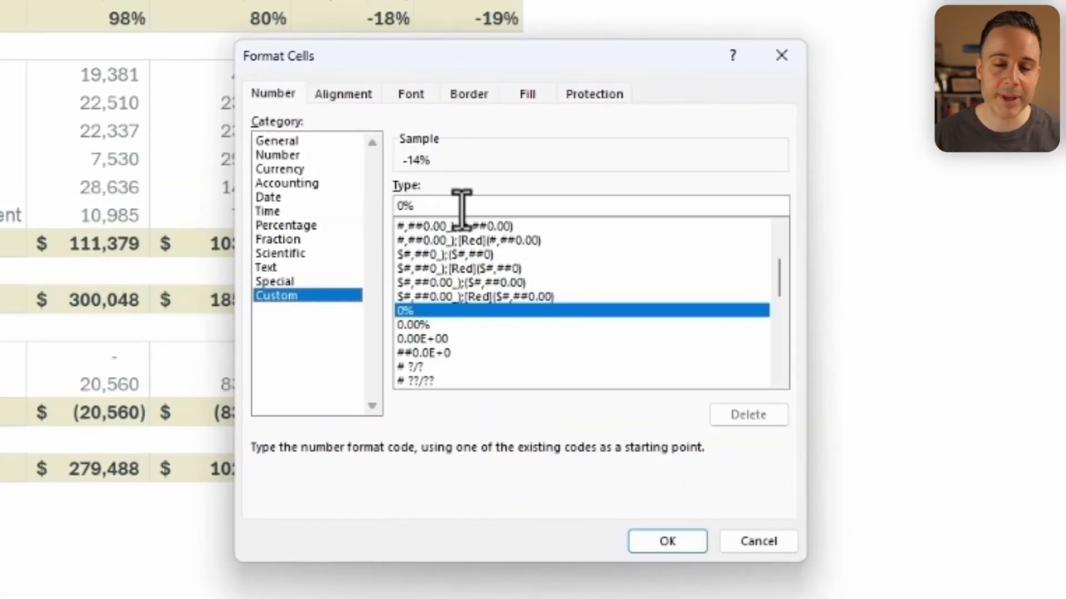
{"action": "mouse_move", "coordinate": [550, 422]}
{"action": "type", "text": " \""}
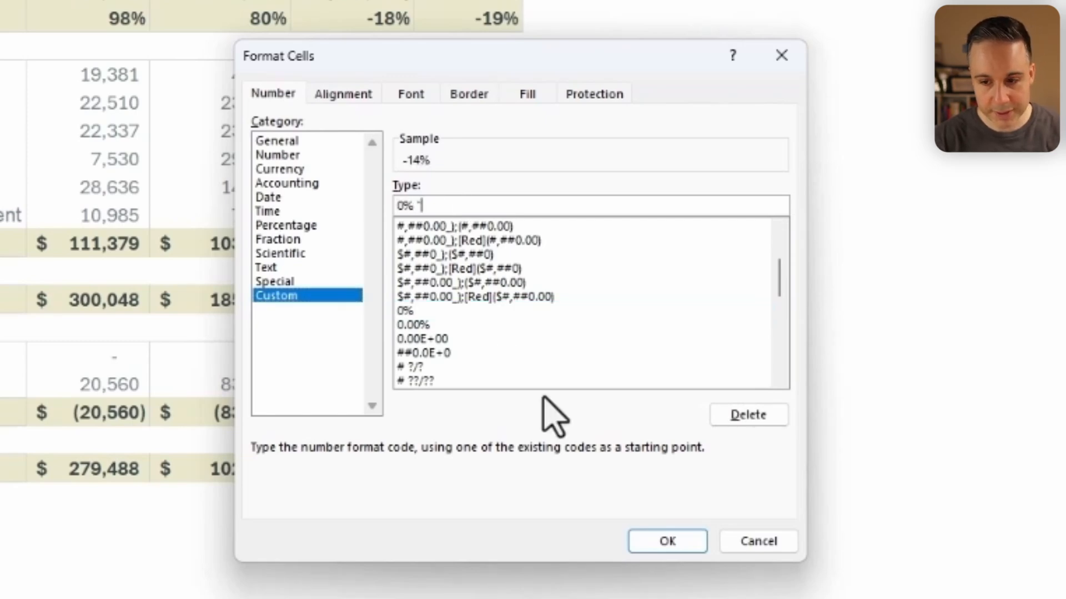
- Apply the custom format 0% "hit";-0% "miss";"No variance" to Revenue's % cell
{"action": "type", "text": "hit\";"}
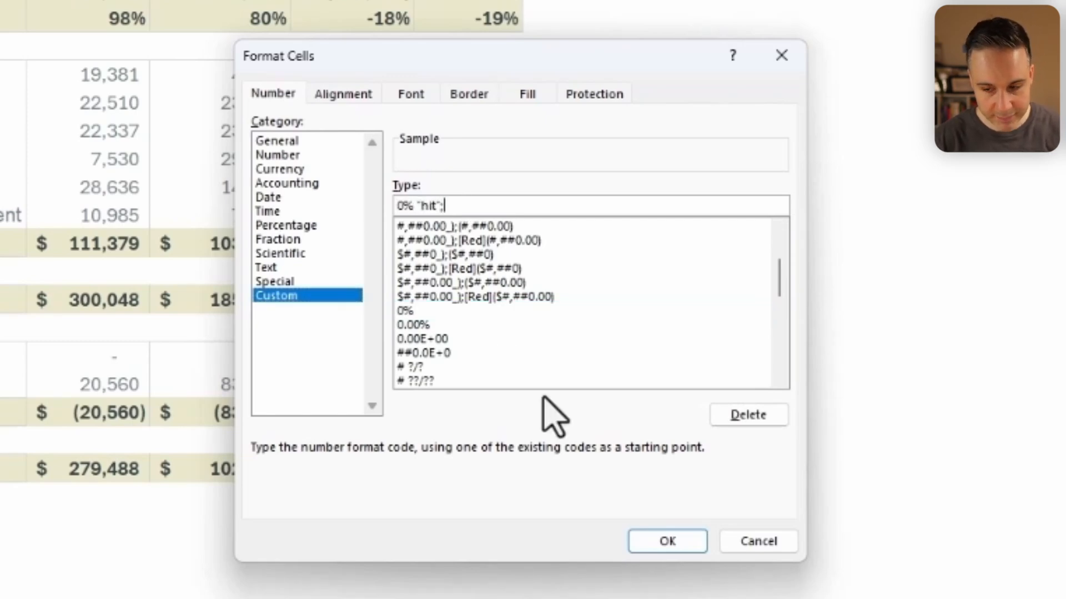
{"action": "mouse_move", "coordinate": [534, 425]}
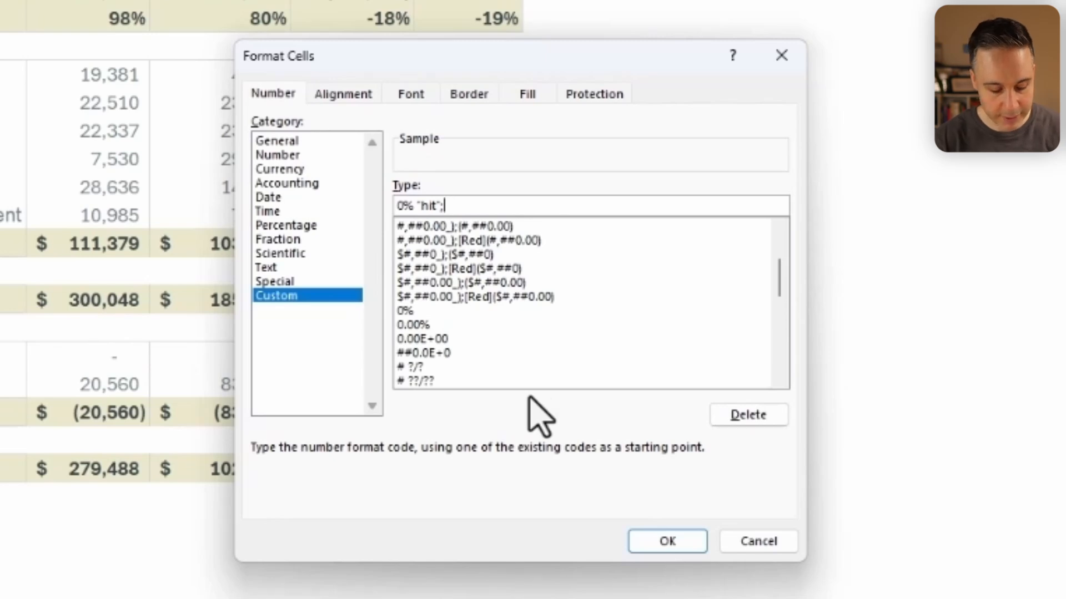
{"action": "type", "text": "-0%"}
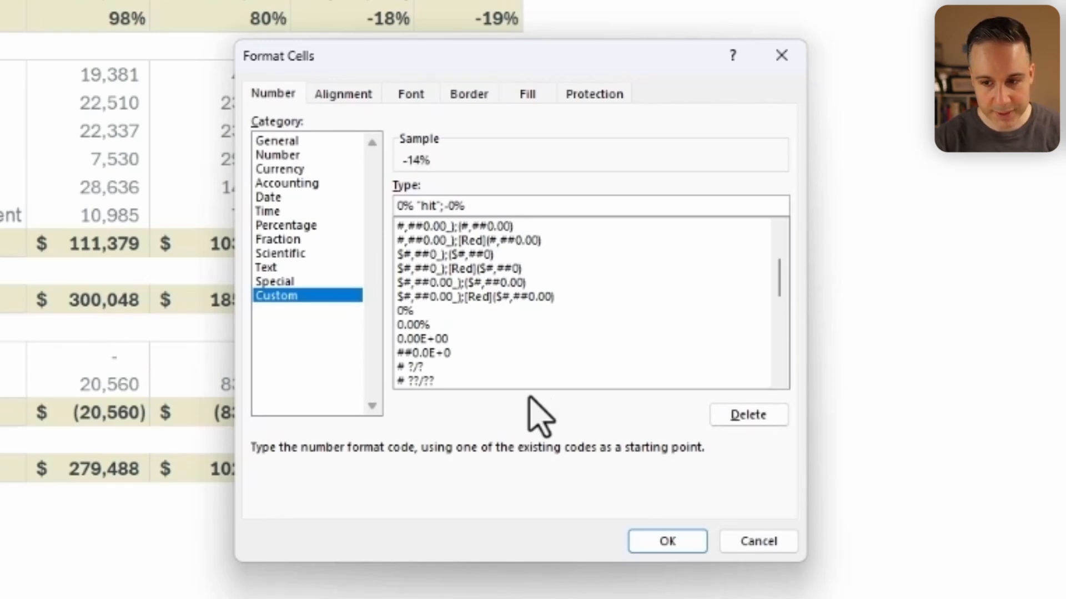
{"action": "type", "text": "\"miss"}
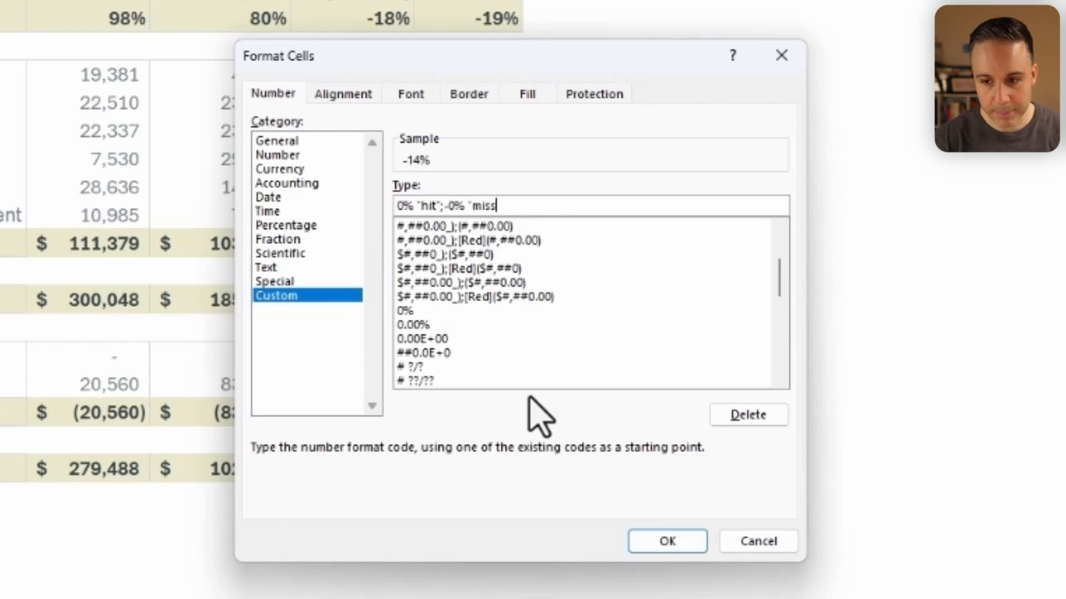
{"action": "type", "text": "\";"}
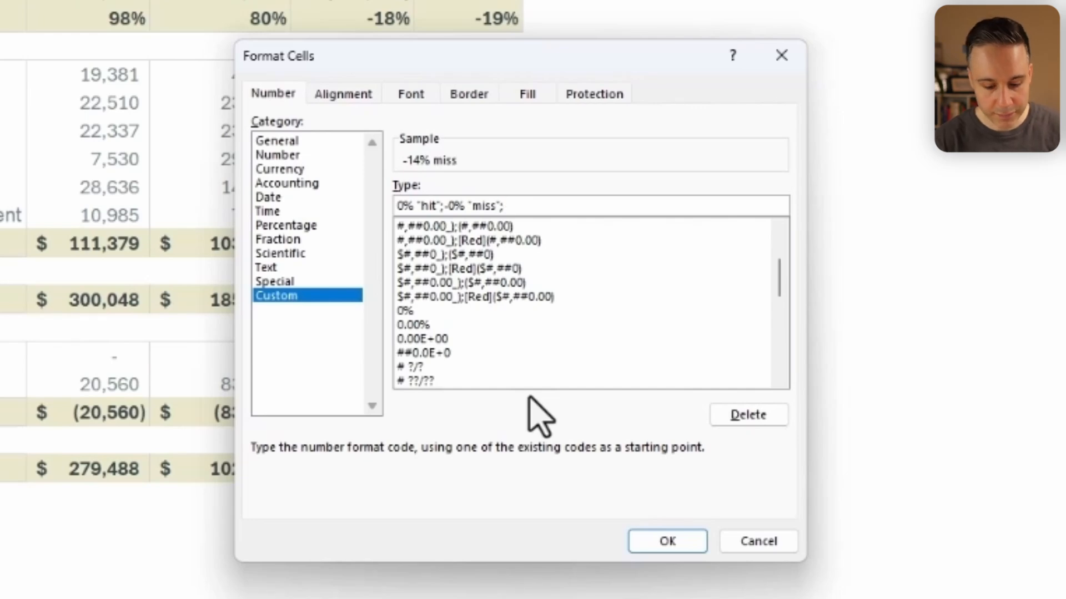
{"action": "type", "text": "\"No variance"}
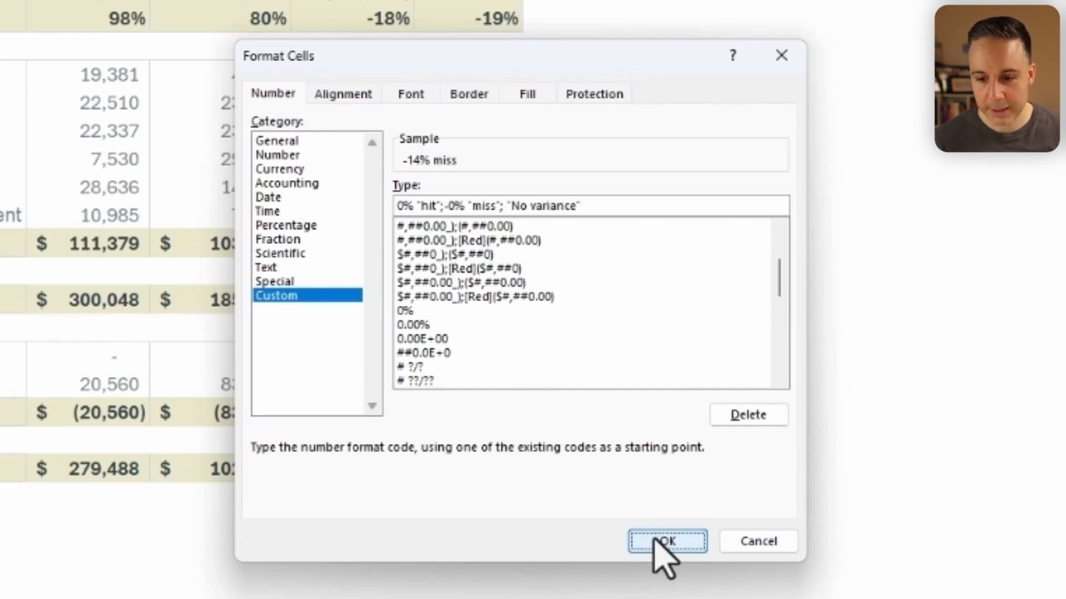
{"action": "left_click", "coordinate": [664, 541]}
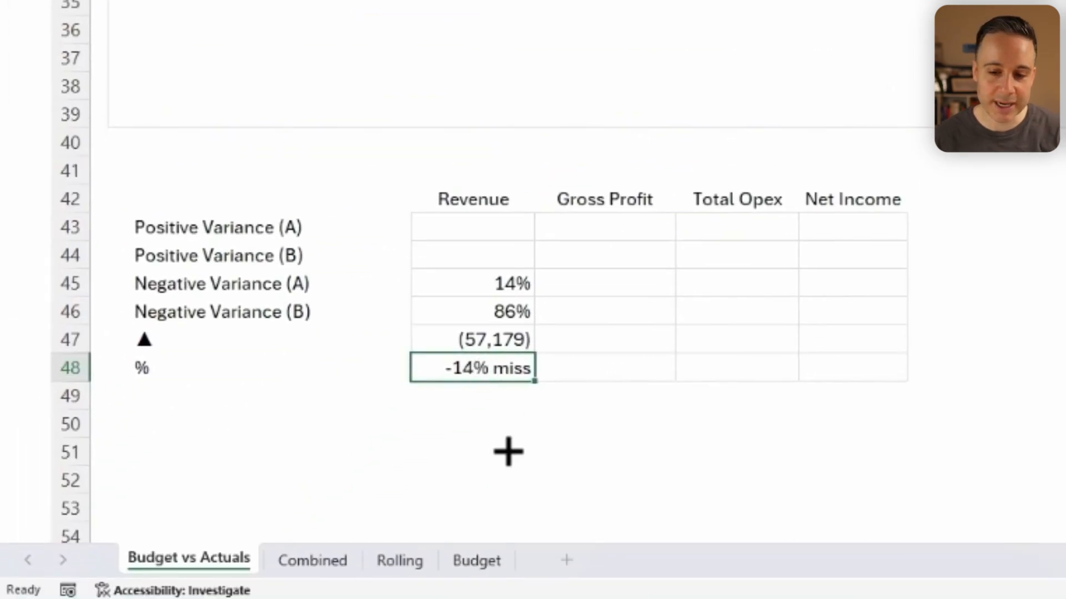
{"action": "mouse_move", "coordinate": [528, 390]}
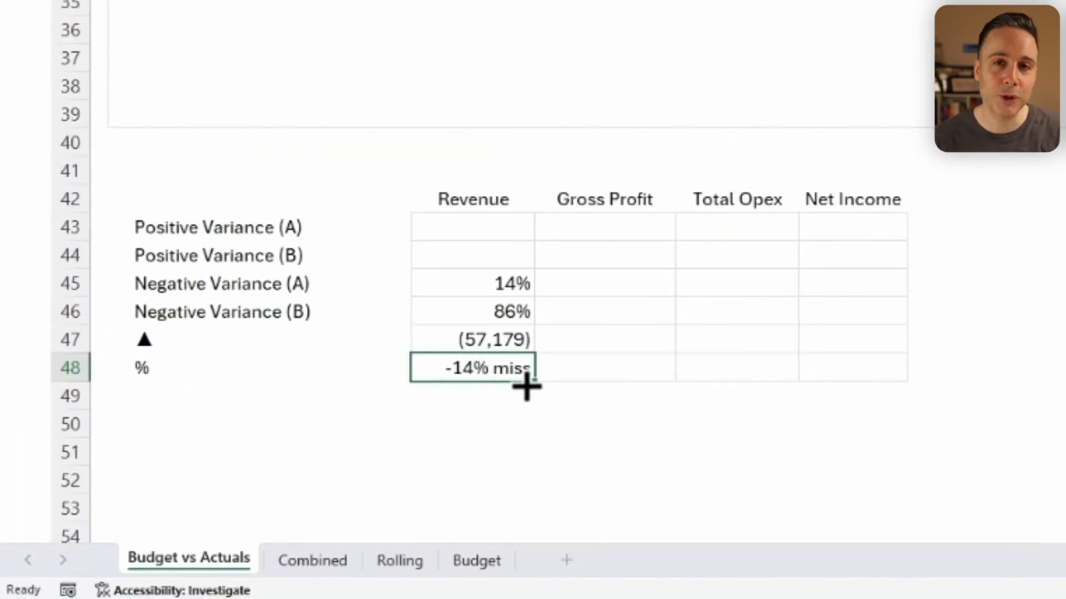
{"action": "mouse_move", "coordinate": [482, 221]}
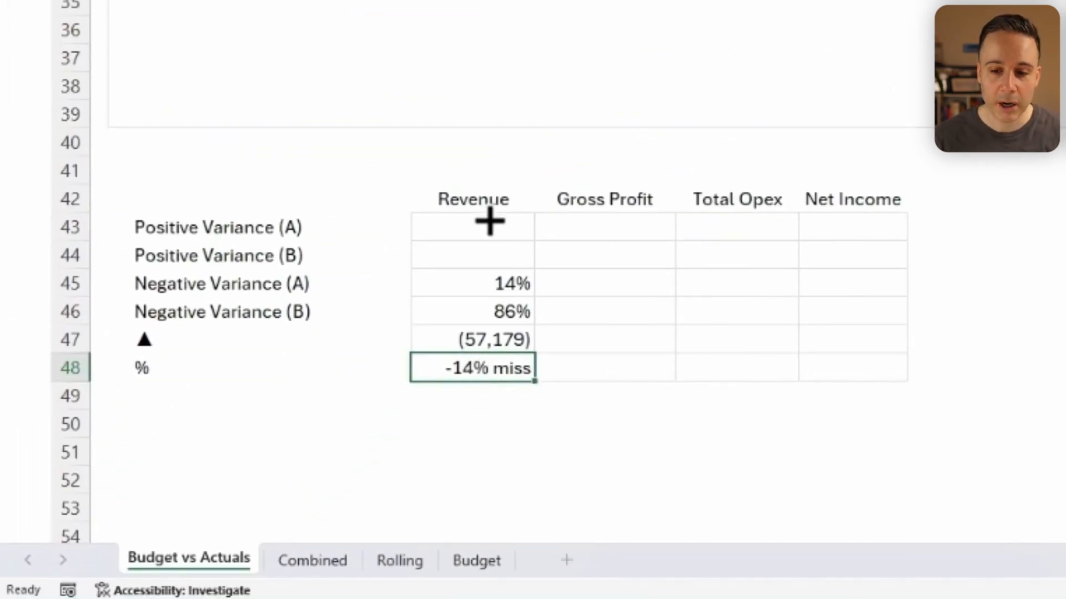
- Paste the D43:D48 variance formulas across D43:G48 for Gross Profit, Total Opex and Net Income
{"action": "left_click_drag", "start_coordinate": [472, 228], "coordinate": [472, 367]}
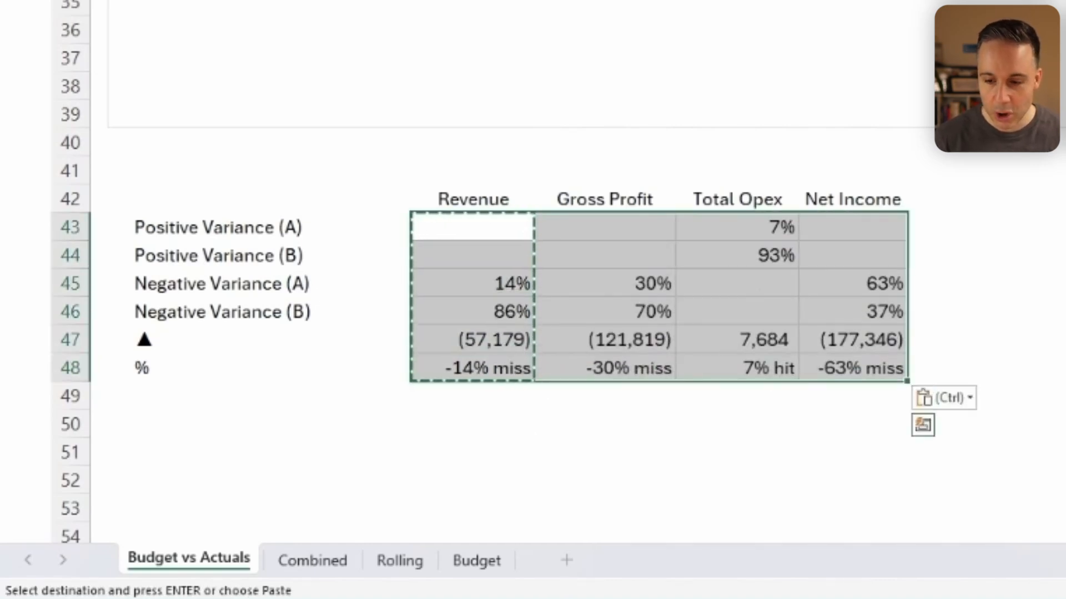
{"action": "left_click", "coordinate": [603, 338]}
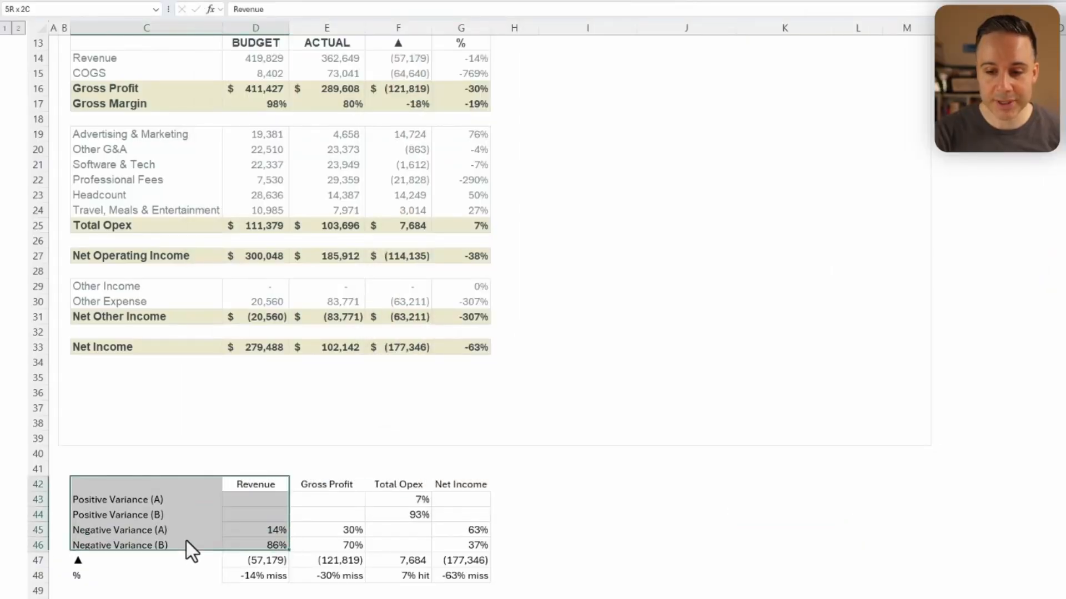
- Insert a doughnut chart of the Revenue variance split
{"action": "left_click", "coordinate": [103, 10]}
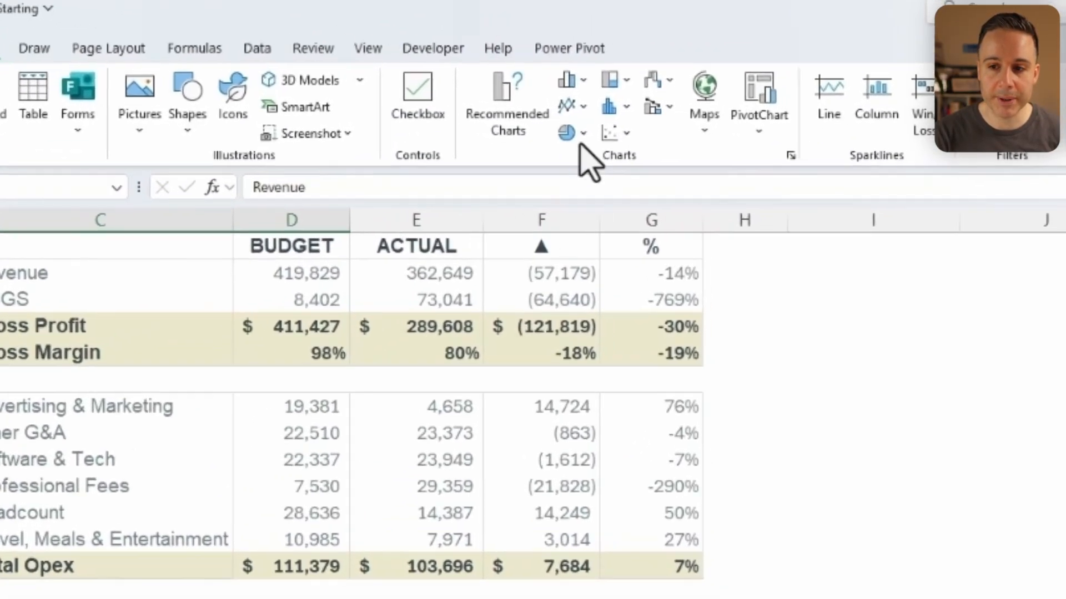
{"action": "left_click", "coordinate": [566, 134]}
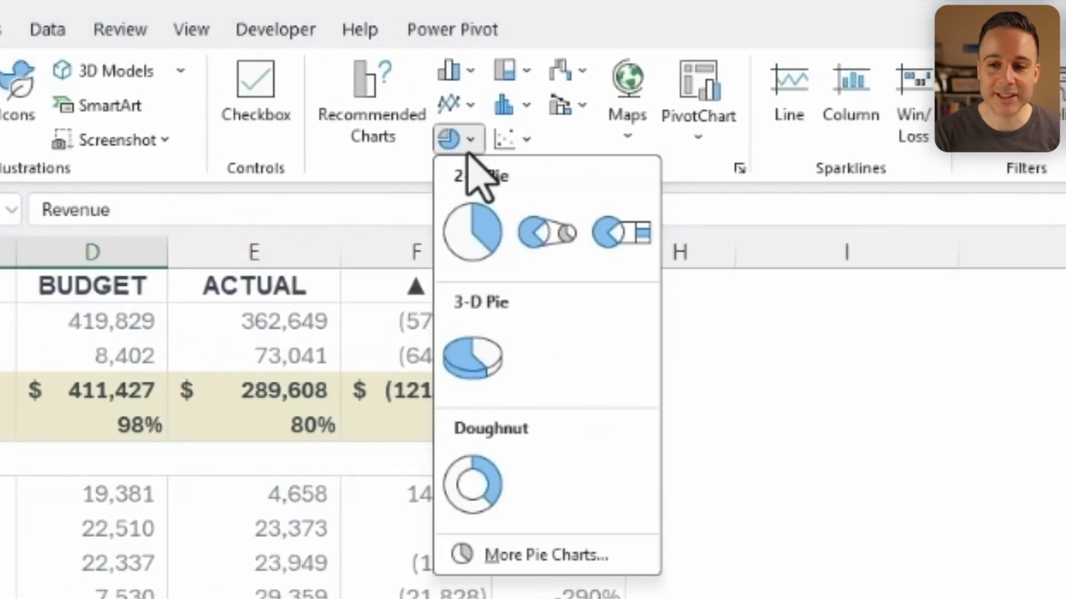
{"action": "left_click", "coordinate": [472, 488]}
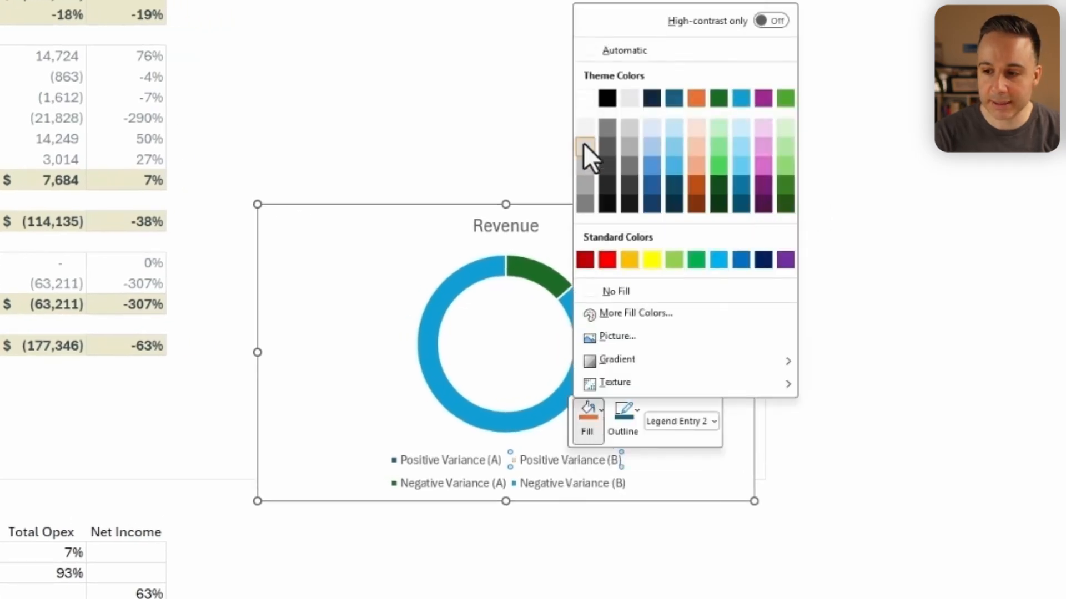
- Colour Negative Variance (A) #EAE9CB pale cream and Positive Variance (A) RGB 113,129,132 slate grey
{"action": "left_click", "coordinate": [624, 419]}
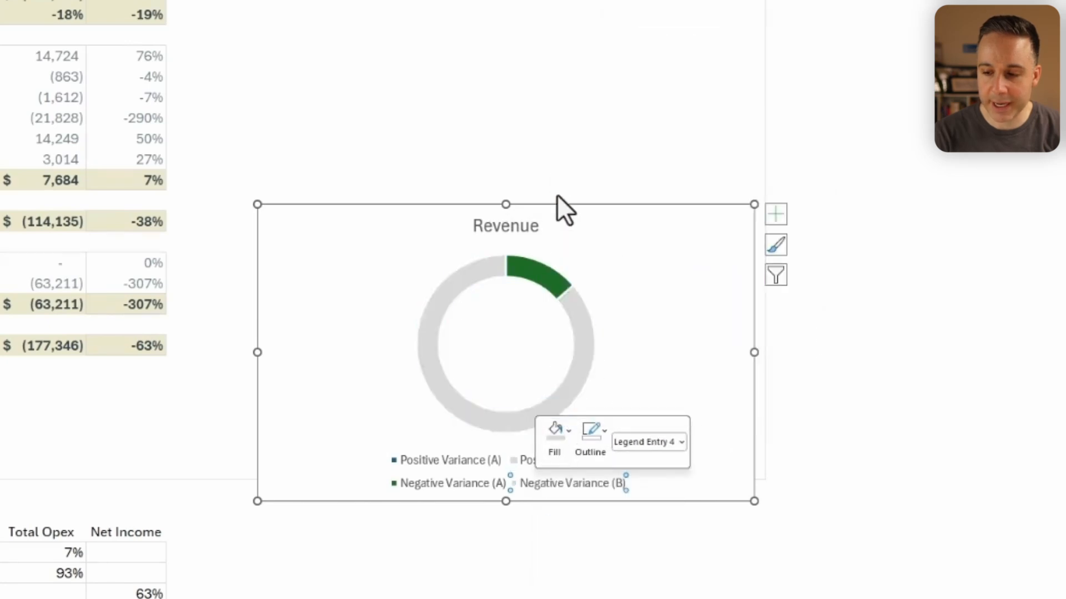
{"action": "left_click", "coordinate": [566, 564]}
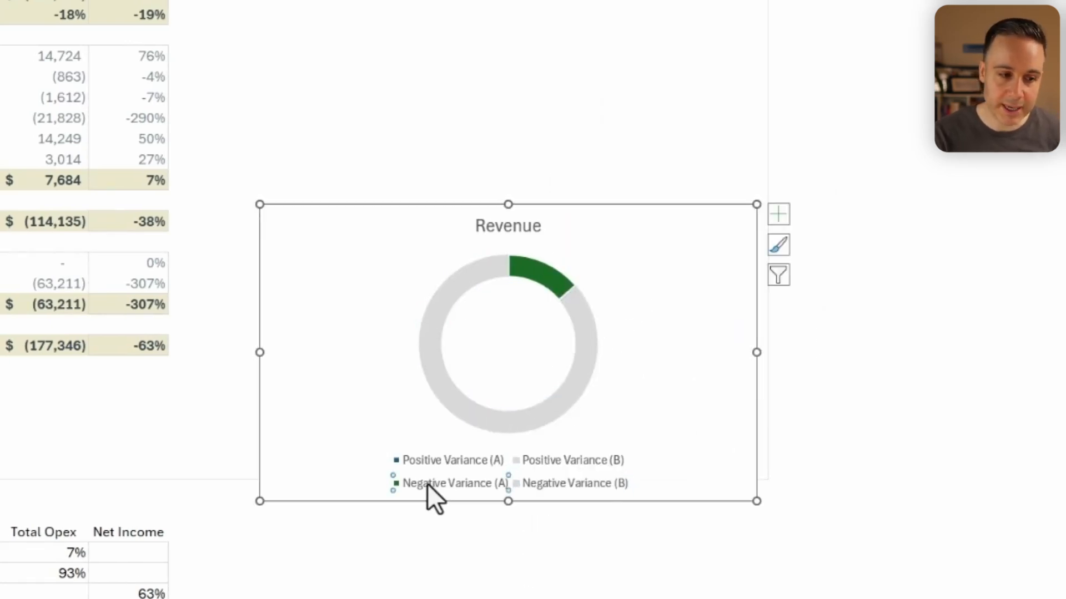
{"action": "left_click", "coordinate": [447, 445]}
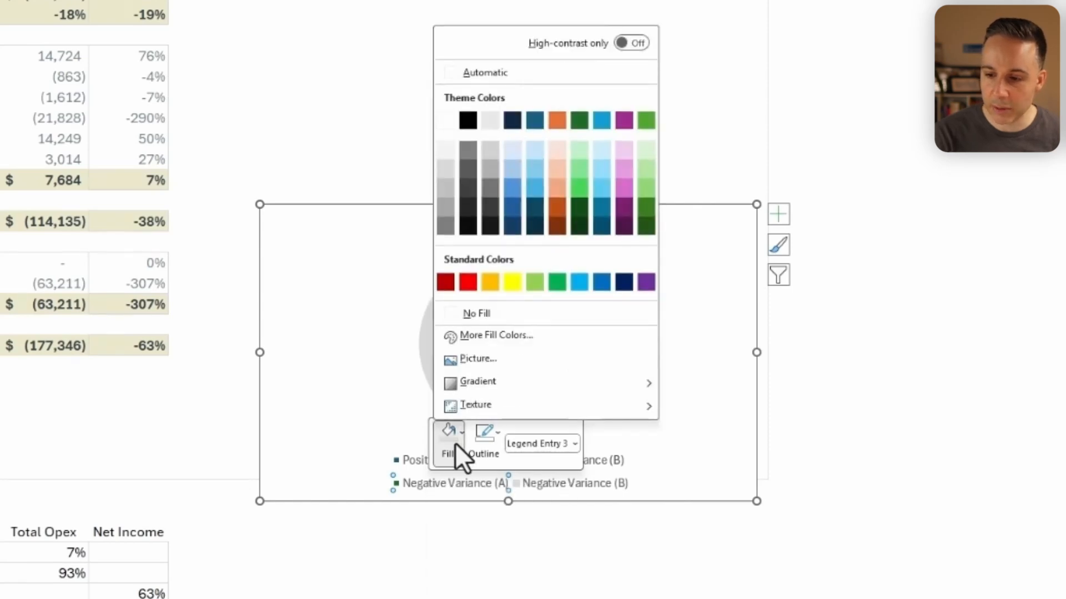
{"action": "mouse_move", "coordinate": [514, 348]}
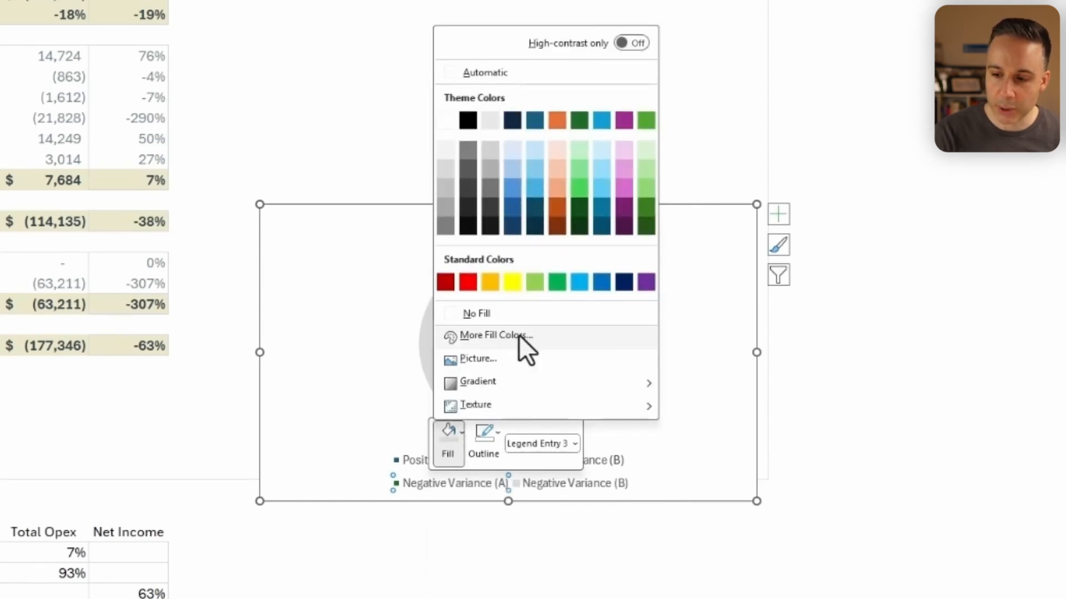
{"action": "left_click", "coordinate": [495, 336]}
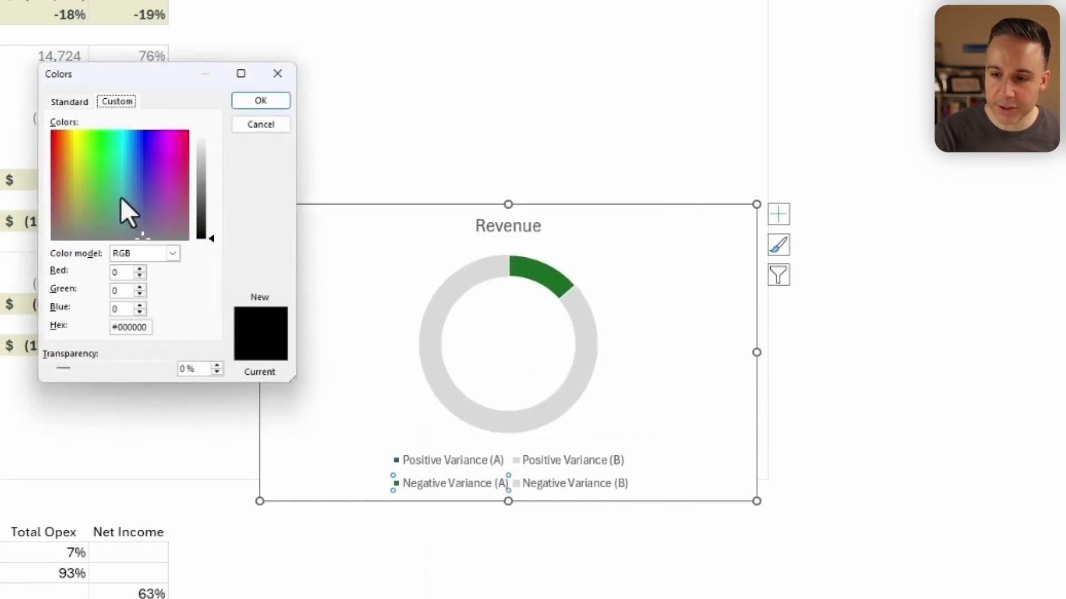
{"action": "type", "text": "#EAE9CB"}
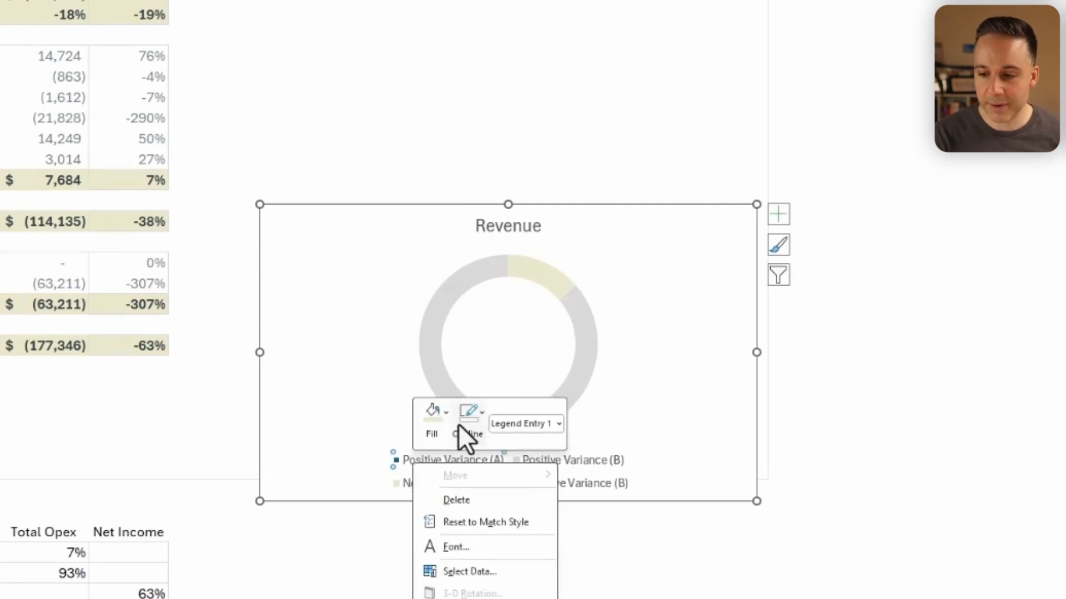
{"action": "left_click", "coordinate": [478, 337]}
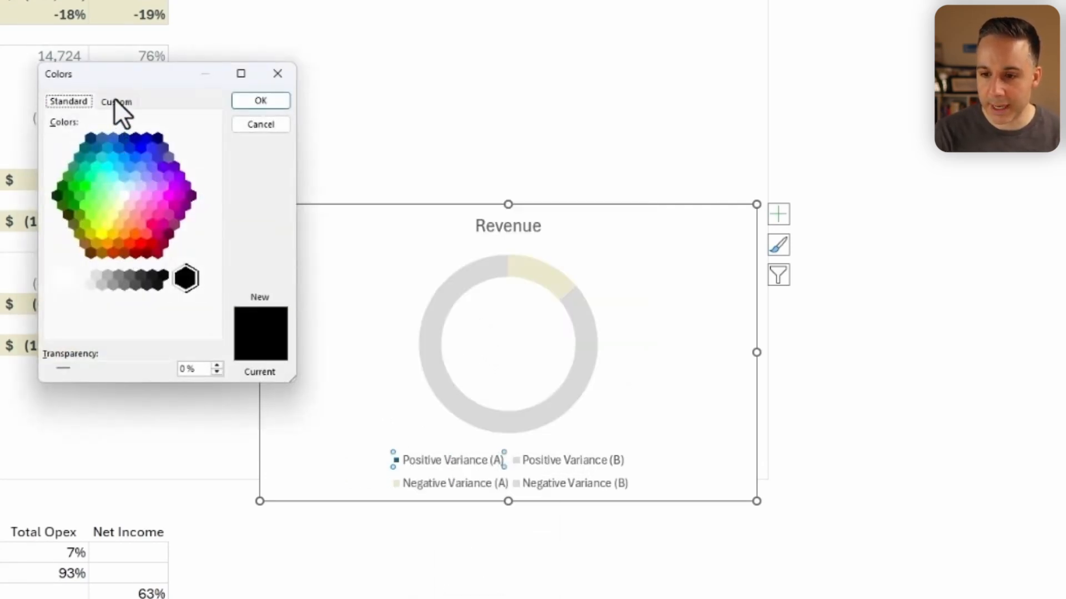
{"action": "left_click", "coordinate": [116, 102]}
{"action": "type", "text": "#718184"}
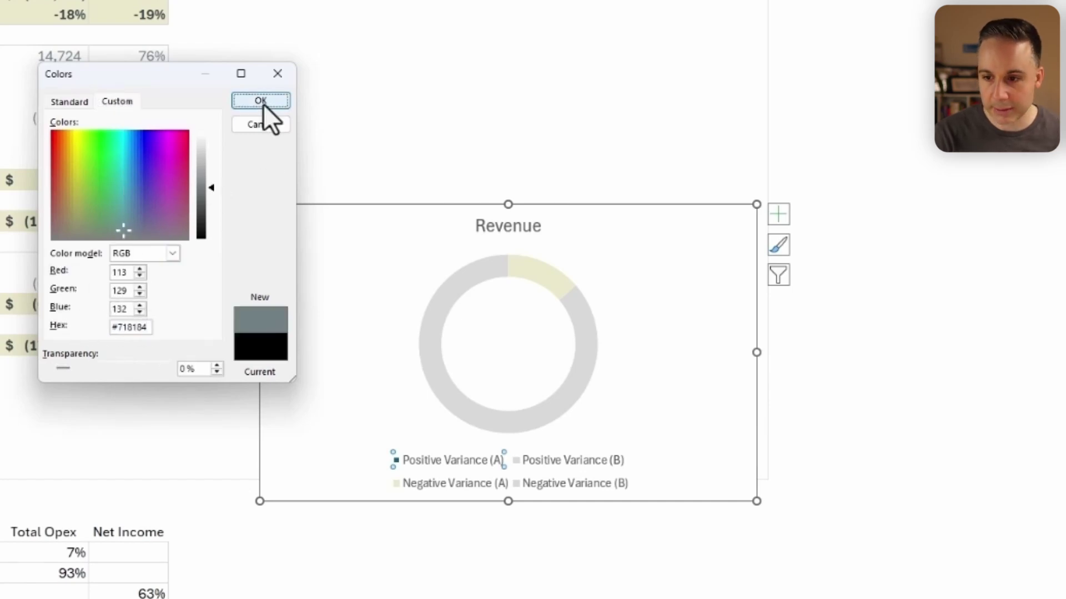
{"action": "left_click", "coordinate": [260, 100]}
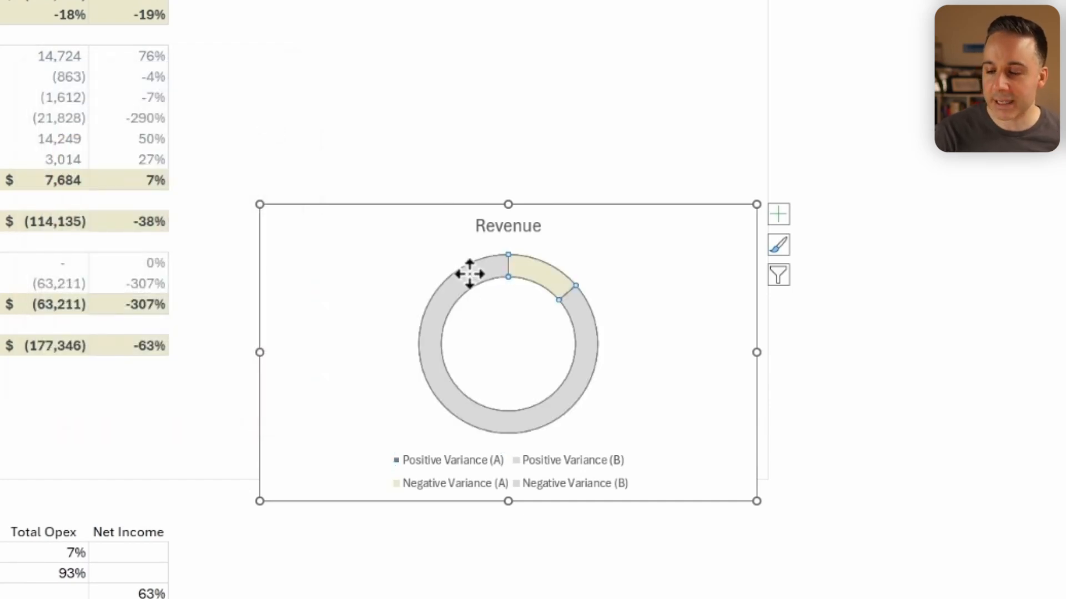
- Enlarge the Revenue donut's hole size, clear the chart area's fill and border, and delete the legend
{"action": "right_click", "coordinate": [473, 277]}
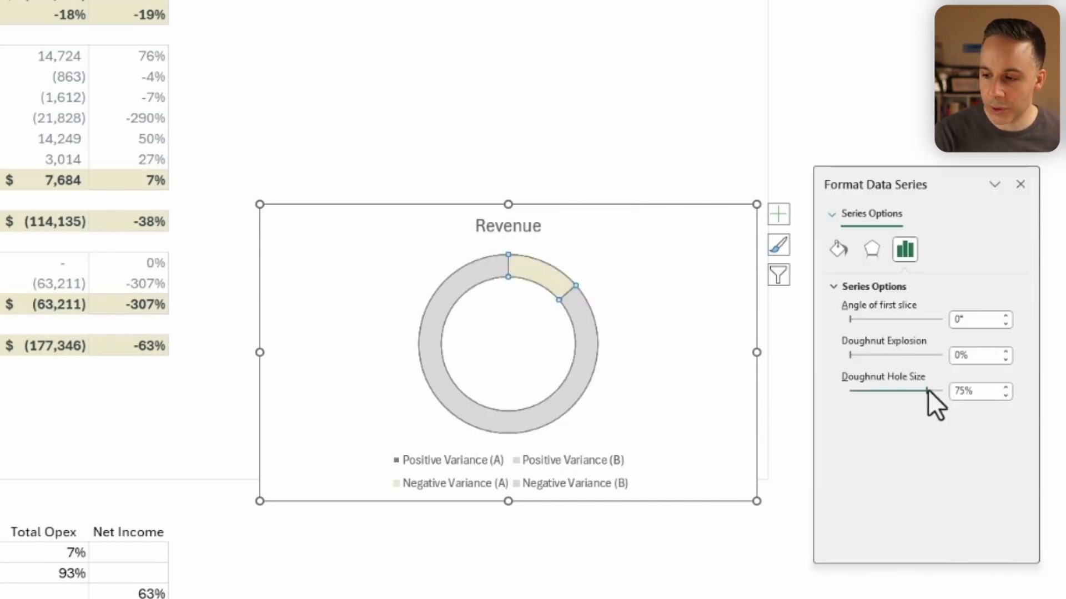
{"action": "left_click_drag", "start_coordinate": [924, 391], "coordinate": [941, 391]}
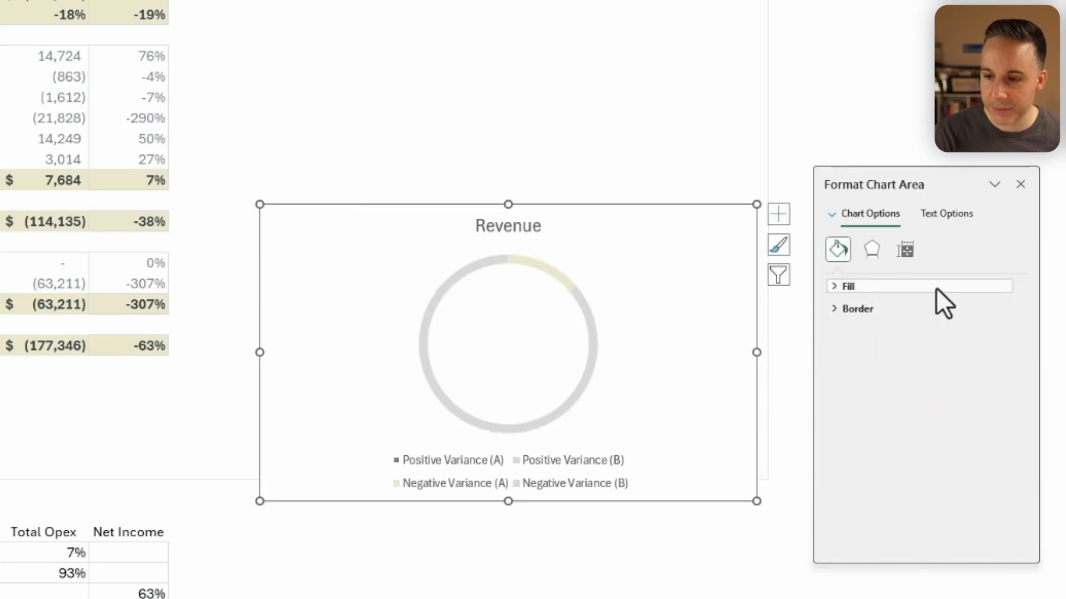
{"action": "left_click", "coordinate": [857, 308]}
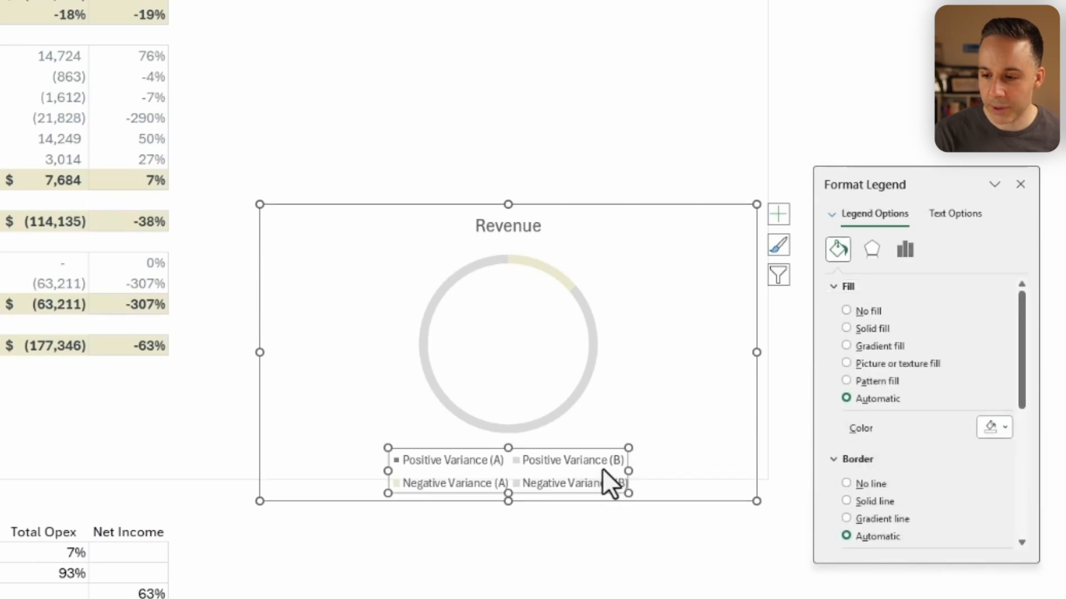
{"action": "left_click", "coordinate": [607, 487]}
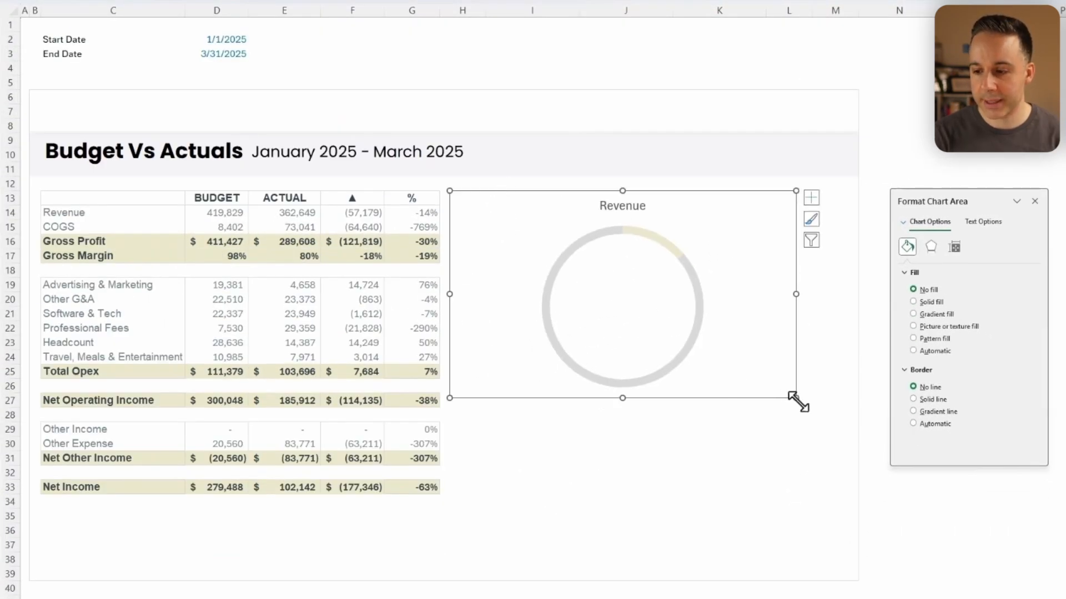
- Shrink the Revenue donut chart by dragging its corner handle inward
{"action": "left_click_drag", "start_coordinate": [800, 402], "coordinate": [652, 370]}
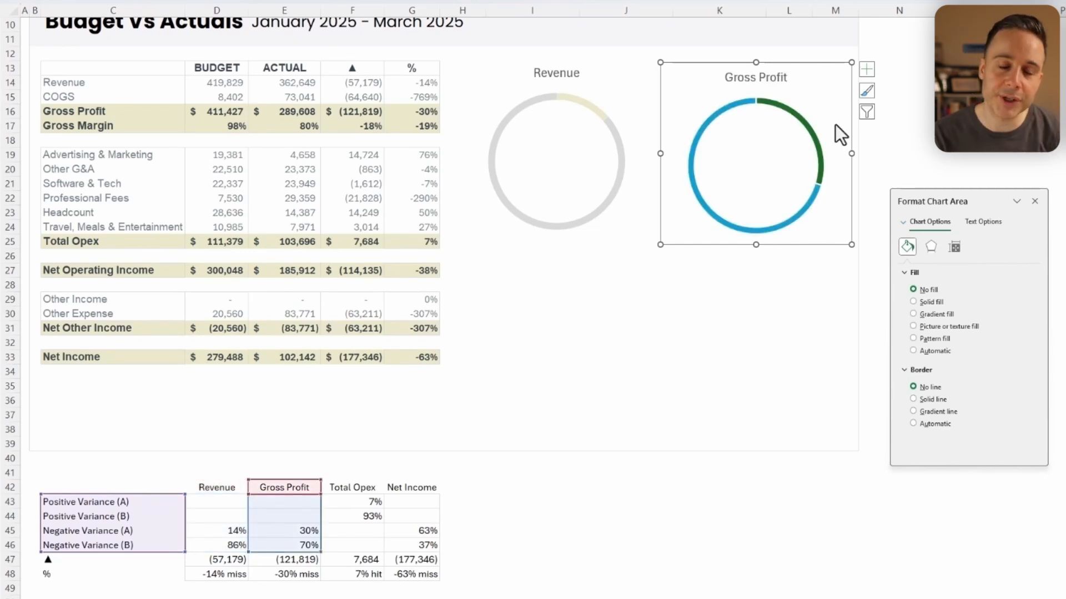
{"action": "mouse_move", "coordinate": [780, 161]}
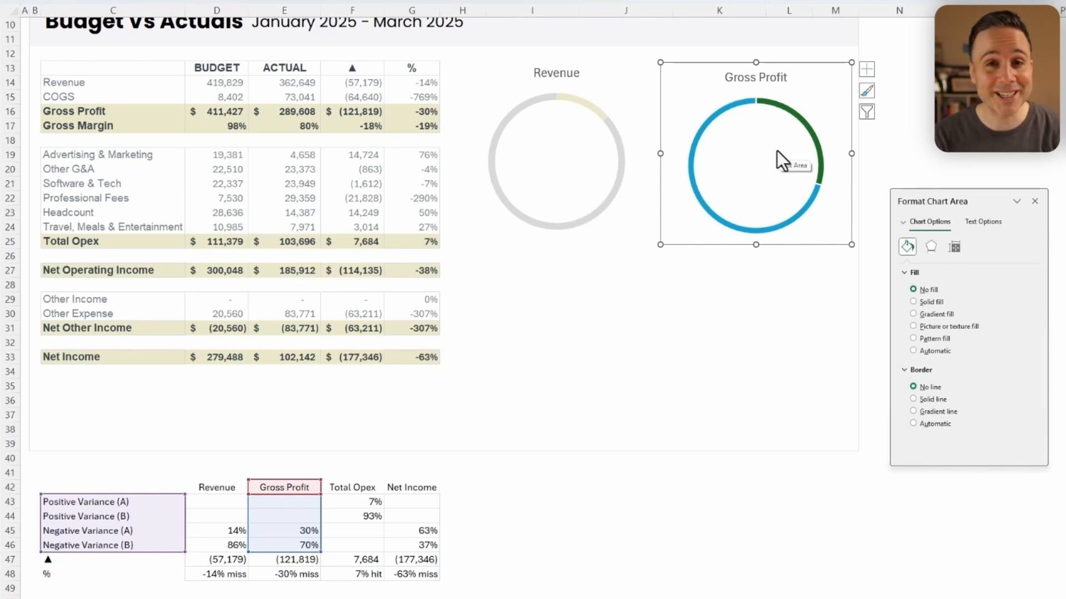
{"action": "mouse_move", "coordinate": [689, 67]}
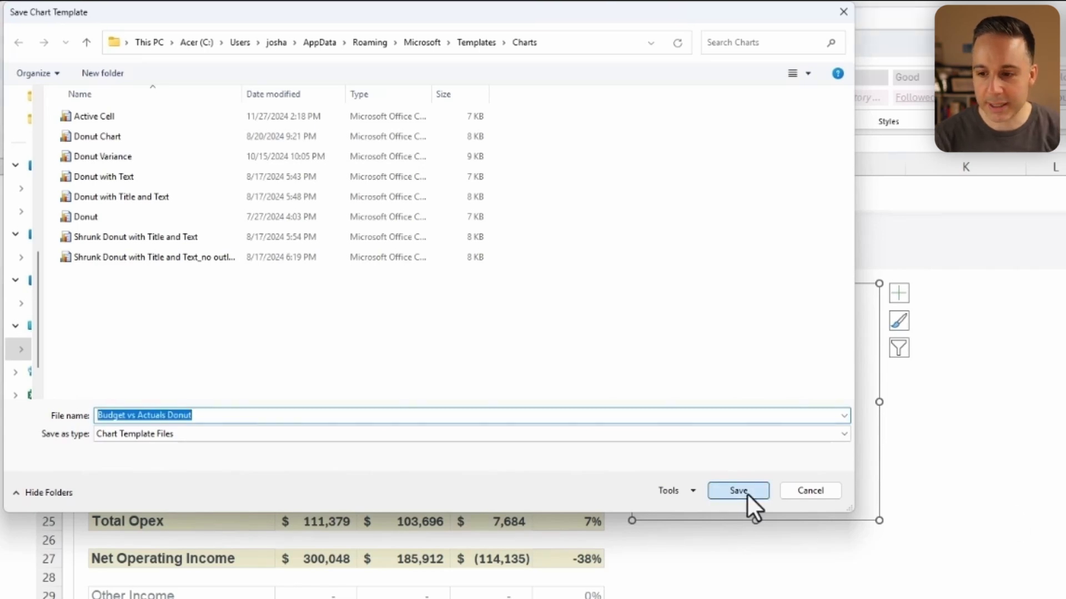
- Save the Budget vs Actuals Donut template and apply it to the Gross Profit chart
{"action": "left_click", "coordinate": [738, 491]}
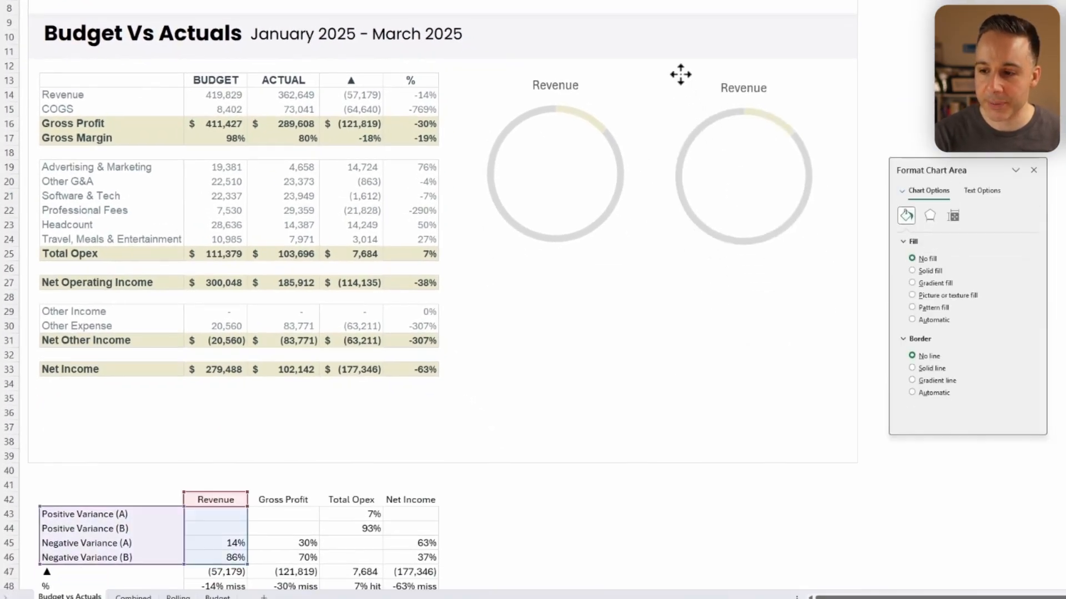
{"action": "left_click", "coordinate": [742, 172]}
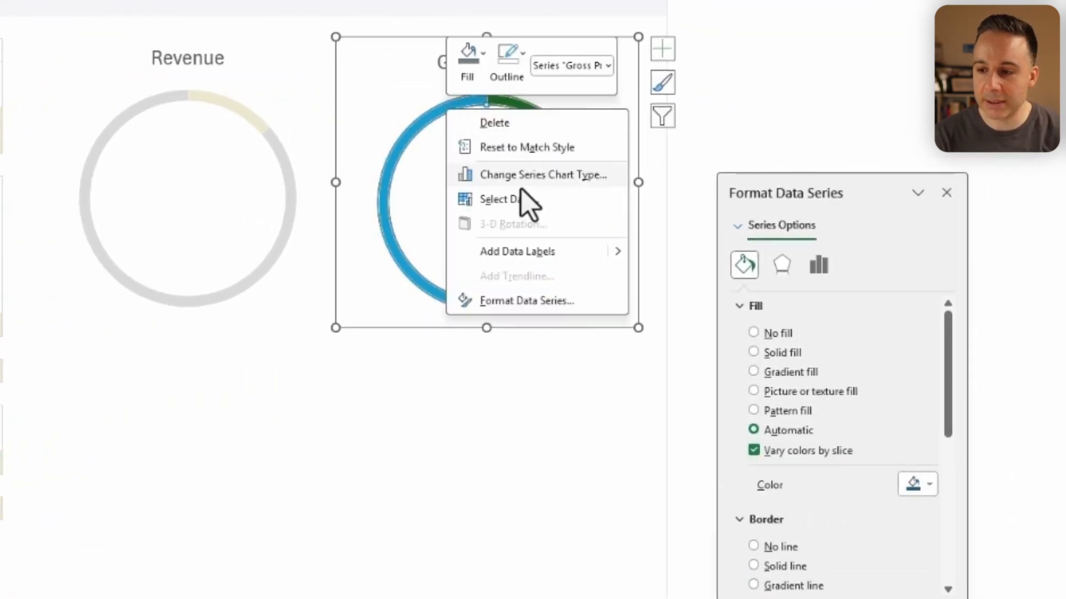
{"action": "left_click", "coordinate": [541, 174]}
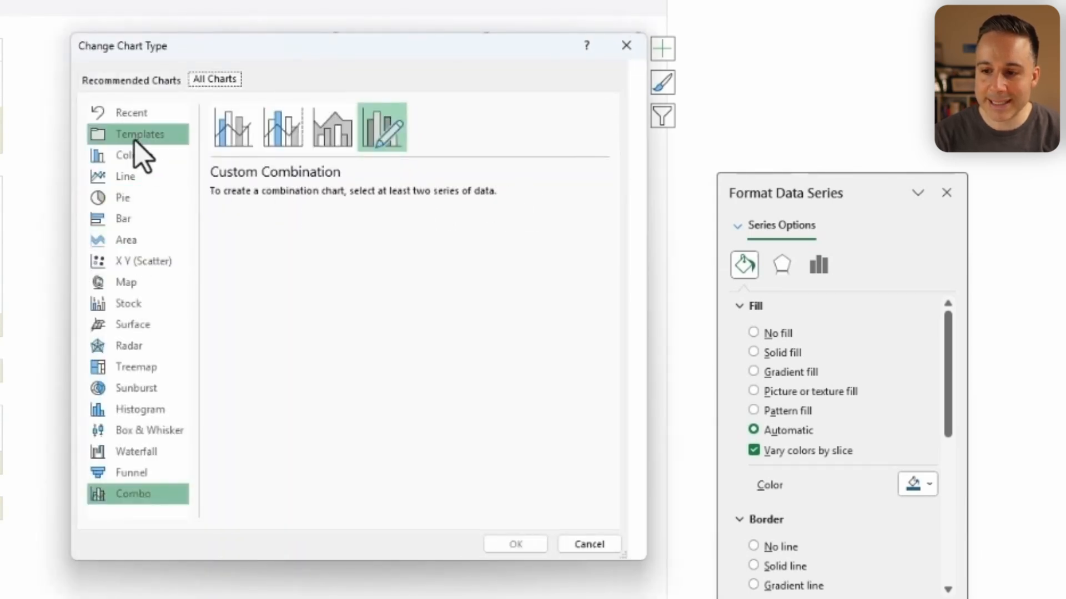
{"action": "left_click", "coordinate": [140, 134]}
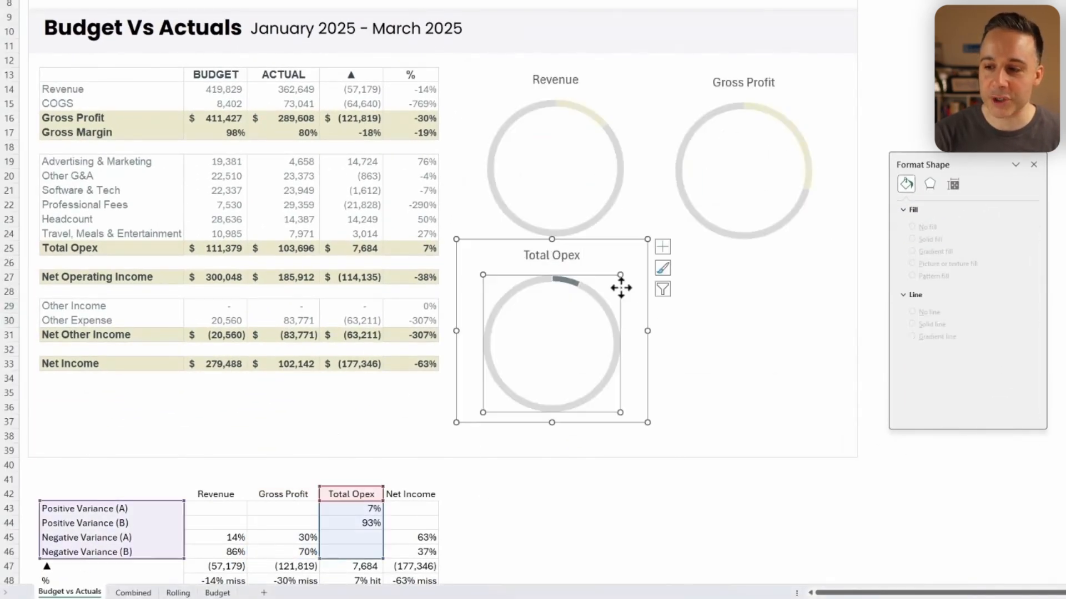
{"action": "left_click", "coordinate": [743, 257]}
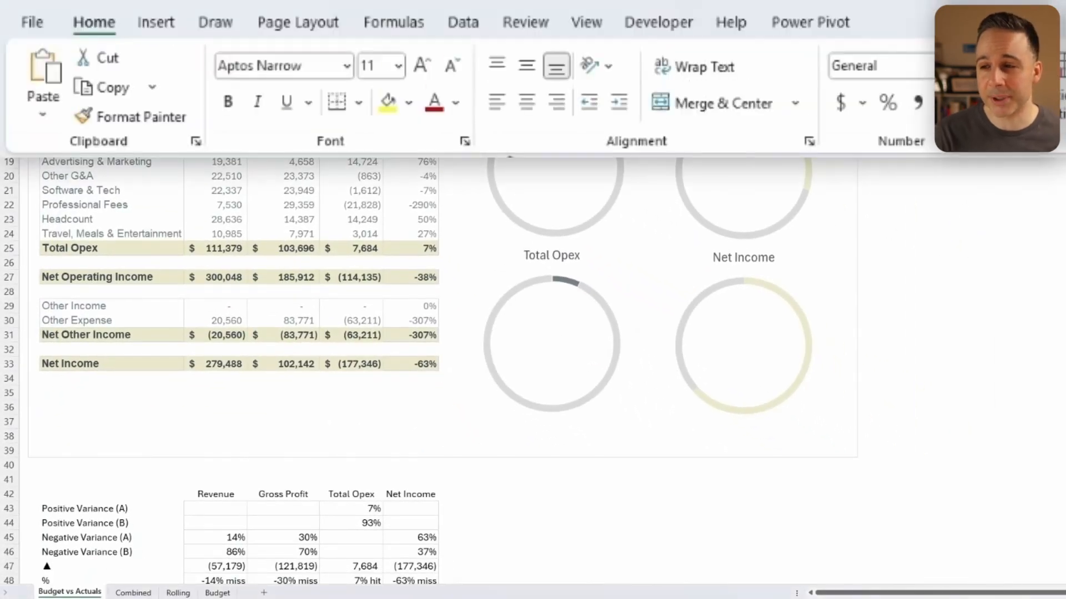
- Add variance and % miss text boxes linked to =$D$47 and =$D$48, and relink for Gross Profit
{"action": "left_click", "coordinate": [156, 22]}
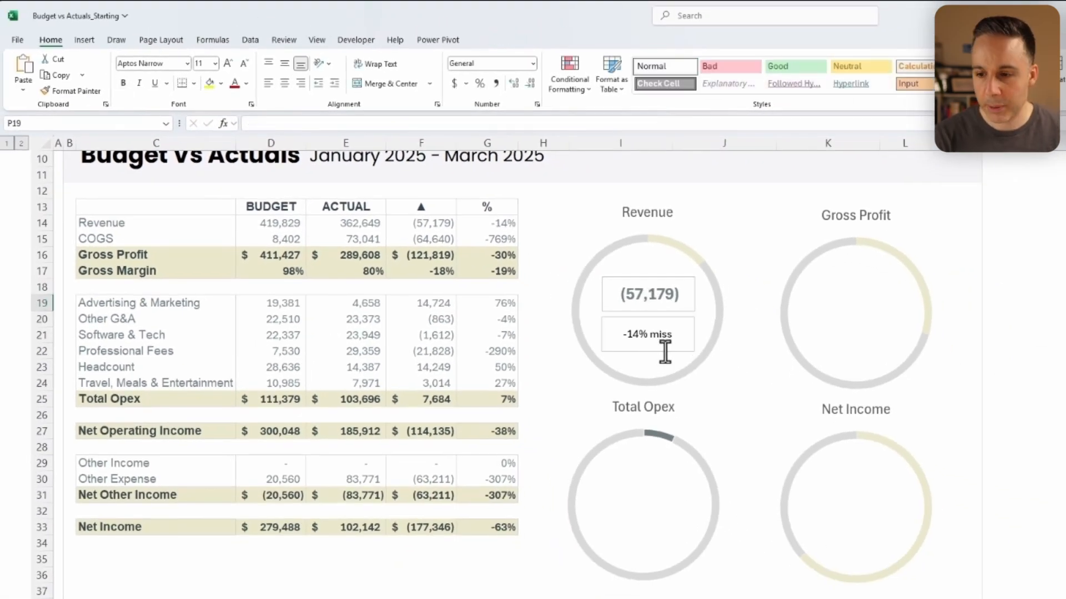
{"action": "left_click", "coordinate": [646, 294]}
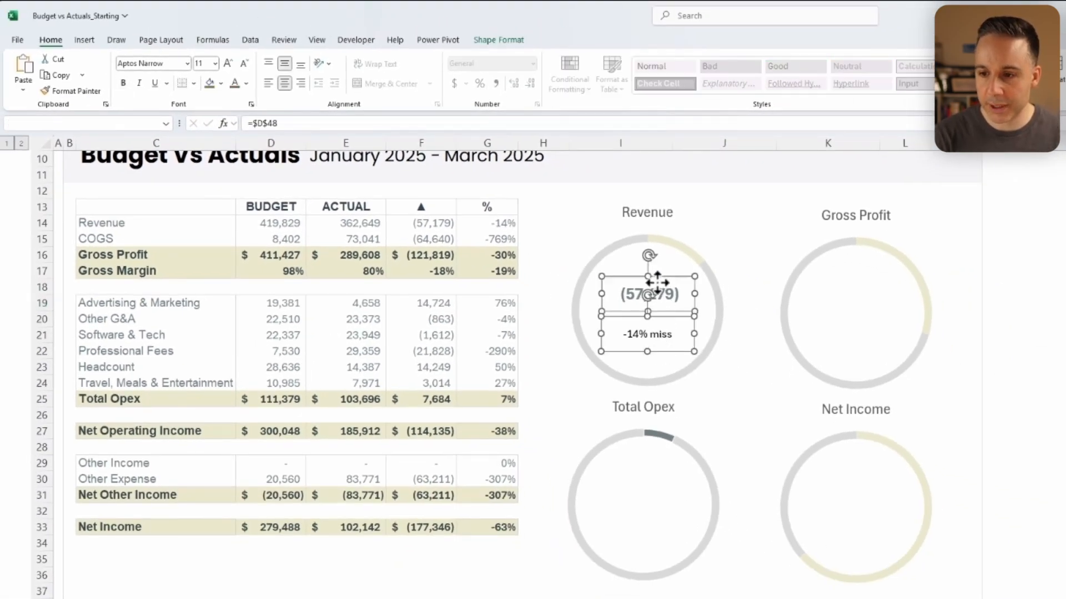
{"action": "left_click", "coordinate": [499, 39]}
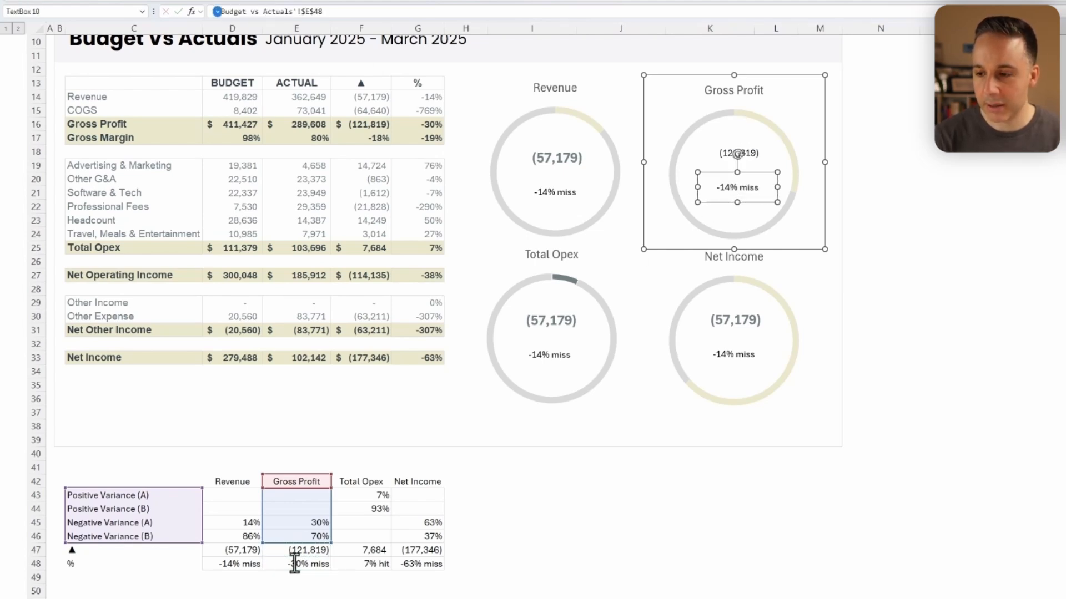
{"action": "left_click", "coordinate": [550, 321]}
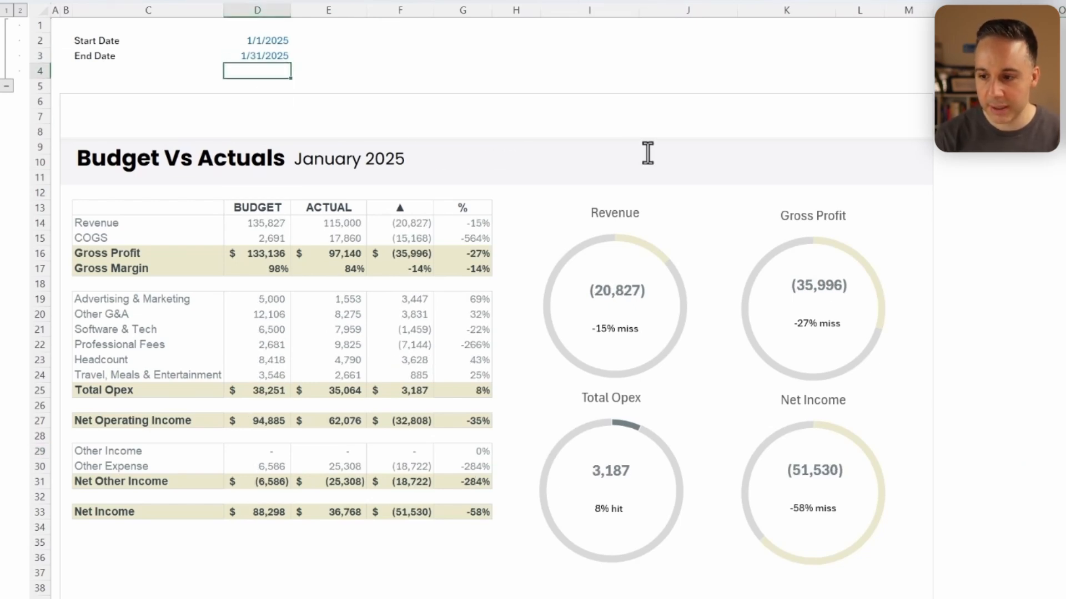
{"action": "mouse_move", "coordinate": [271, 45]}
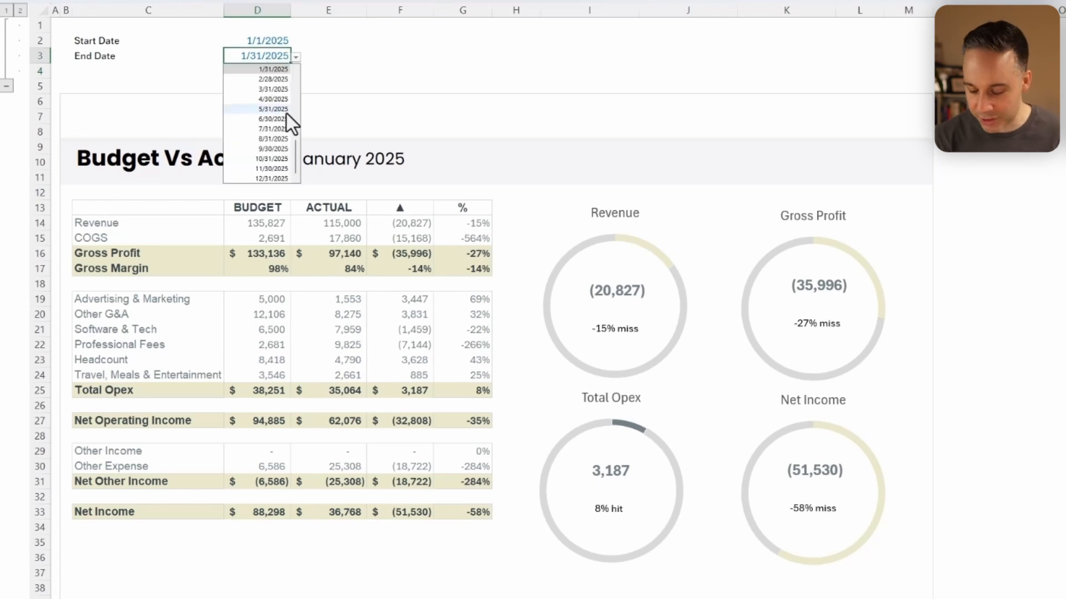
- Set End Date in D3 to 2/28/2025, then view the Rolling and Budget sheets
{"action": "left_click", "coordinate": [269, 77]}
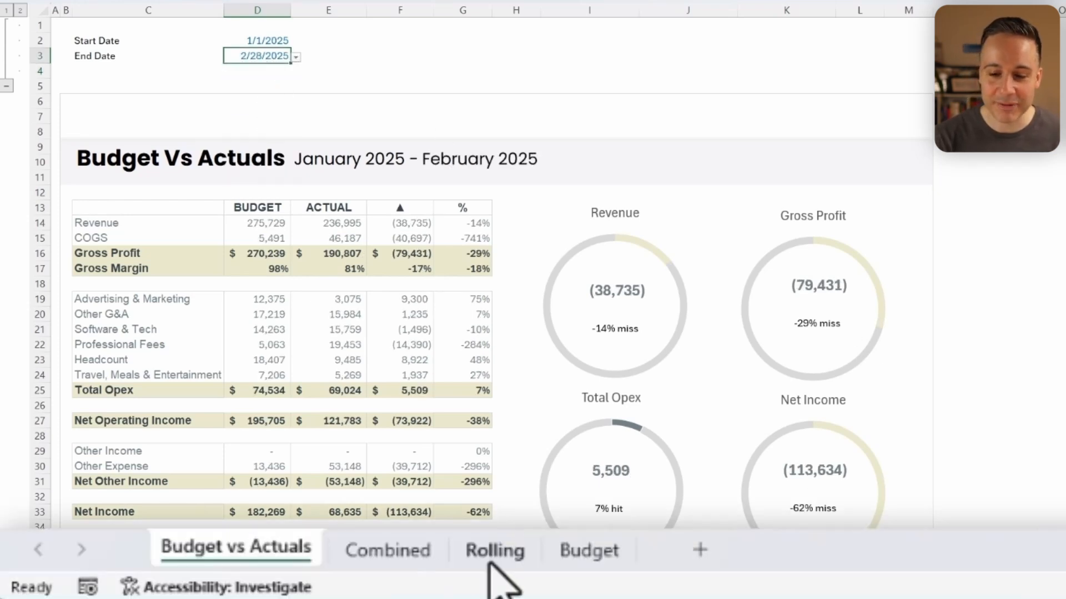
{"action": "left_click", "coordinate": [495, 550]}
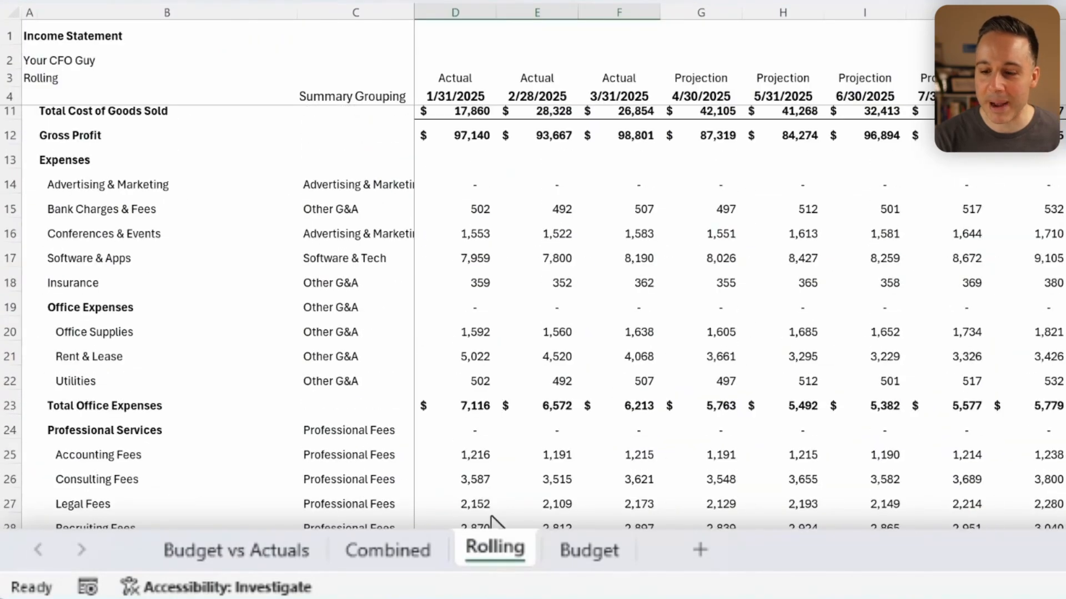
{"action": "left_click", "coordinate": [588, 550]}
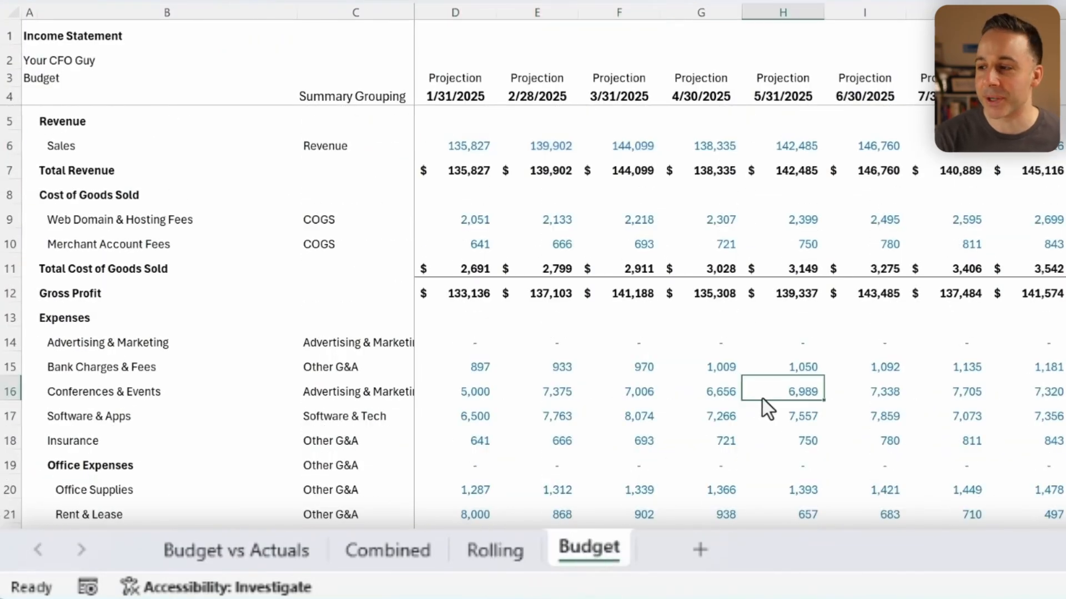